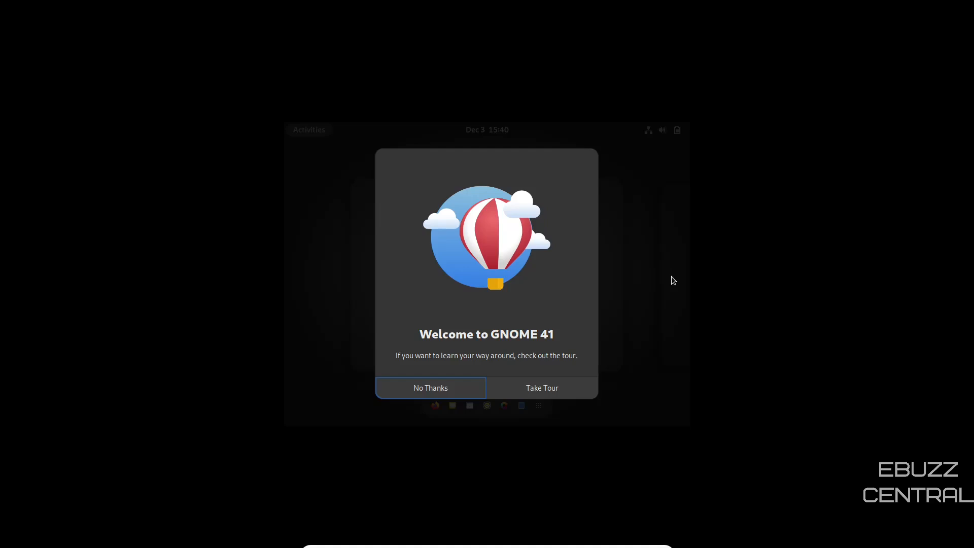
mouse_move(417, 253)
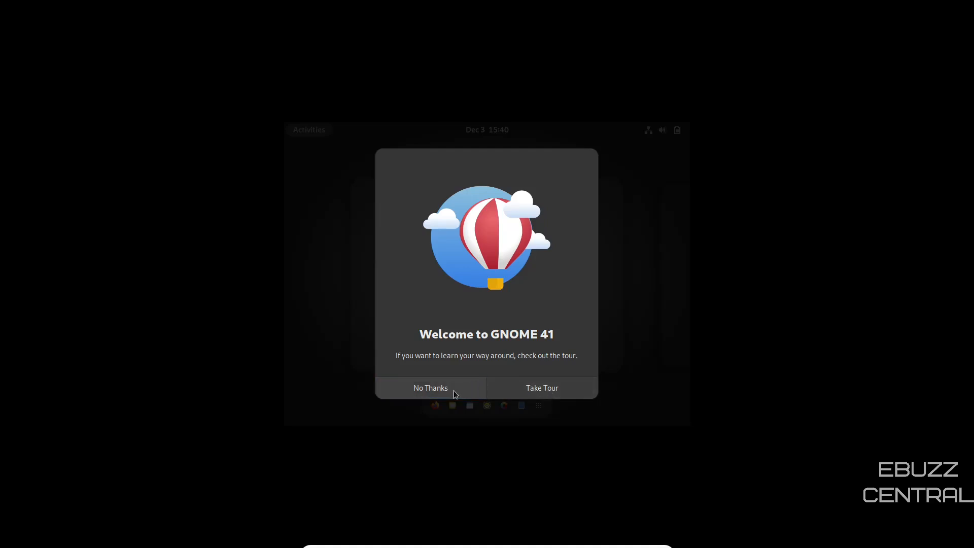
Decline the Welcome to GNOME 41 tour with No Thanks.
left_click(430, 388)
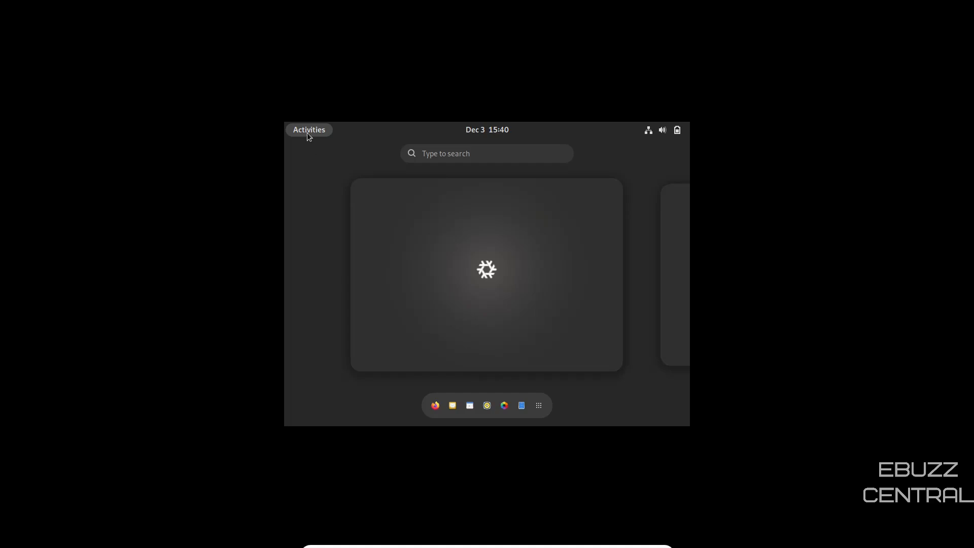
Set the display resolution to 1680 × 1050 (16:10), keep the change and close Settings.
type("di")
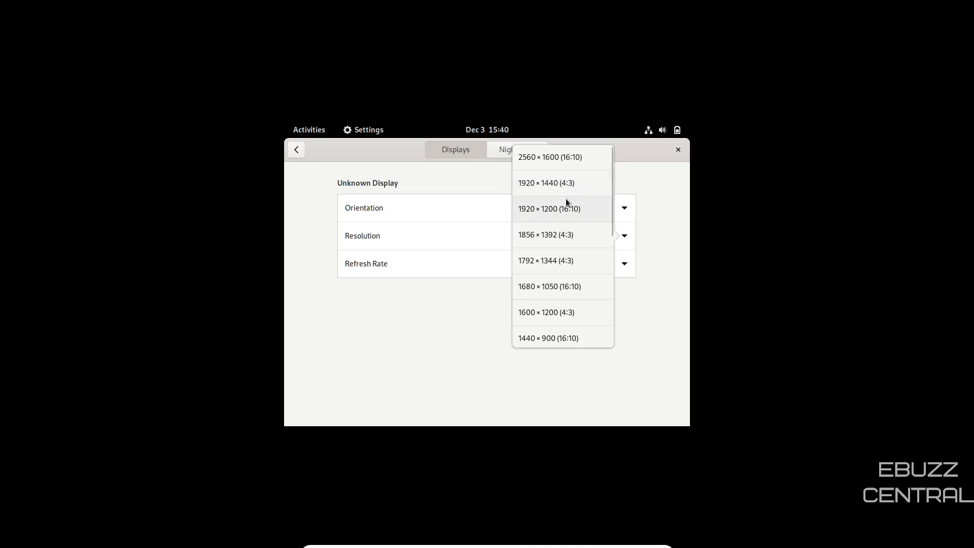
mouse_move(548, 298)
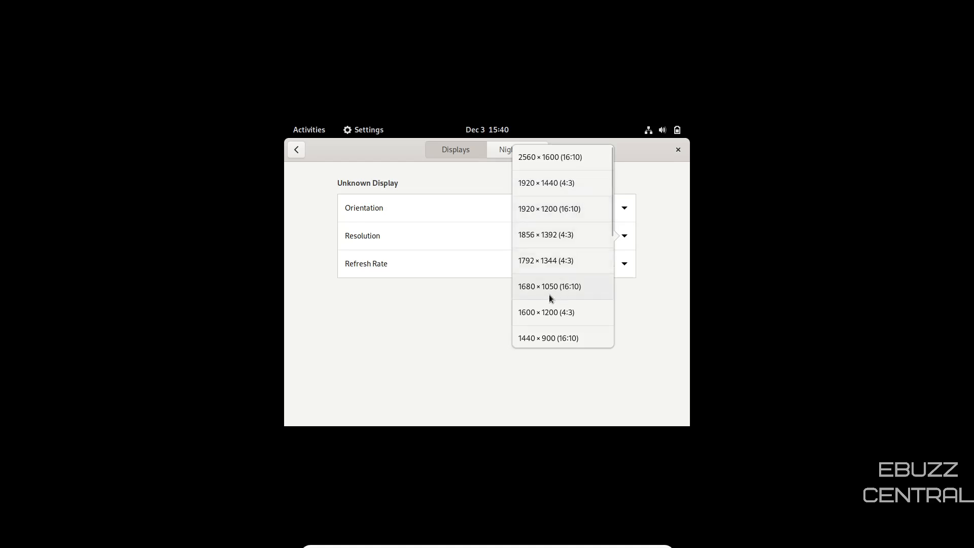
left_click(547, 286)
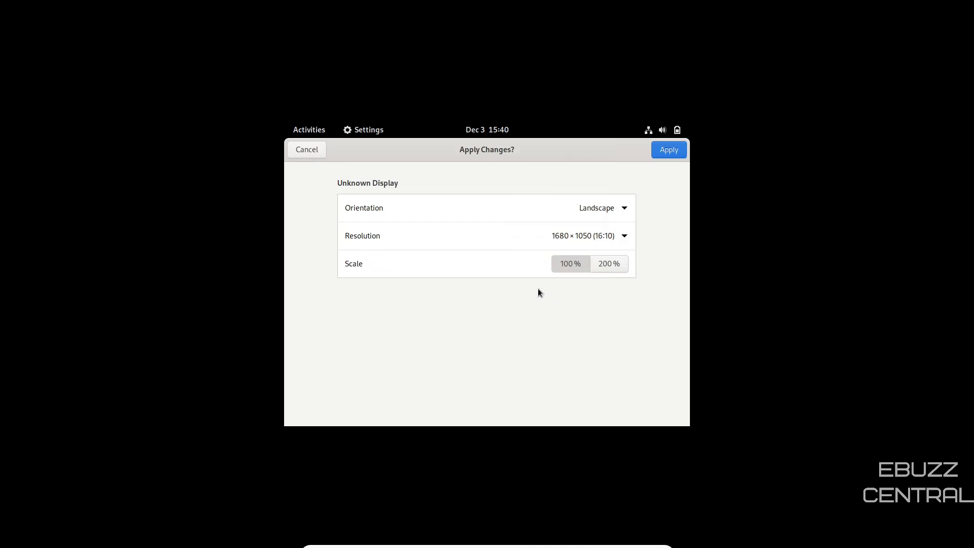
left_click(669, 150)
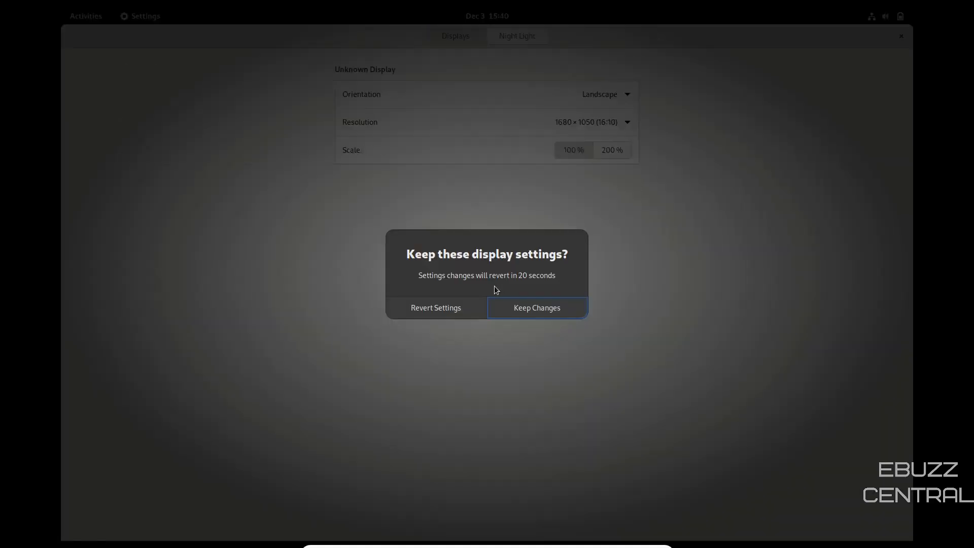
left_click(535, 307)
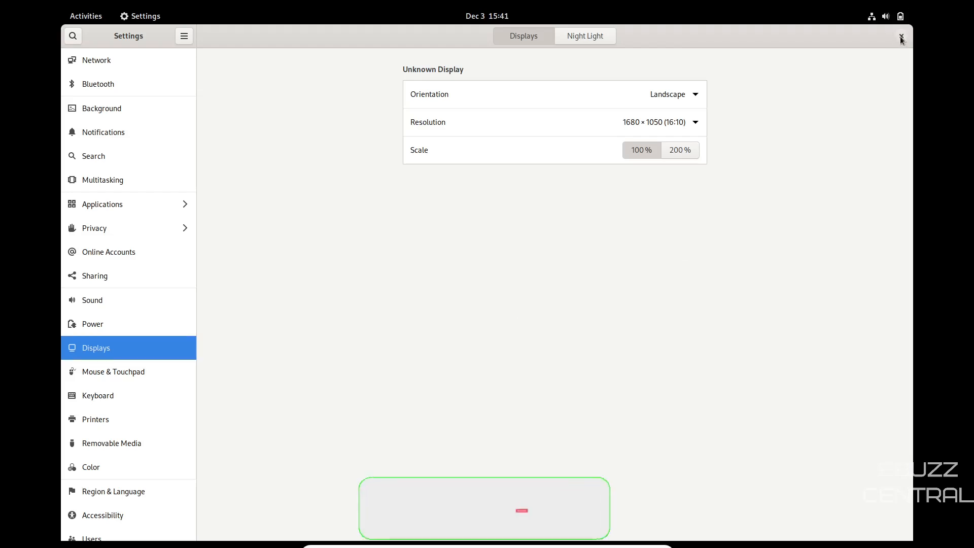
left_click(900, 37)
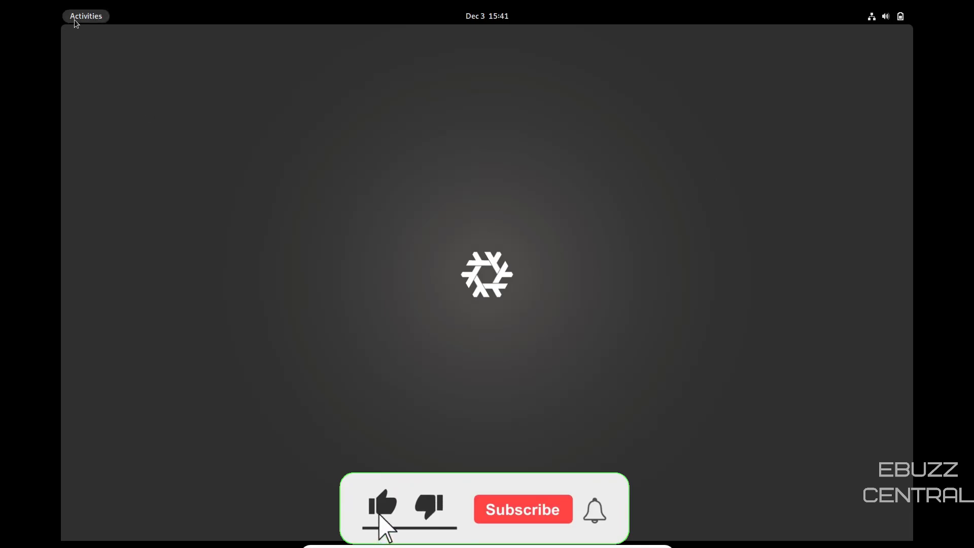
Launch Firefox and run a Google search for nixos from the address bar.
left_click(85, 16)
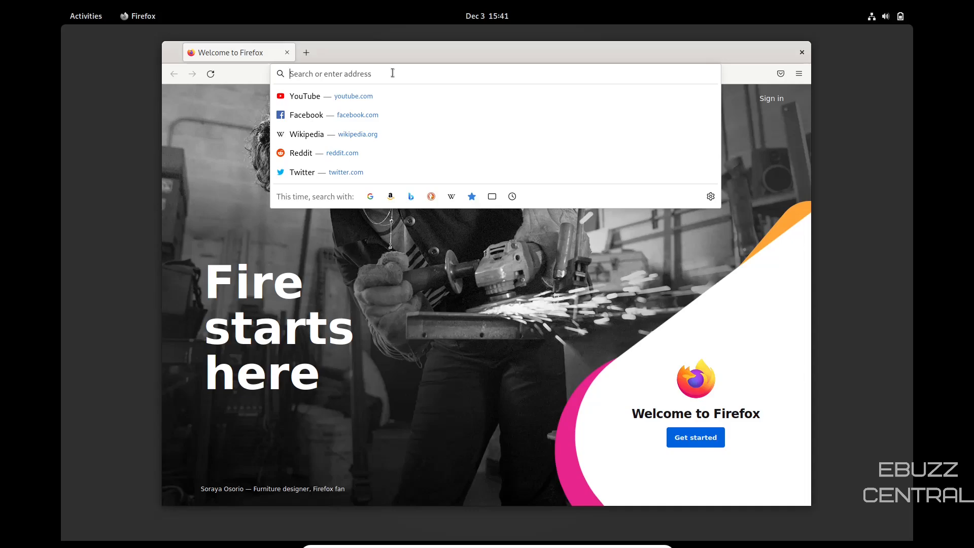
type("nixos")
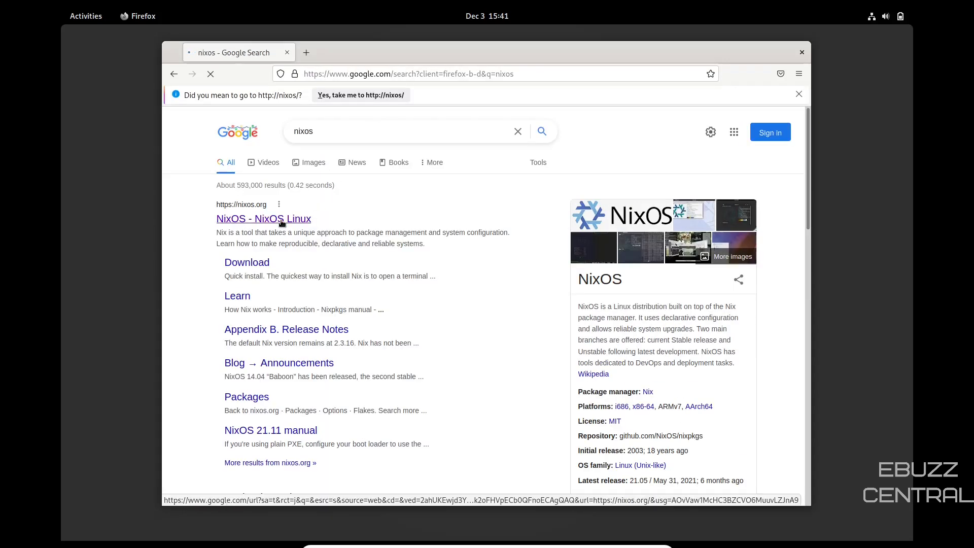
Load nixos.org from the results and scroll to its Reproducible, Declarative, Reliable section.
left_click(264, 219)
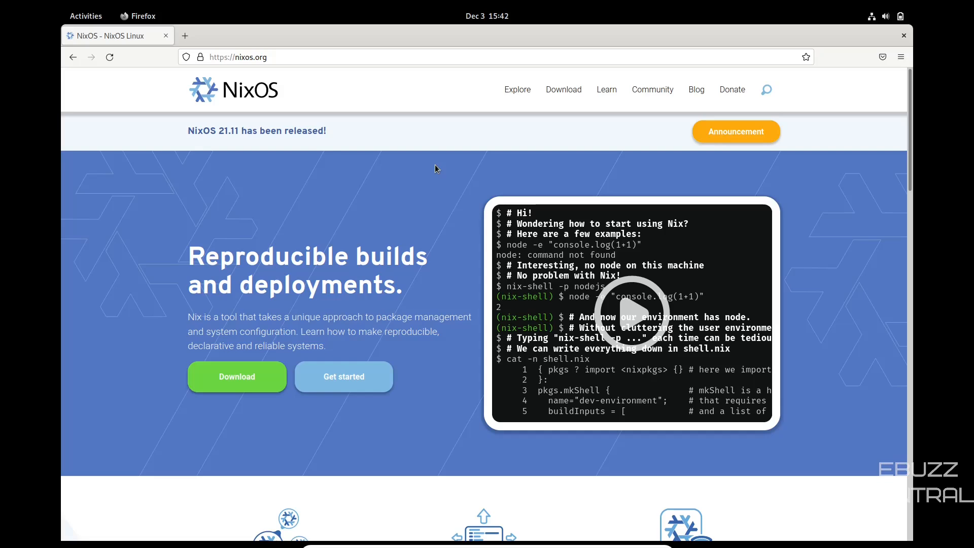
mouse_move(588, 110)
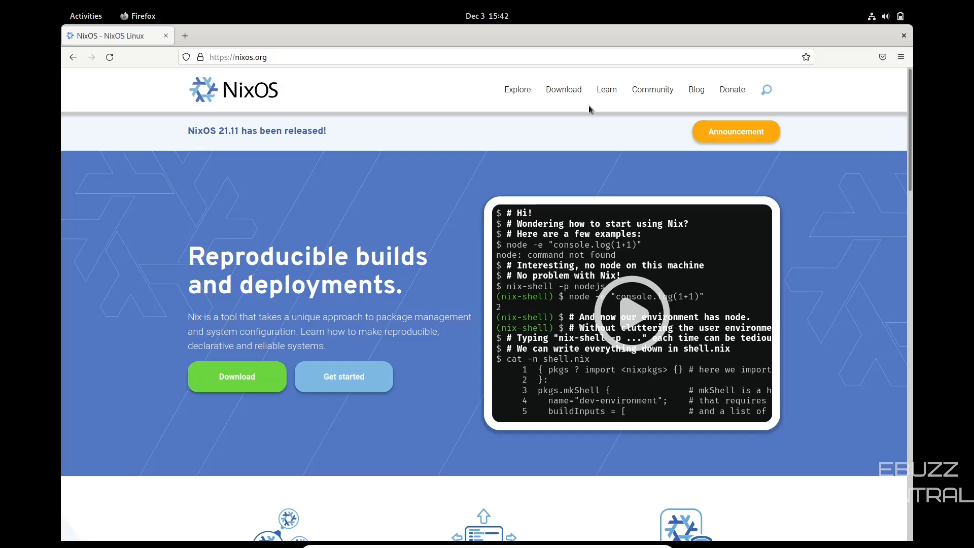
scroll("down", 3)
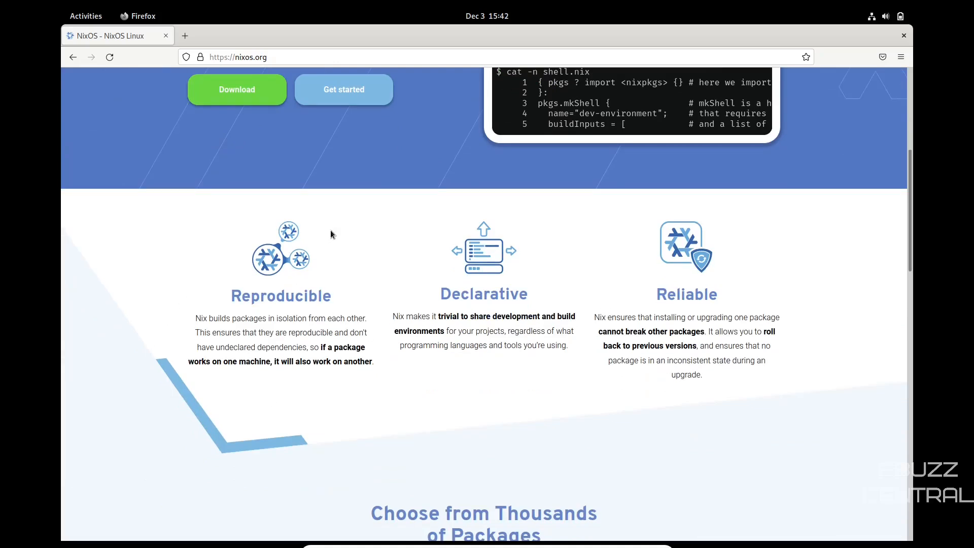
mouse_move(319, 364)
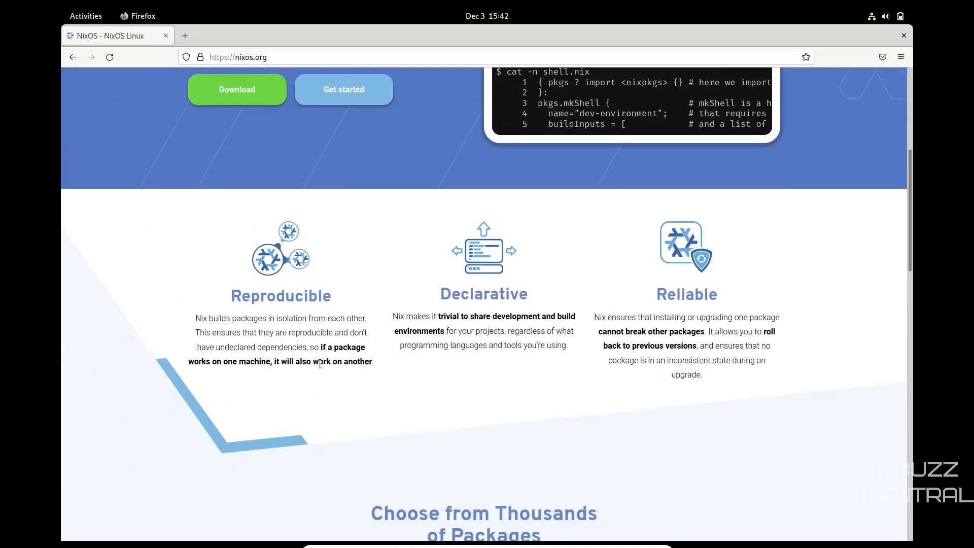
mouse_move(356, 444)
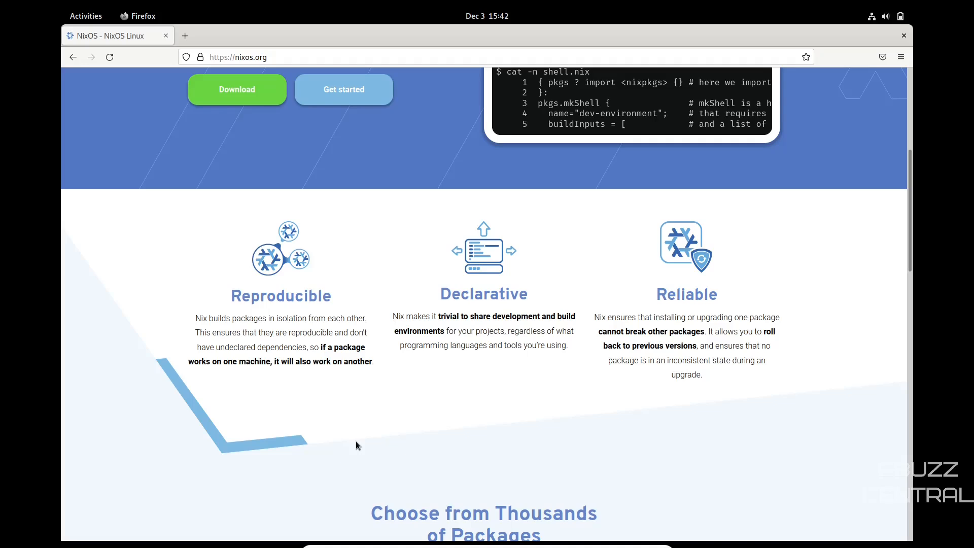
mouse_move(443, 461)
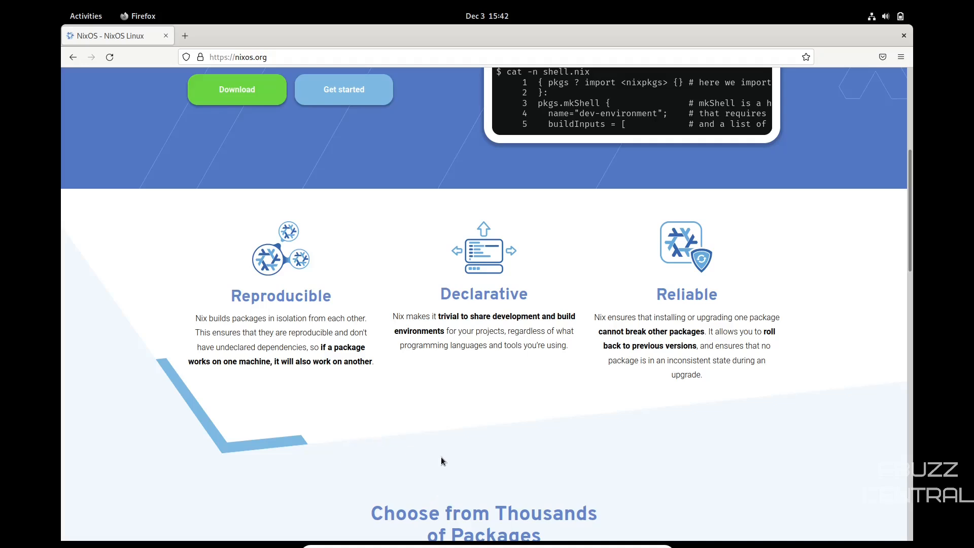
mouse_move(456, 456)
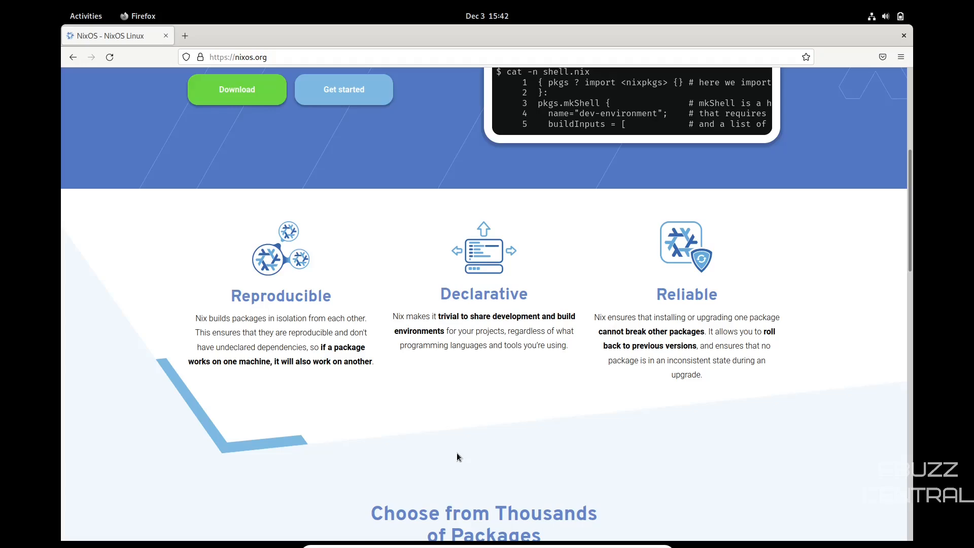
Search the Nixpkgs package collection for gimp from the home page's search box.
scroll("down", 3)
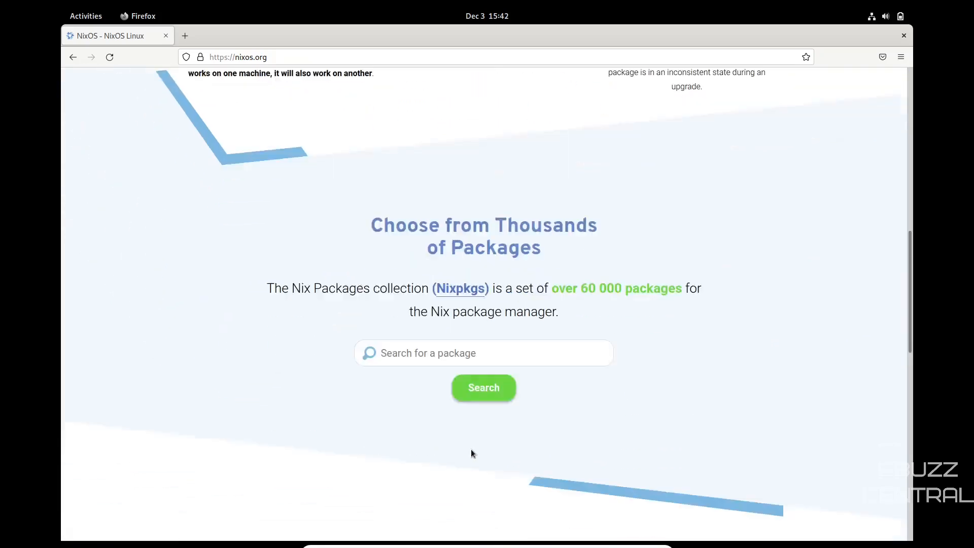
scroll("down", 3)
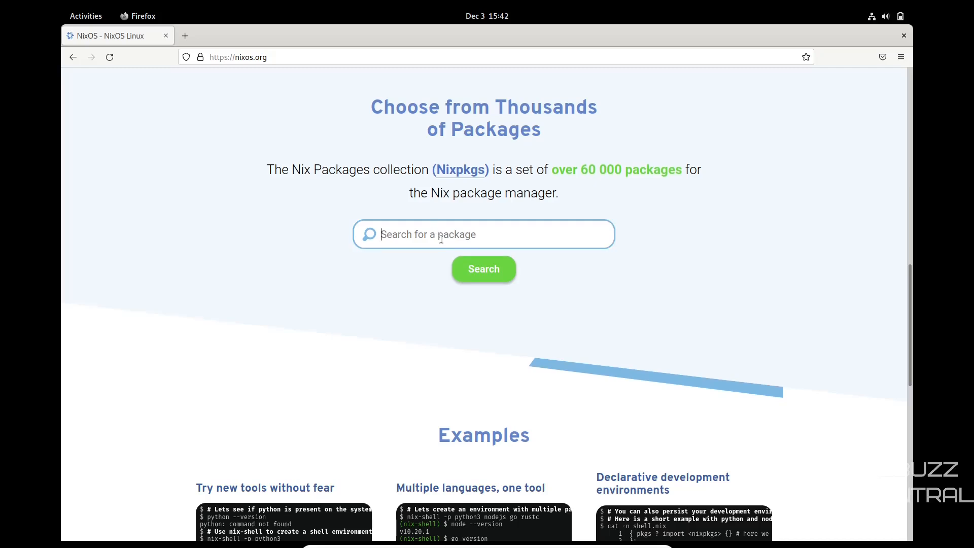
type("gim[")
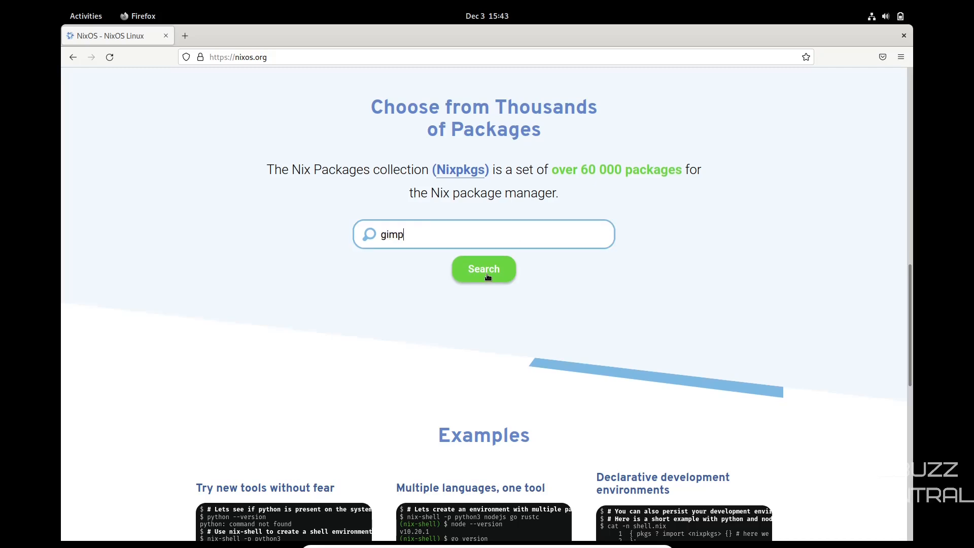
left_click(482, 269)
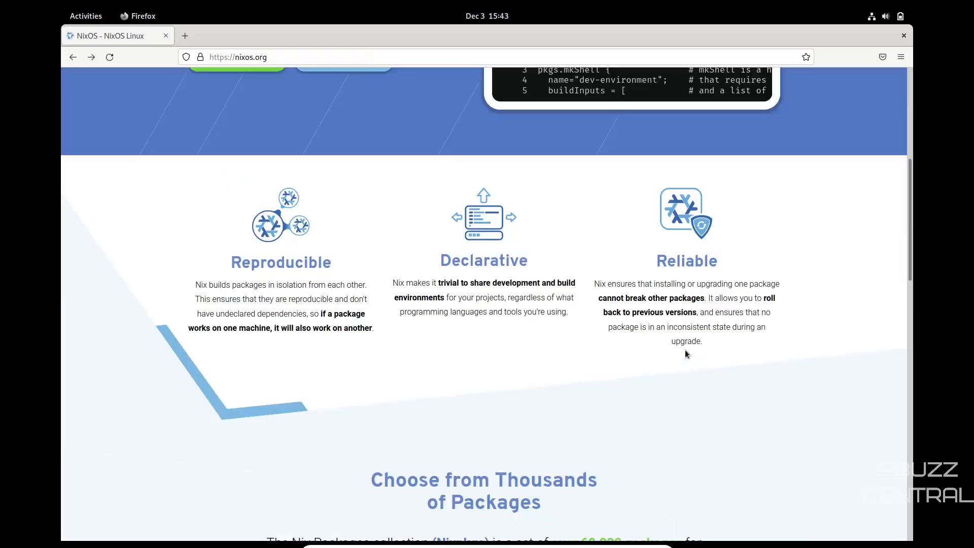
Look over the rest of the NixOS home page and return to its top.
scroll("up", 3)
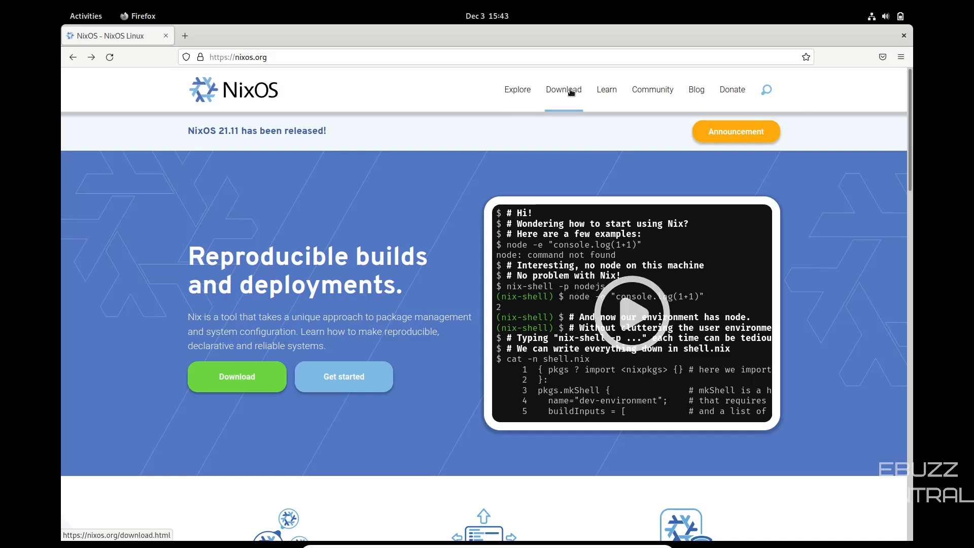
mouse_move(719, 94)
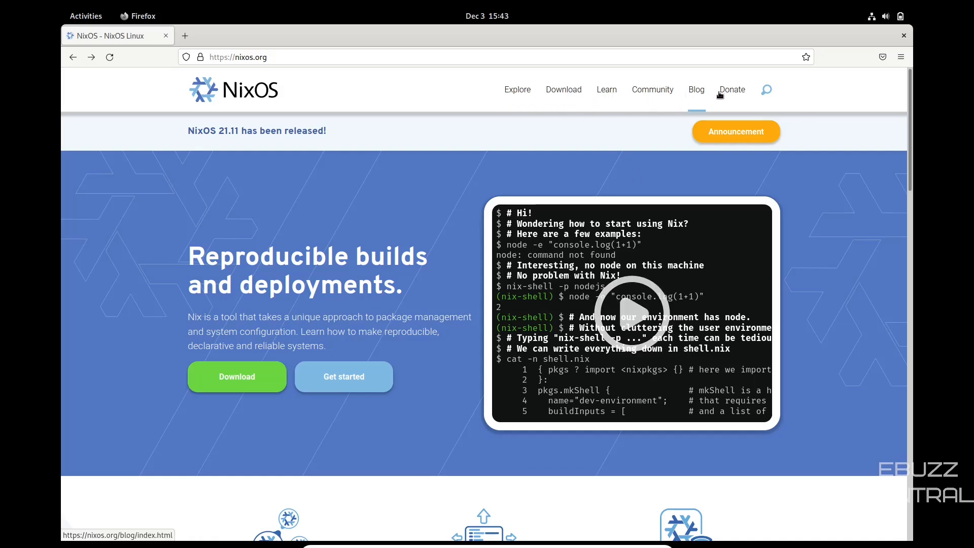
mouse_move(602, 197)
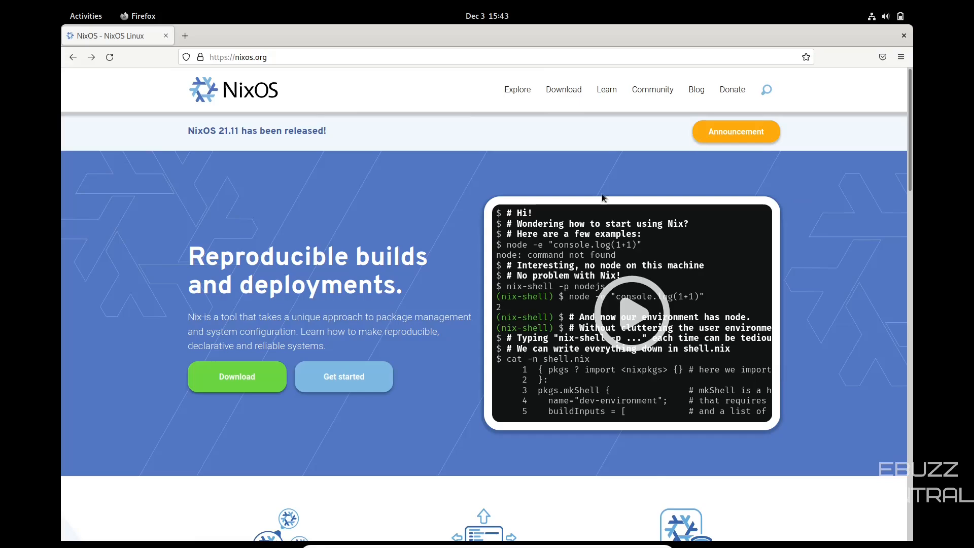
scroll("down", 3)
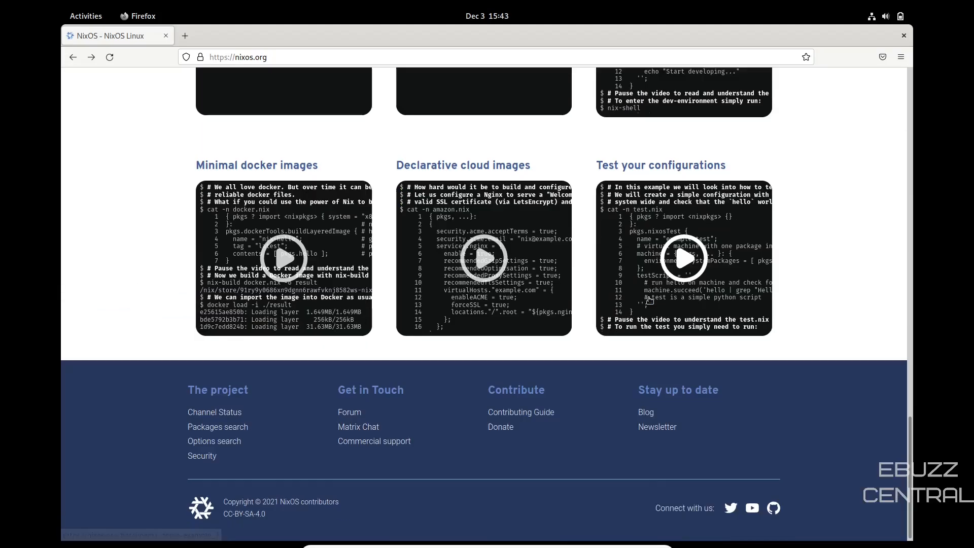
scroll("up", 3)
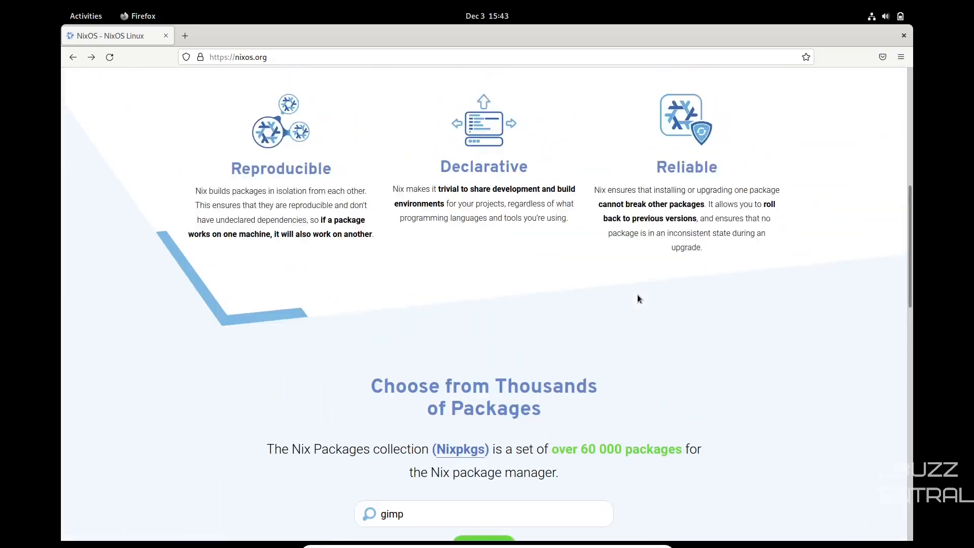
scroll("up", 3)
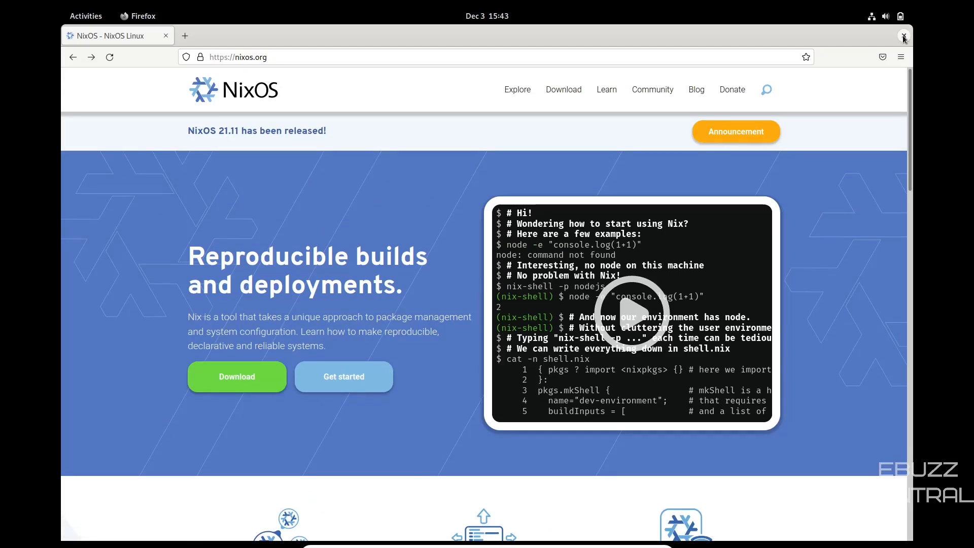
Close Firefox, visit Change Background from the desktop menu, close Settings and show Activities.
left_click(904, 36)
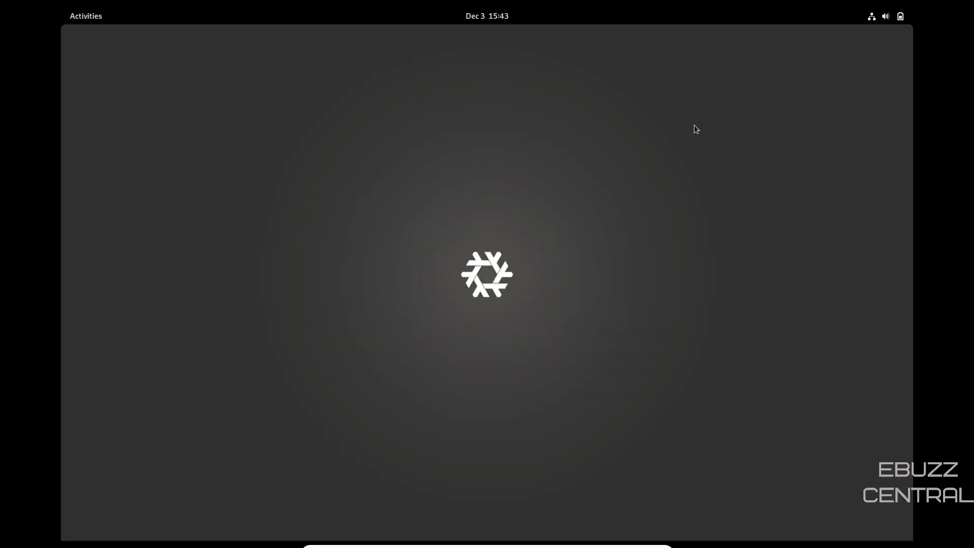
right_click(588, 183)
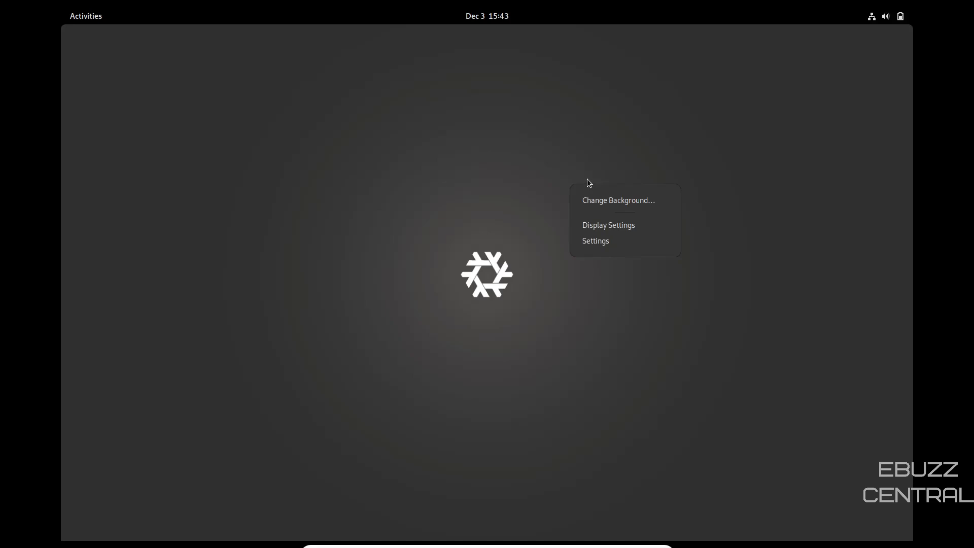
left_click(617, 200)
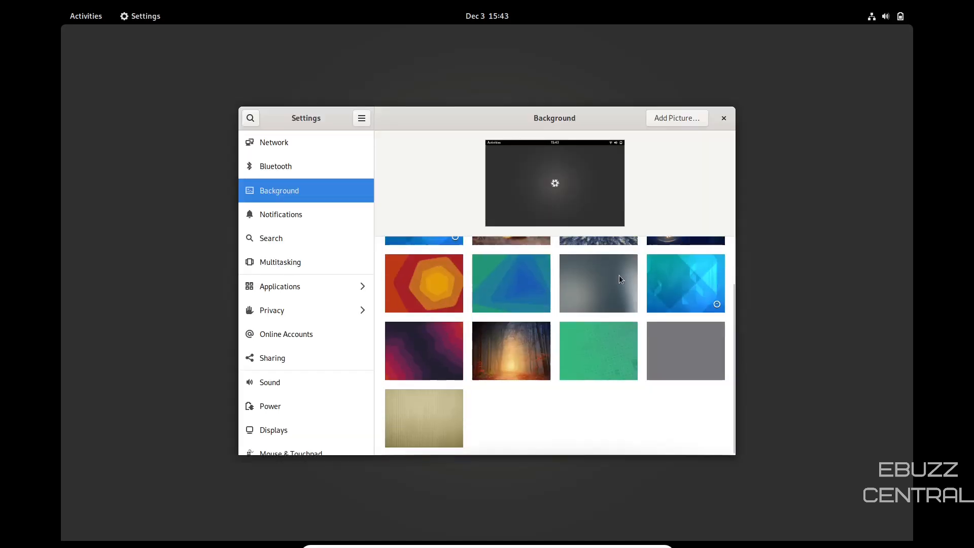
mouse_move(574, 266)
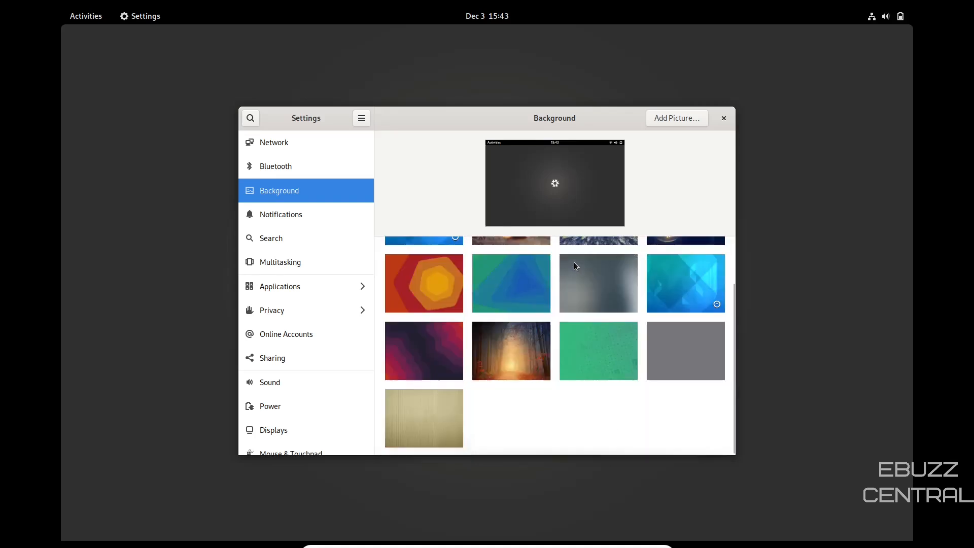
left_click(723, 117)
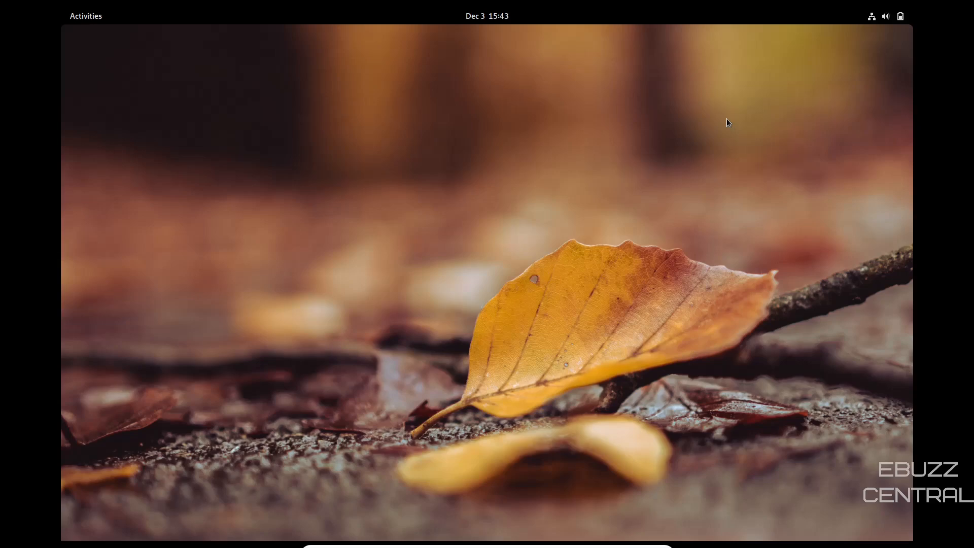
left_click(85, 16)
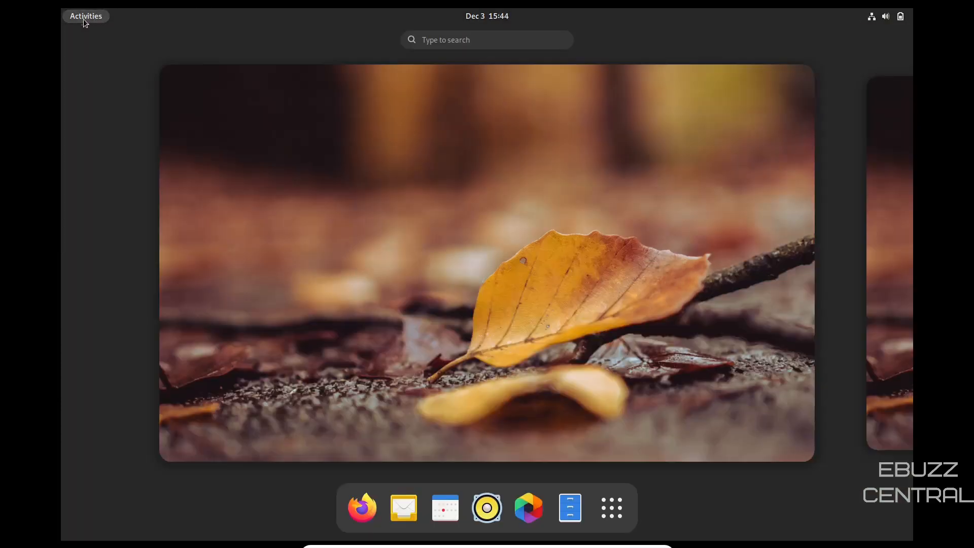
left_click(485, 40)
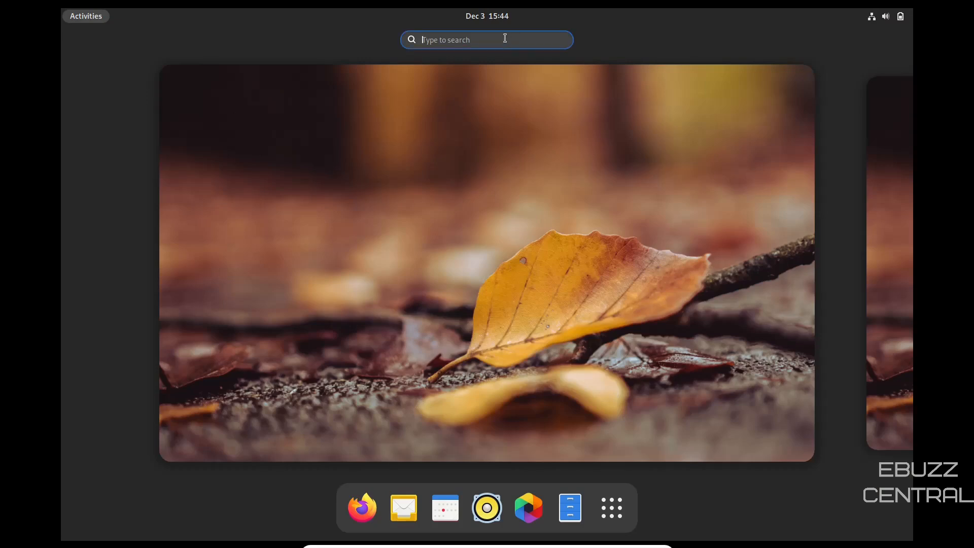
type("applica")
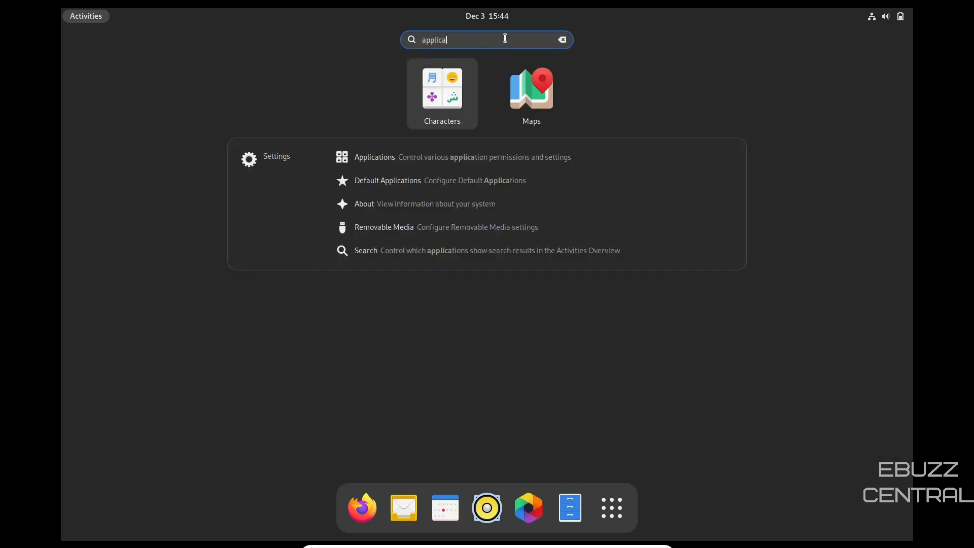
type("tions")
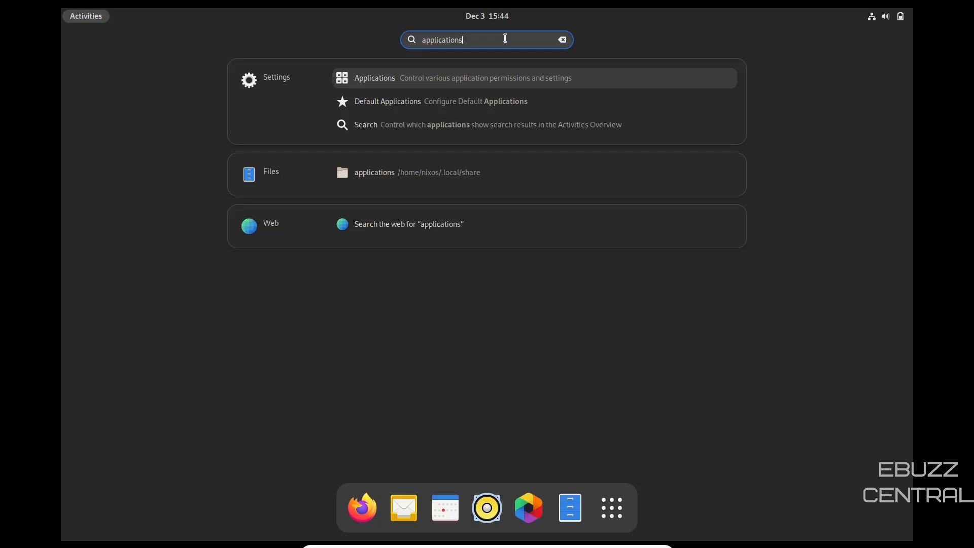
key("BackSpace")
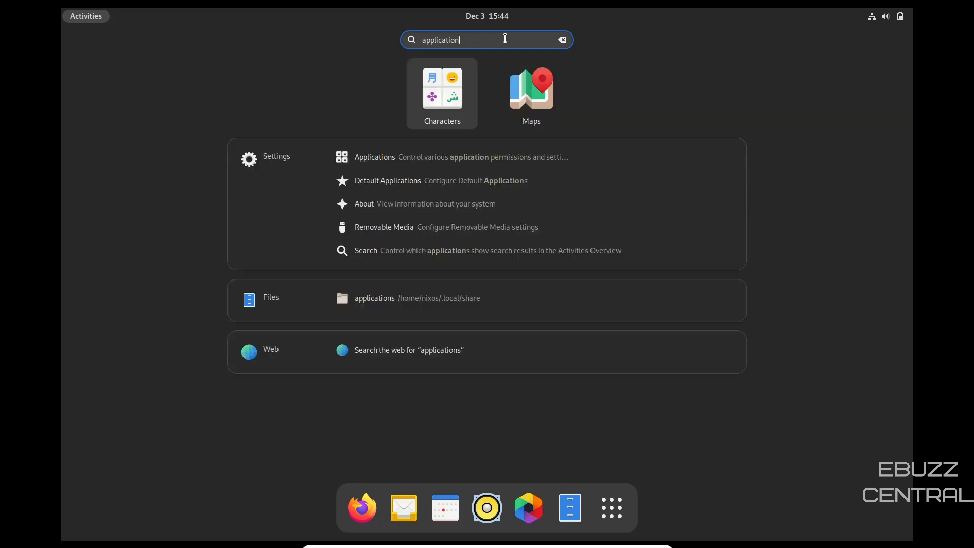
type("sof")
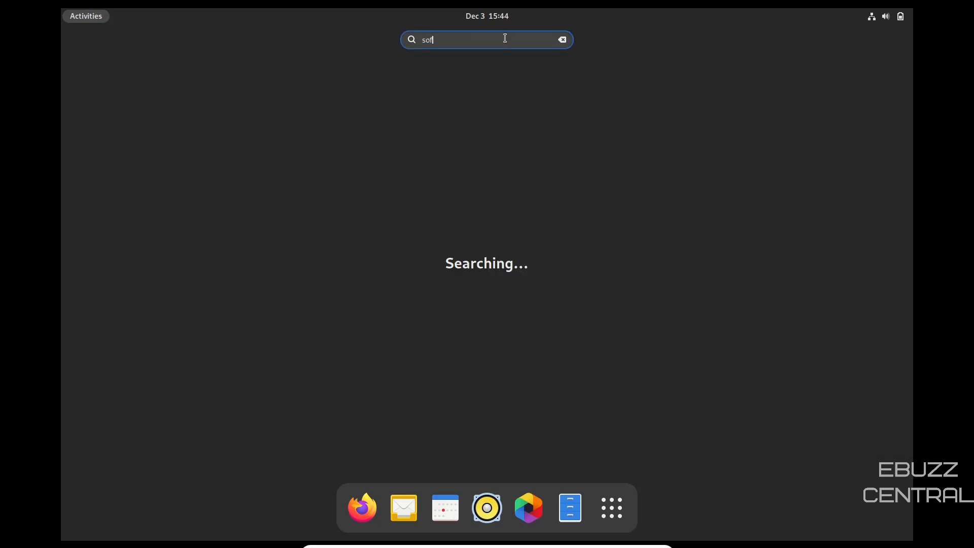
type("tware")
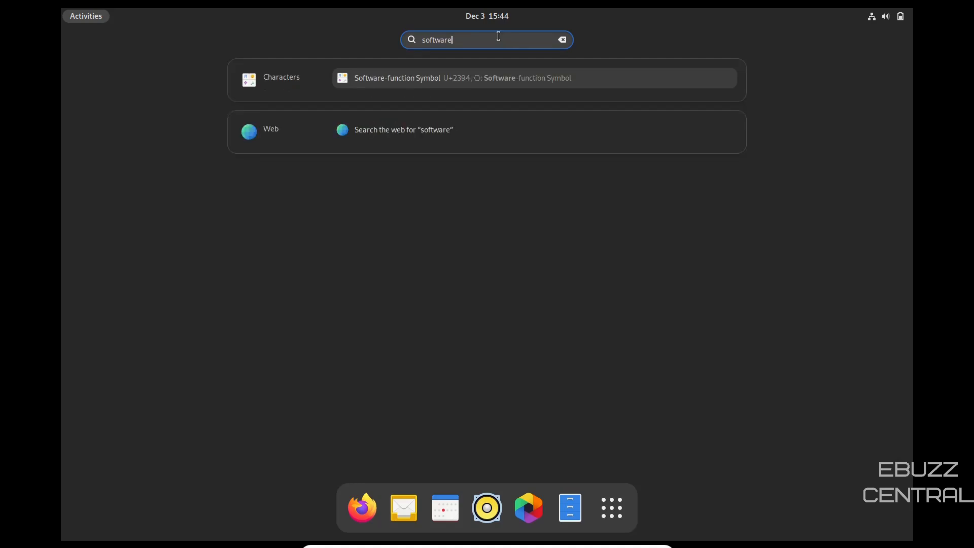
key("BackSpace")
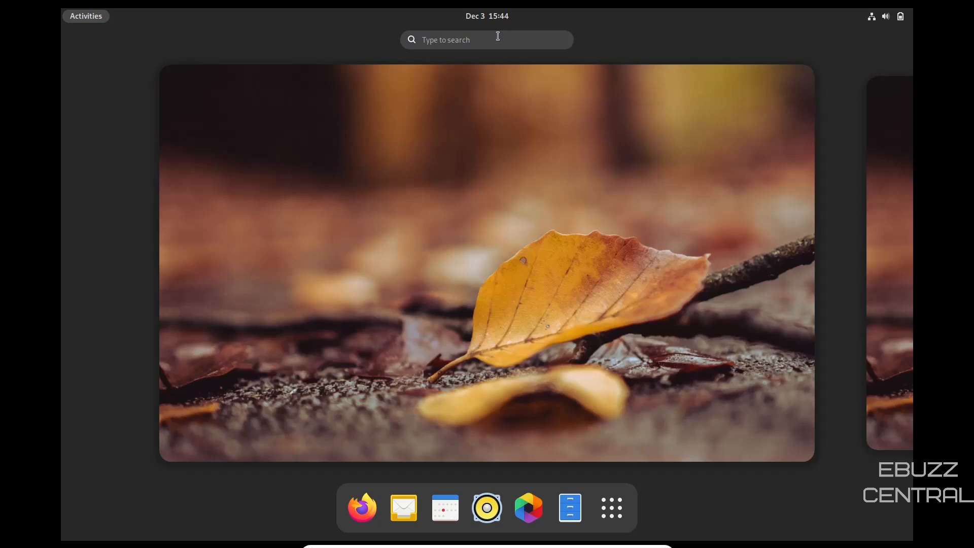
Browse both pages of the installed app grid and return to the desktop.
left_click(611, 507)
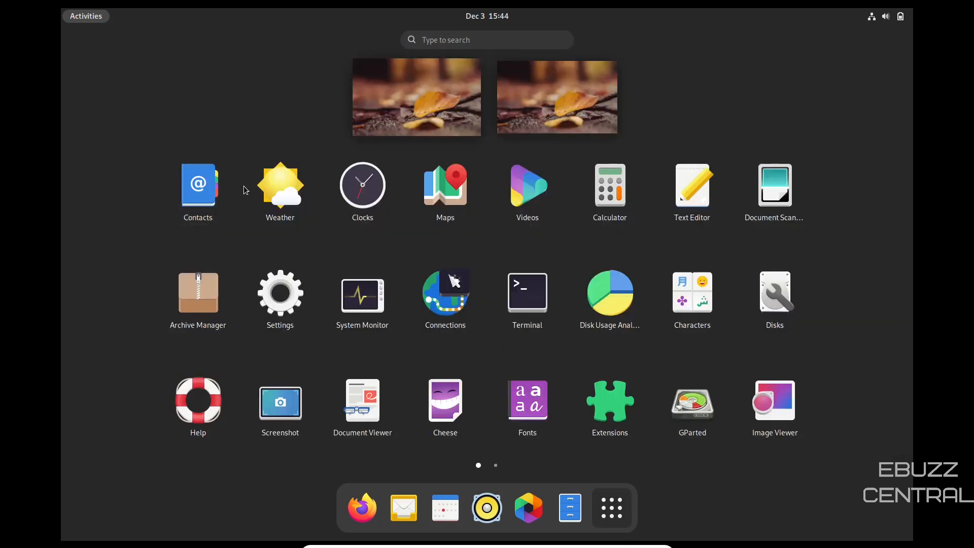
mouse_move(774, 298)
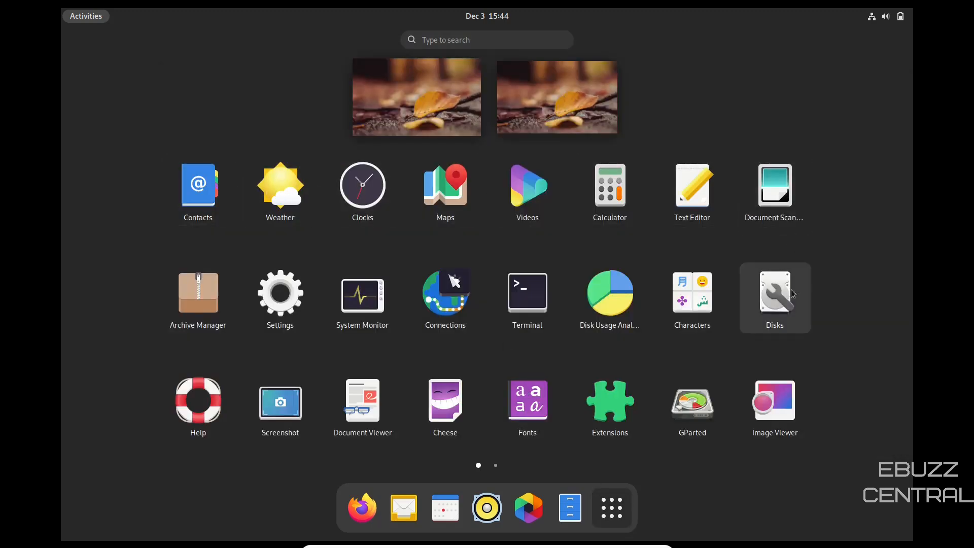
mouse_move(280, 401)
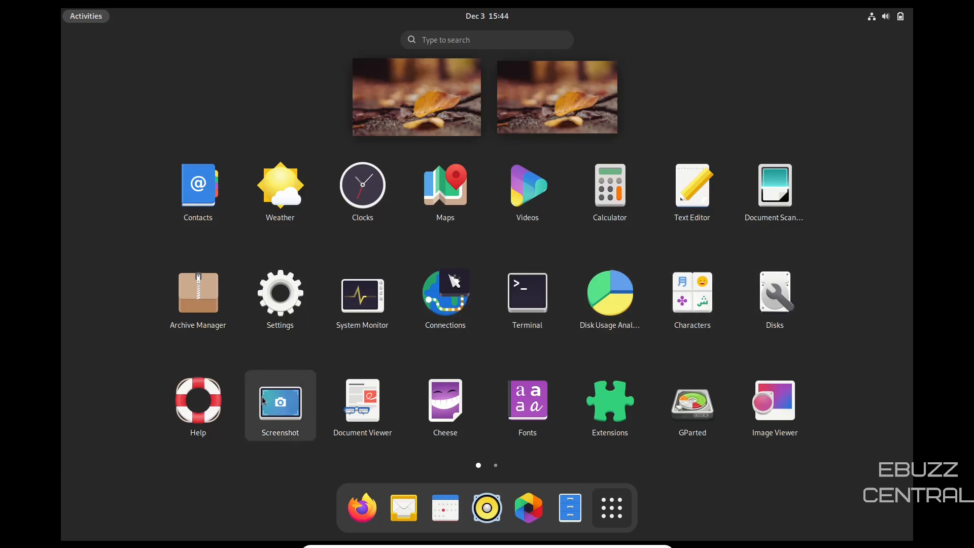
left_click(495, 465)
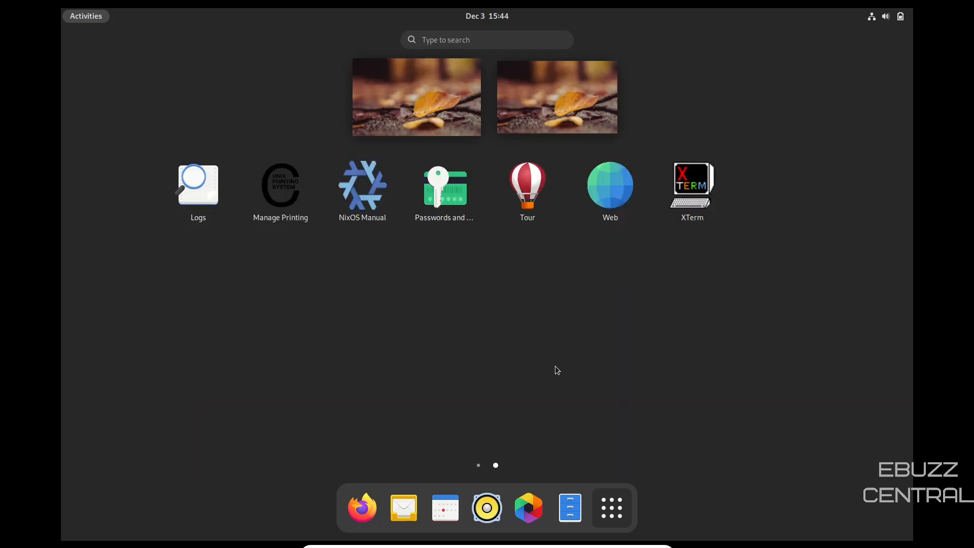
mouse_move(280, 187)
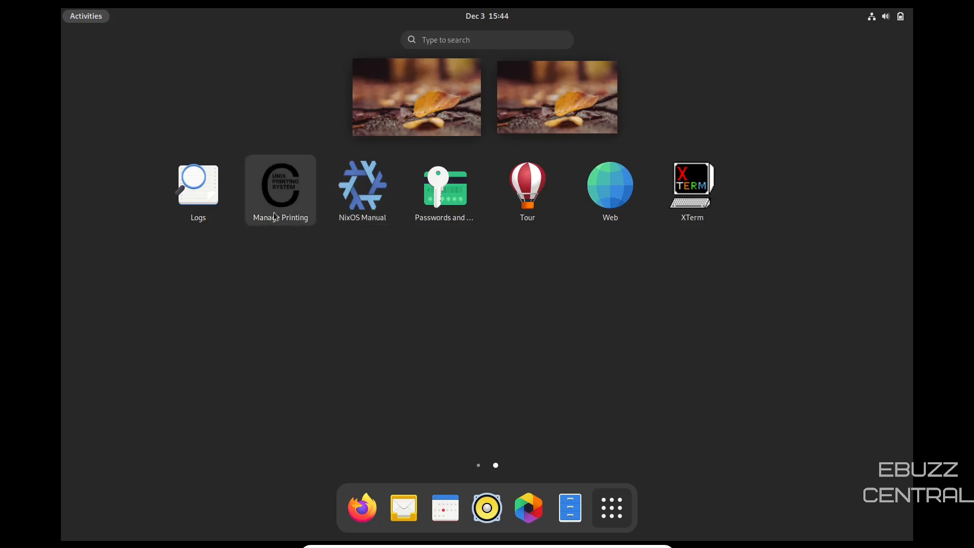
mouse_move(690, 190)
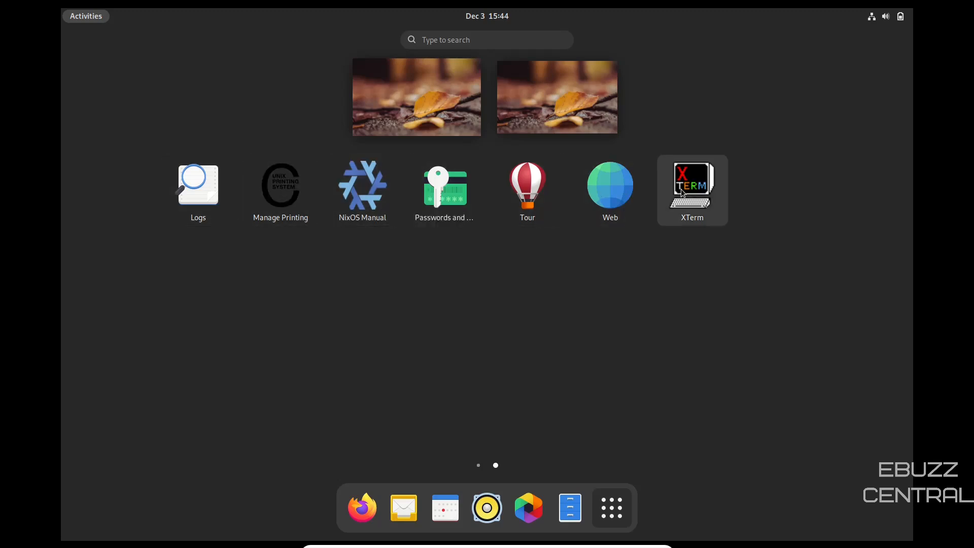
left_click(478, 465)
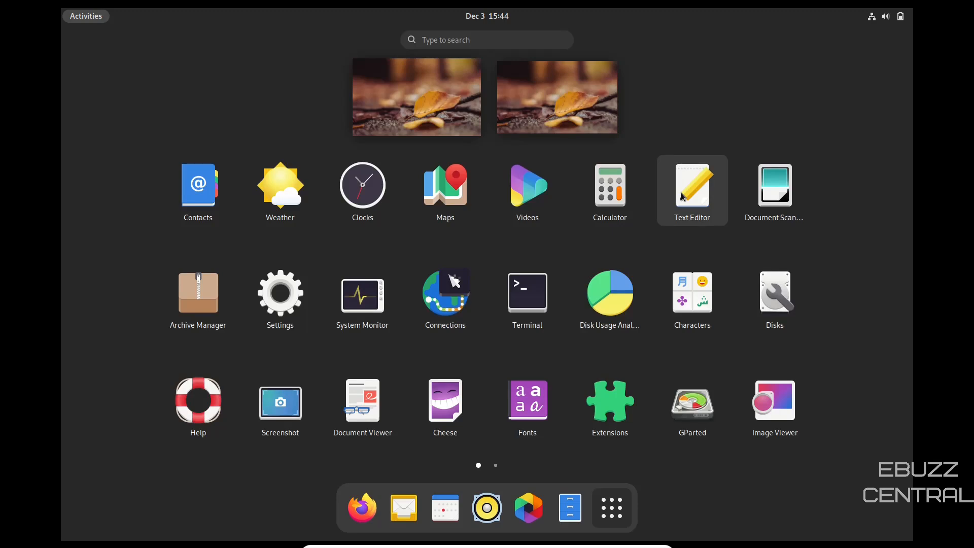
left_click(85, 15)
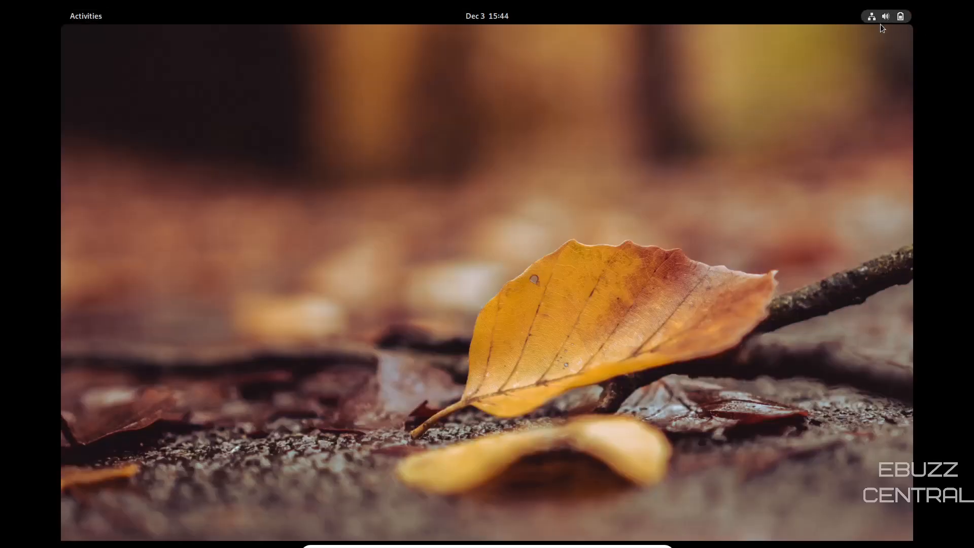
Show the system menu with volume, wired network, battery and power options.
left_click(885, 17)
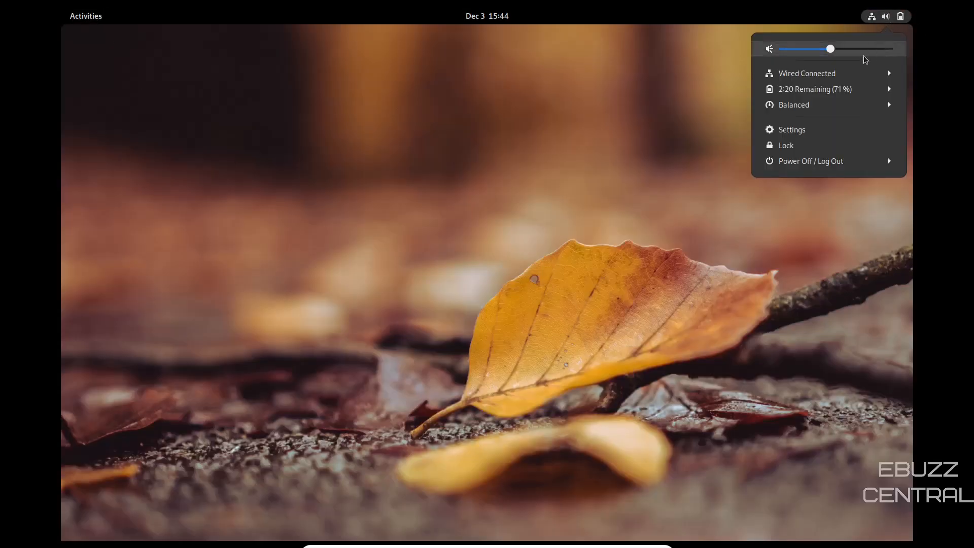
mouse_move(792, 129)
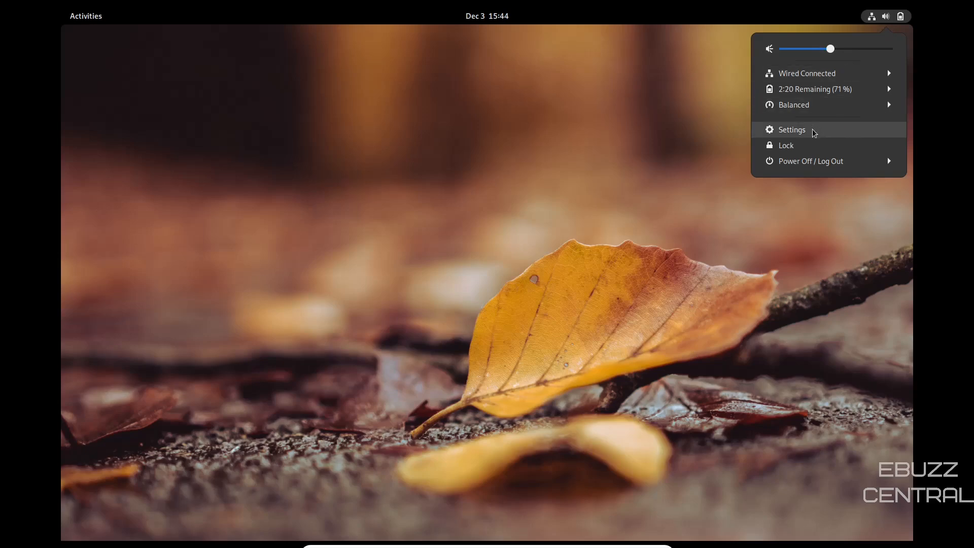
mouse_move(594, 198)
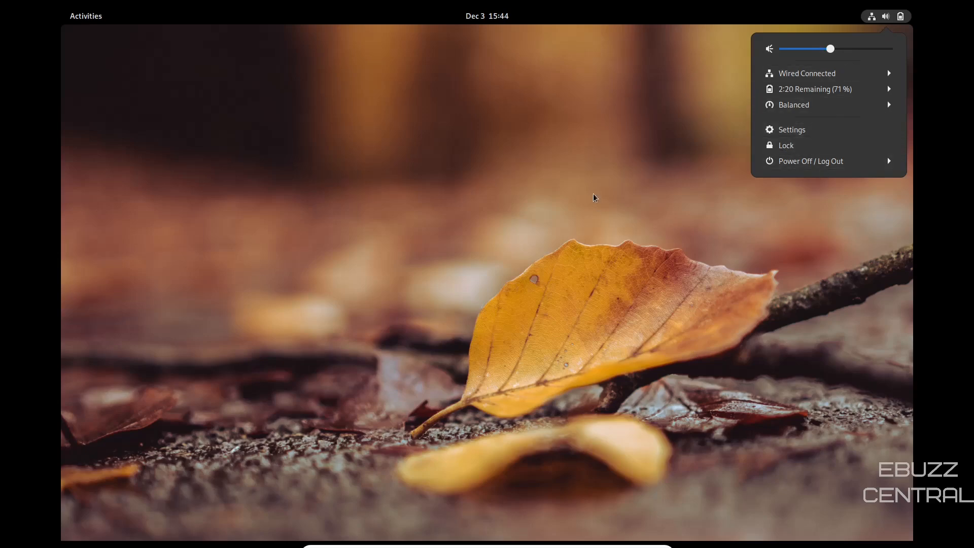
Show the December 3 2021 calendar panel, toggling Do Not Disturb on then off.
left_click(487, 15)
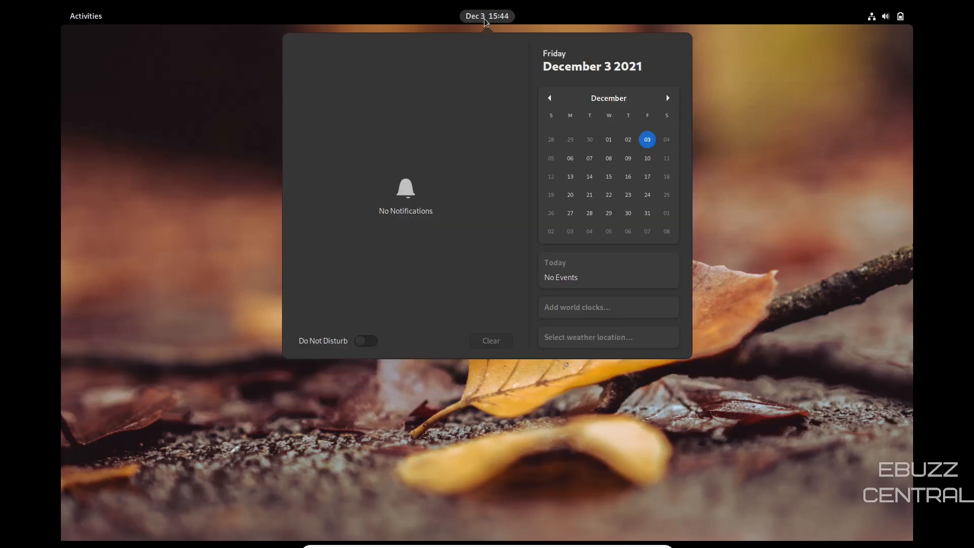
mouse_move(550, 118)
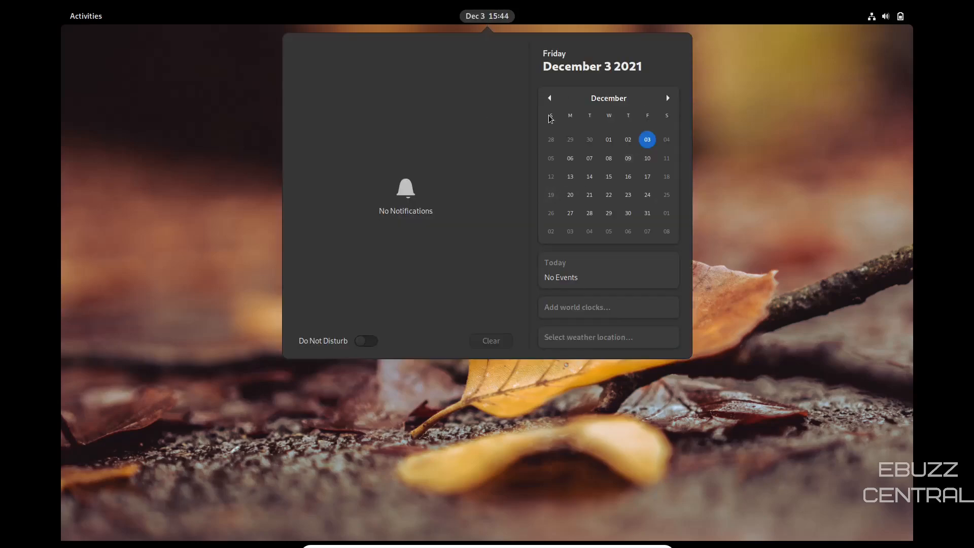
mouse_move(363, 99)
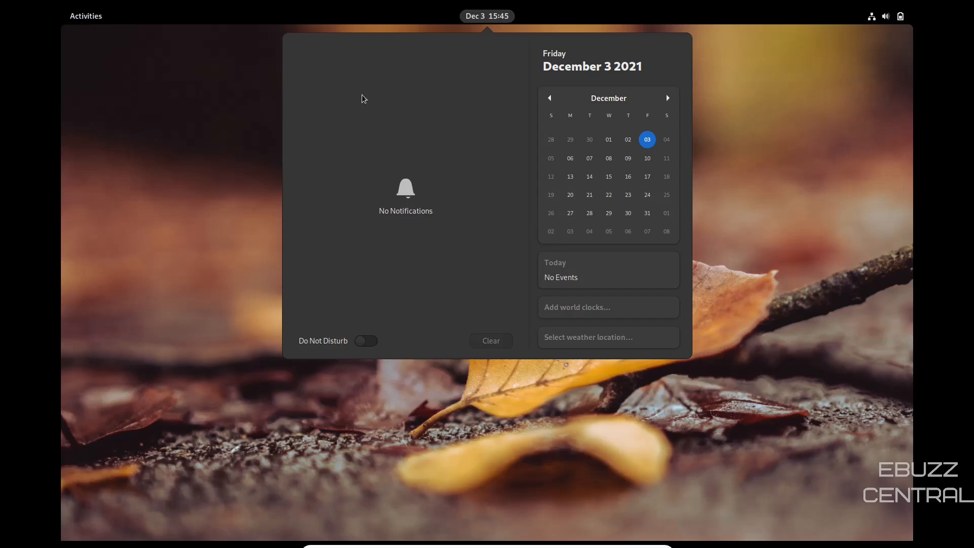
mouse_move(374, 383)
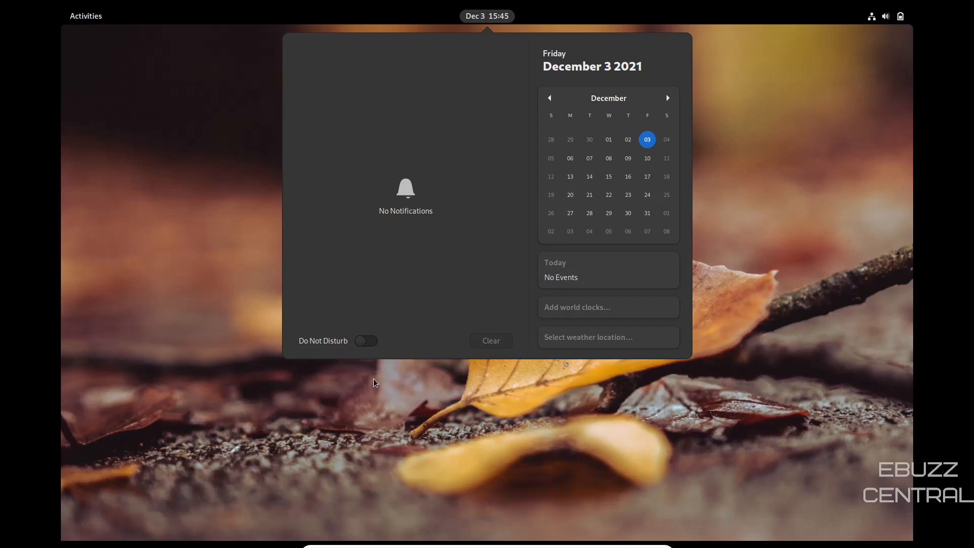
left_click(365, 340)
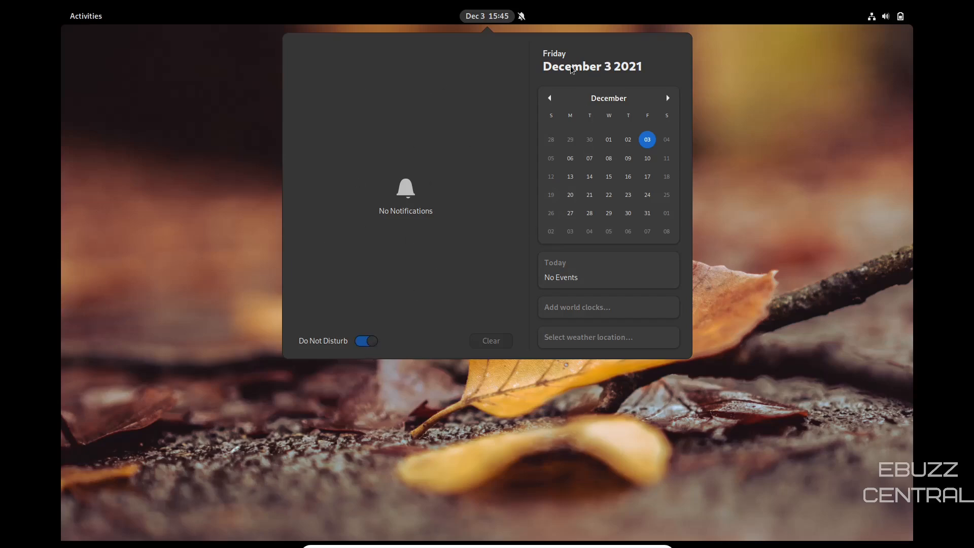
left_click(365, 341)
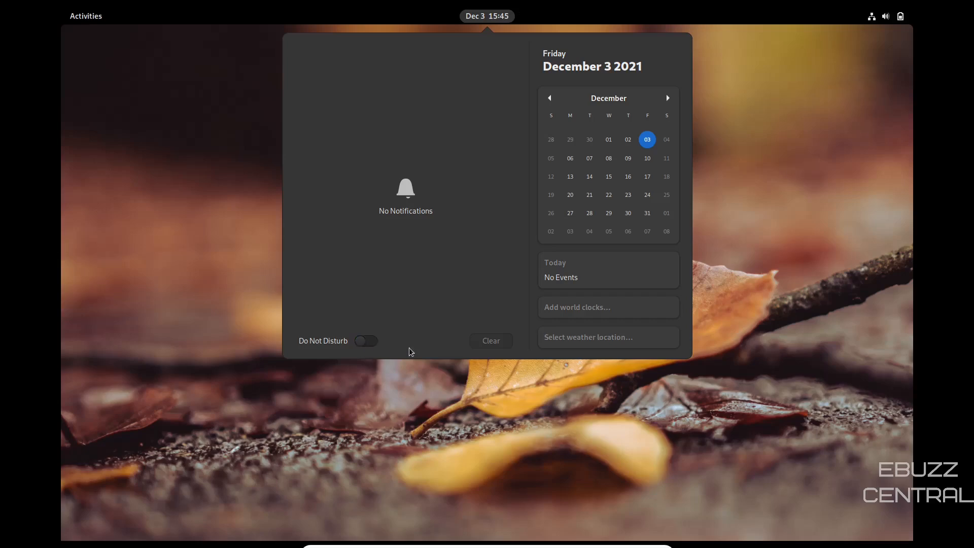
mouse_move(587, 309)
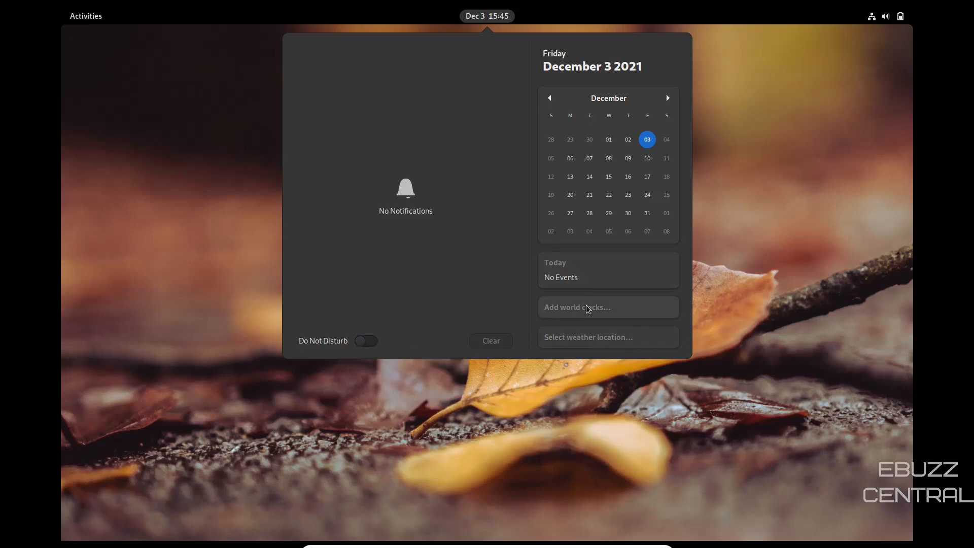
mouse_move(582, 341)
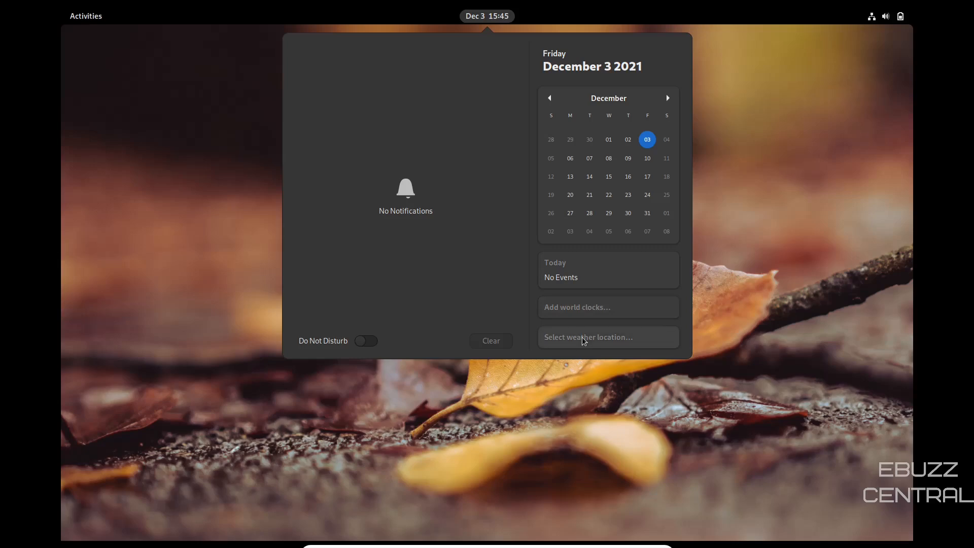
Set GNOME Weather's location to Dallas, Texas, then close the Weather app.
left_click(587, 337)
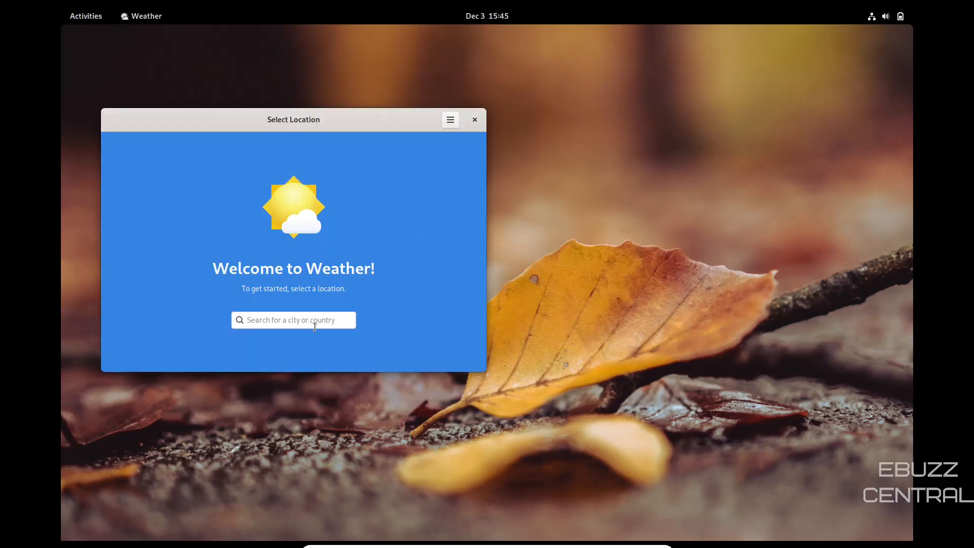
type("dal")
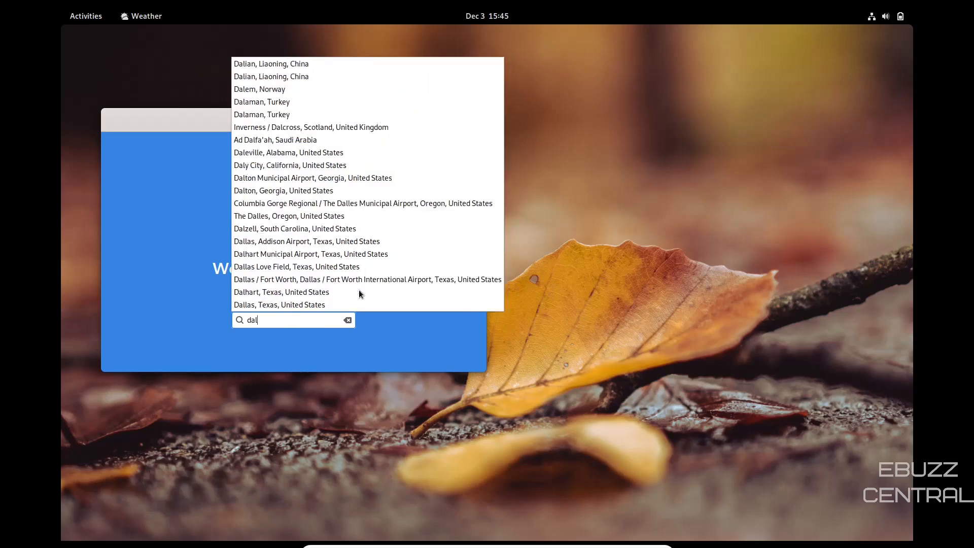
type("las")
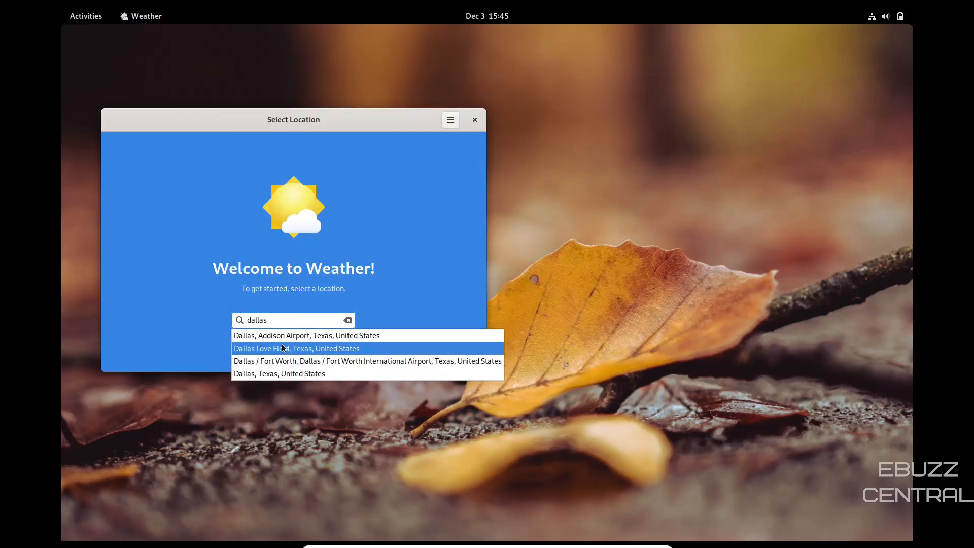
left_click(296, 348)
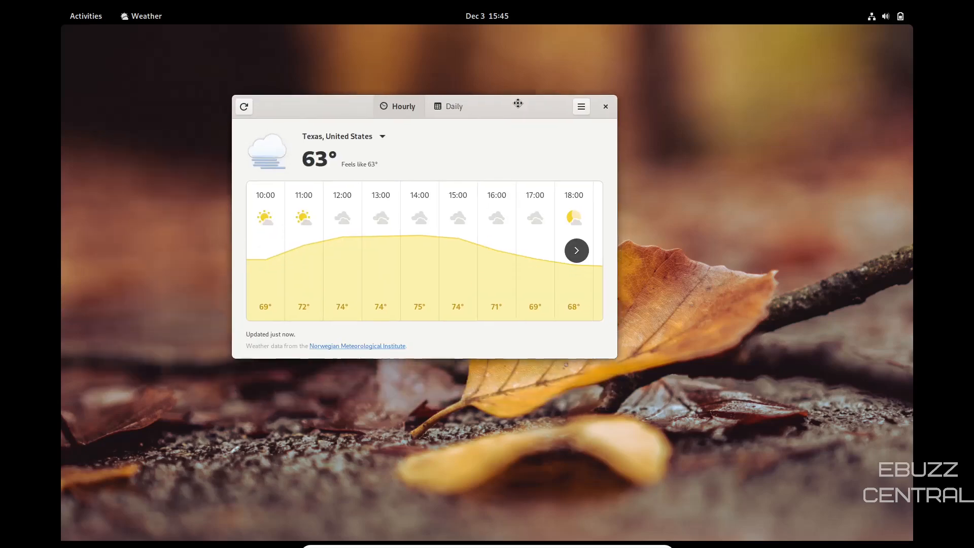
left_click(605, 107)
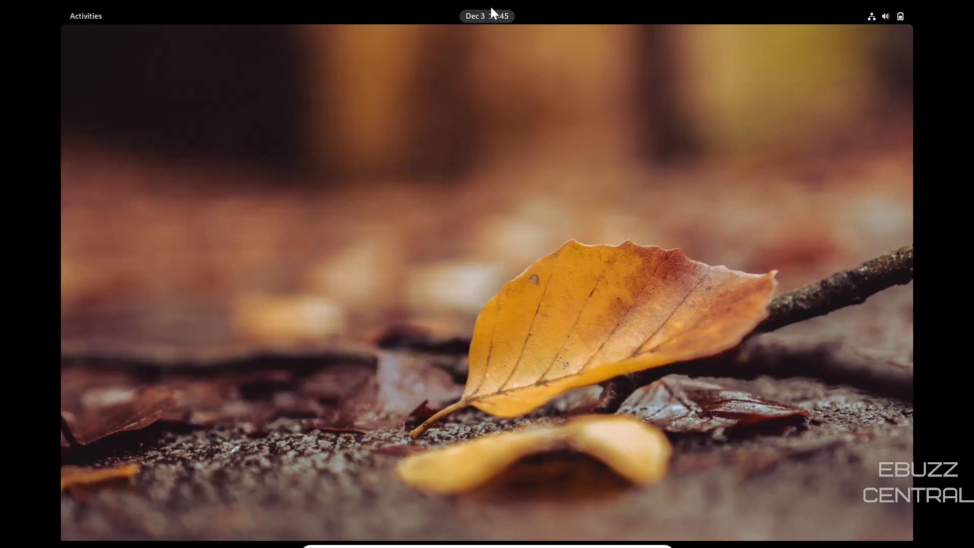
Set Dallas as the weather location from the date panel so its hourly forecast appears.
left_click(487, 15)
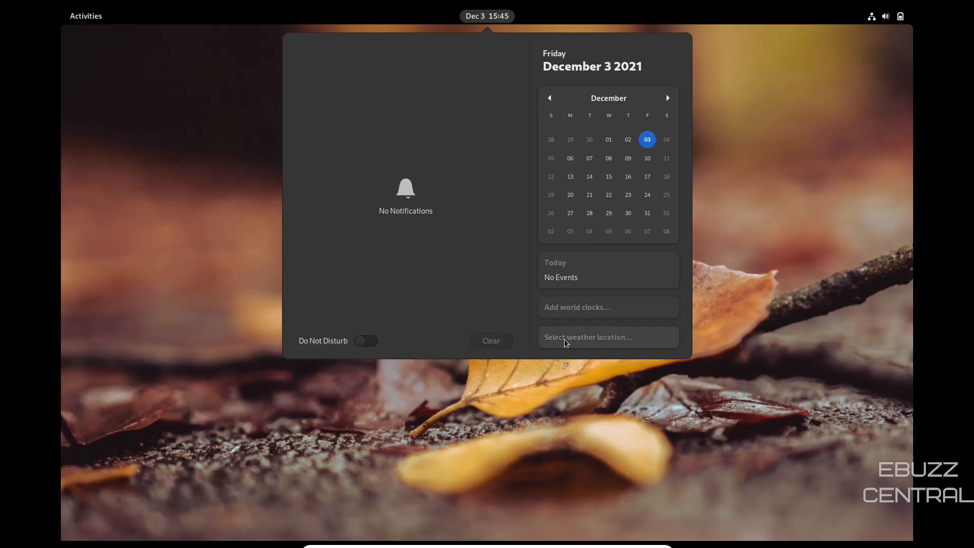
left_click(585, 336)
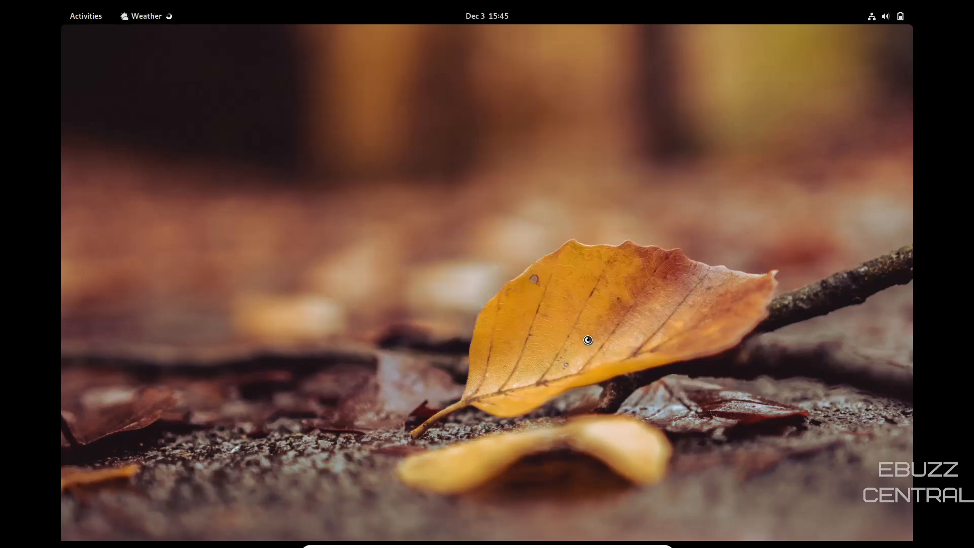
left_click(146, 15)
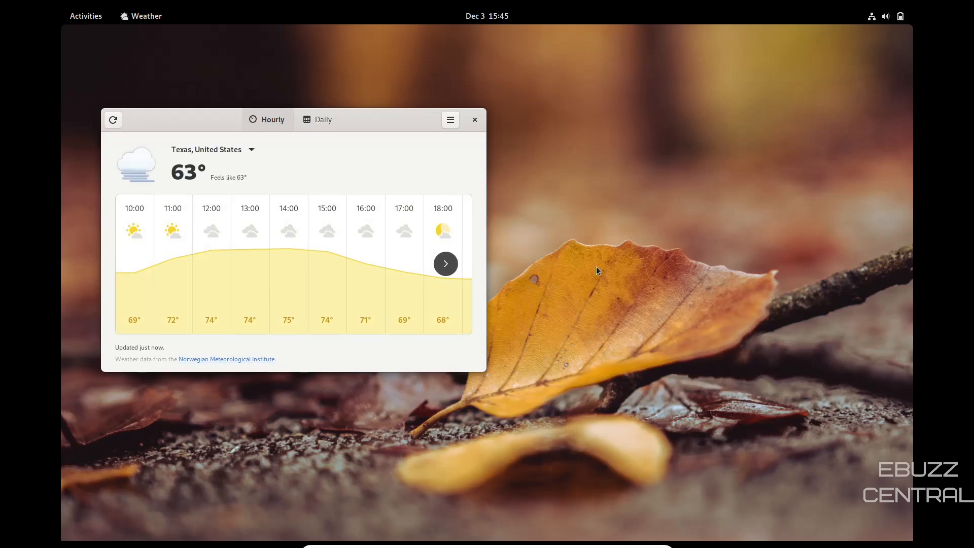
left_click(487, 15)
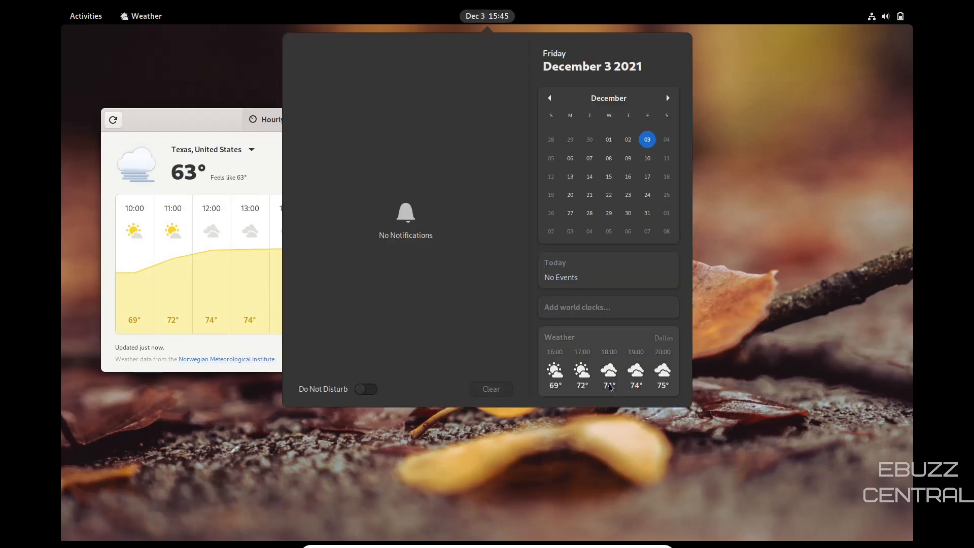
mouse_move(170, 115)
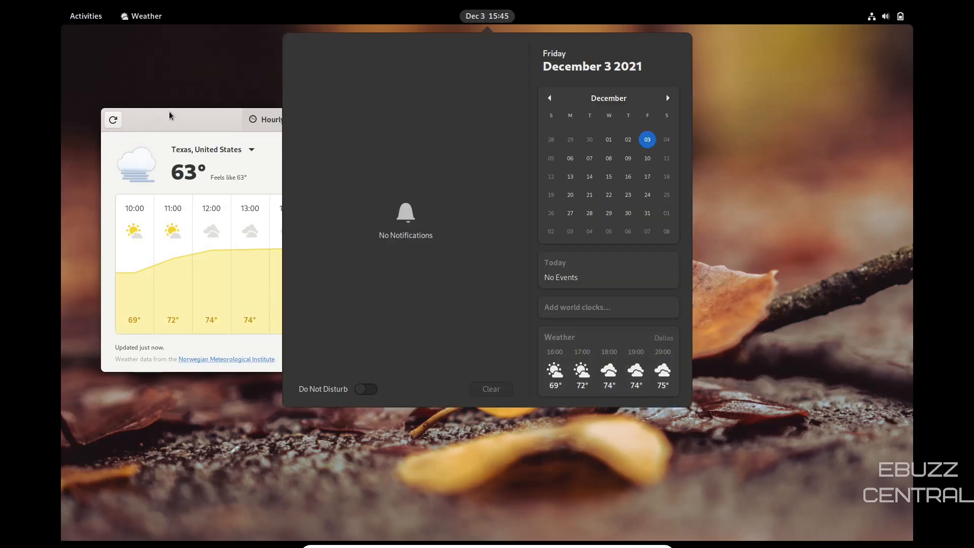
Reopen the date panel to view the Dallas 16:00–20:00 forecast, then dismiss it.
left_click(487, 16)
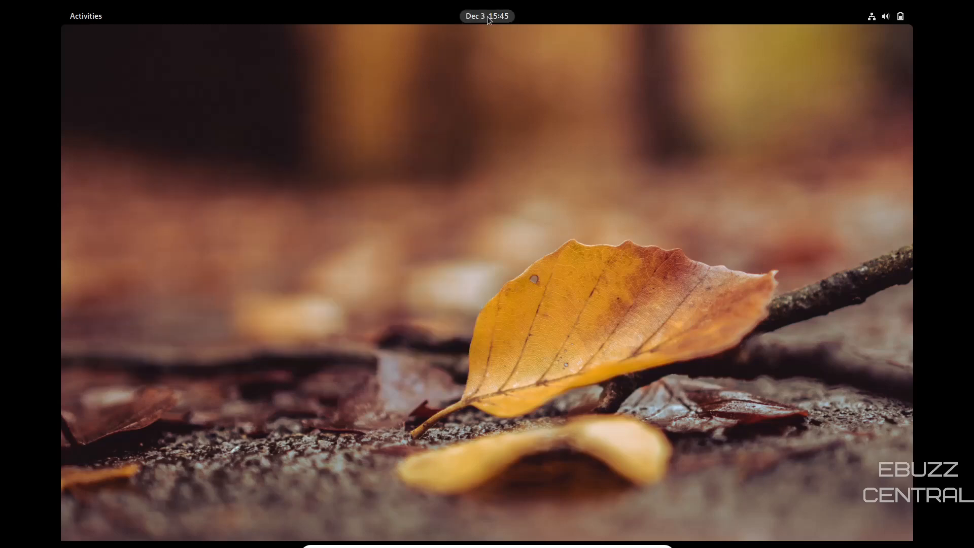
left_click(486, 15)
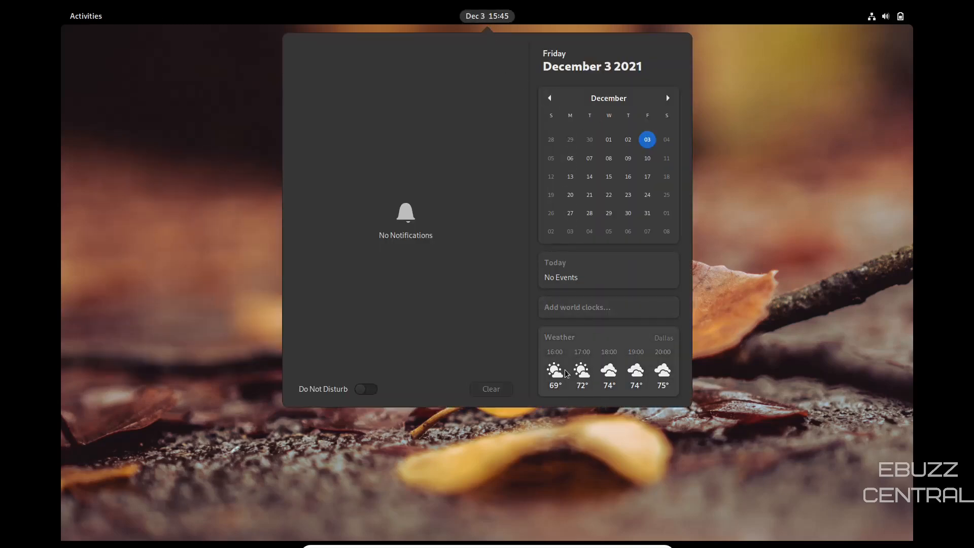
mouse_move(419, 137)
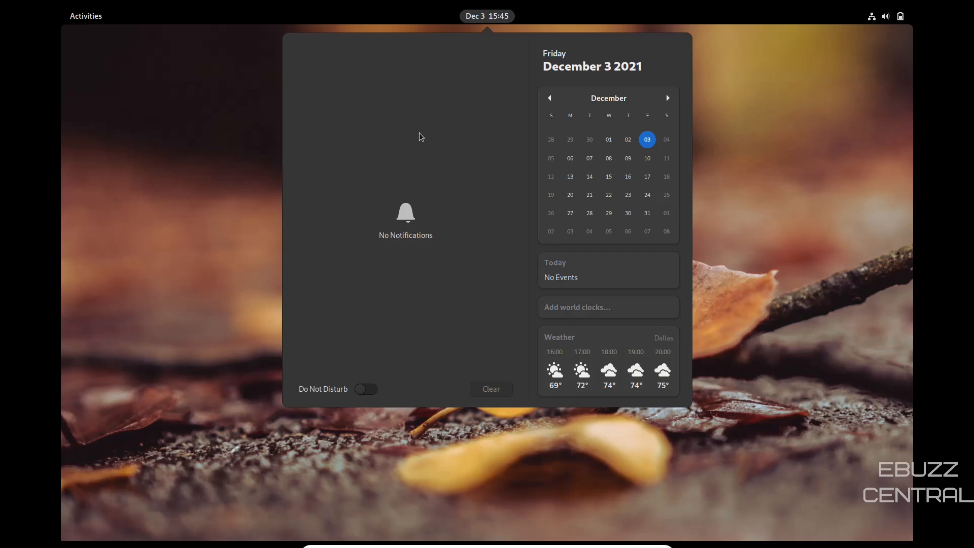
mouse_move(422, 162)
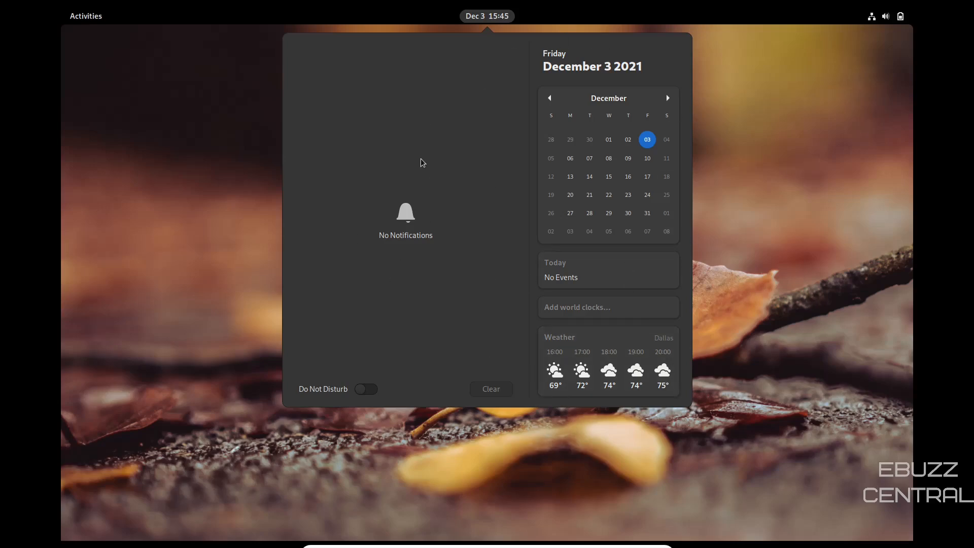
mouse_move(474, 140)
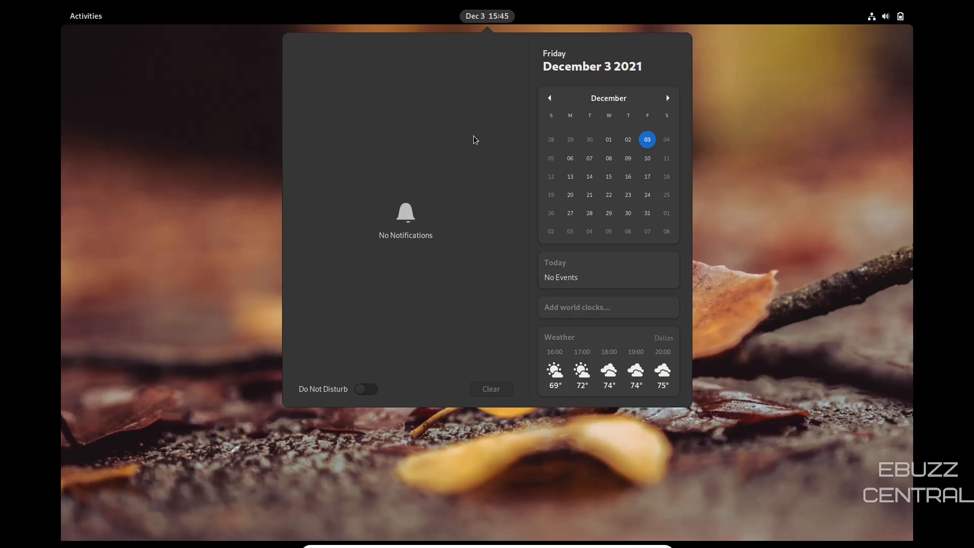
left_click(487, 15)
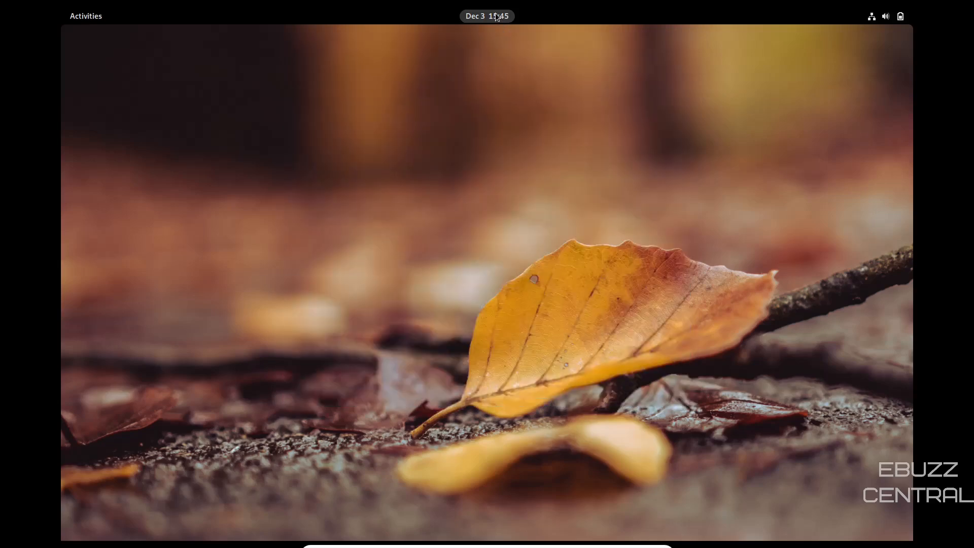
Bring up the Activities overview with the favourite apps dock.
left_click(85, 15)
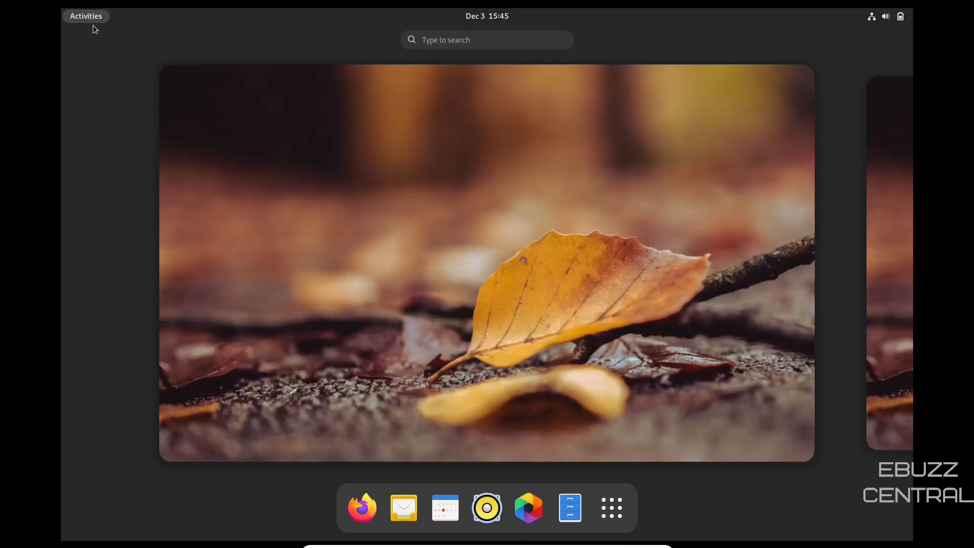
mouse_move(527, 507)
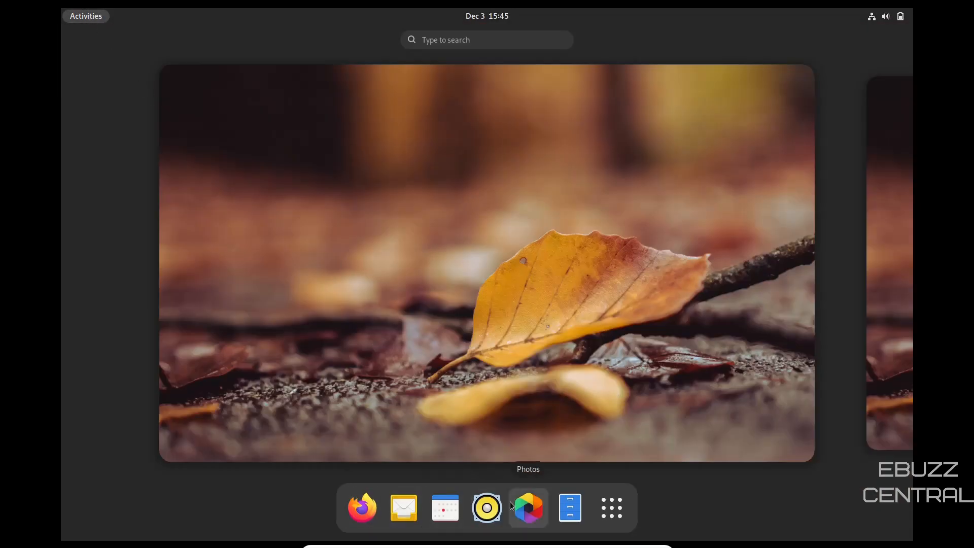
mouse_move(362, 507)
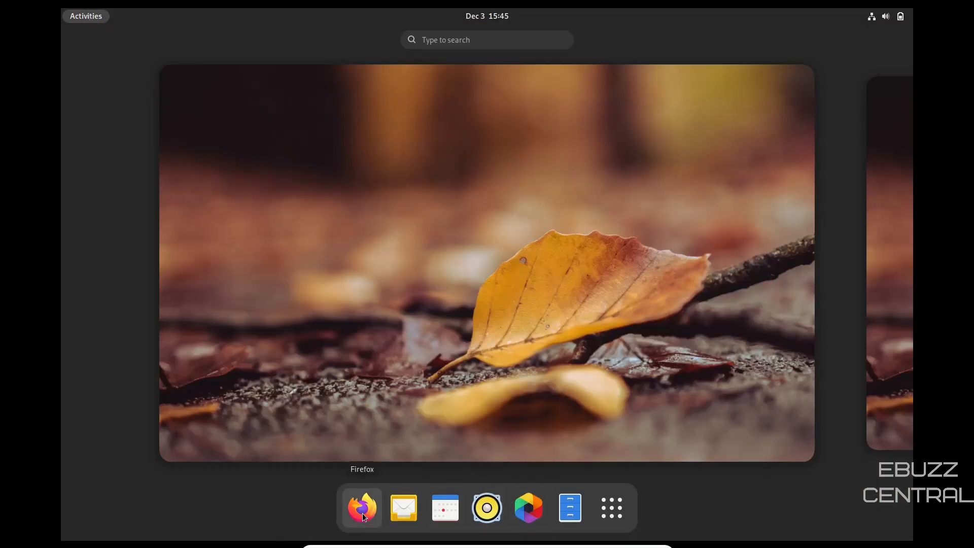
mouse_move(403, 508)
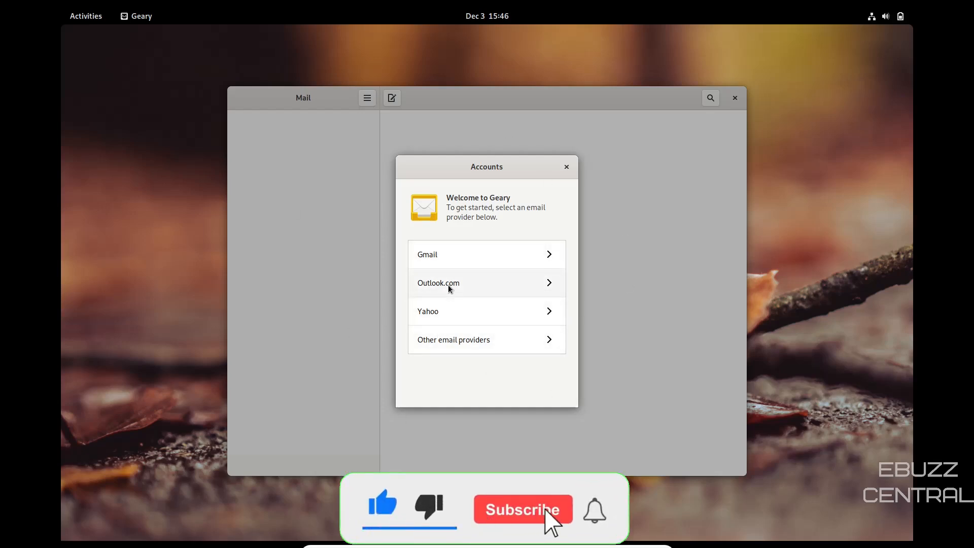
Choose Outlook.com as the provider and begin entering the account email address.
left_click(522, 509)
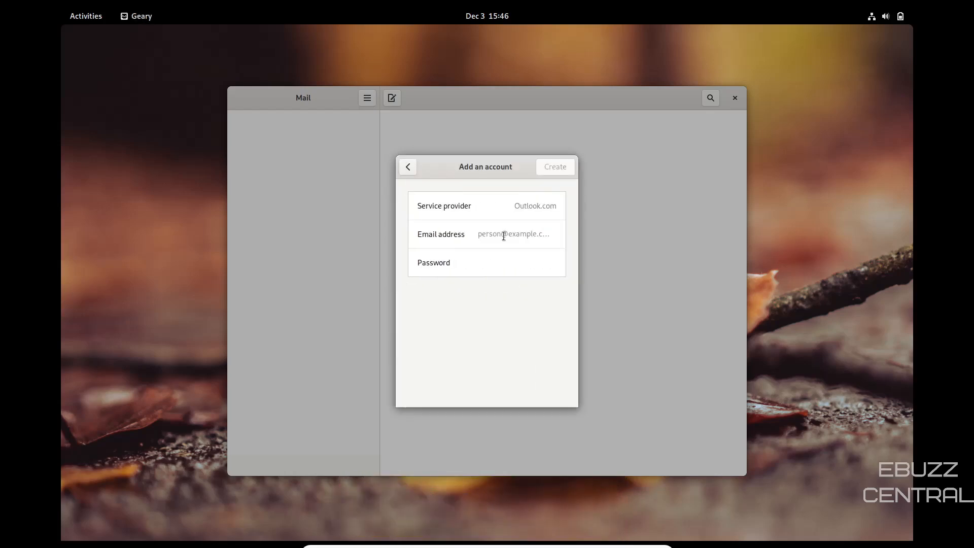
left_click(513, 233)
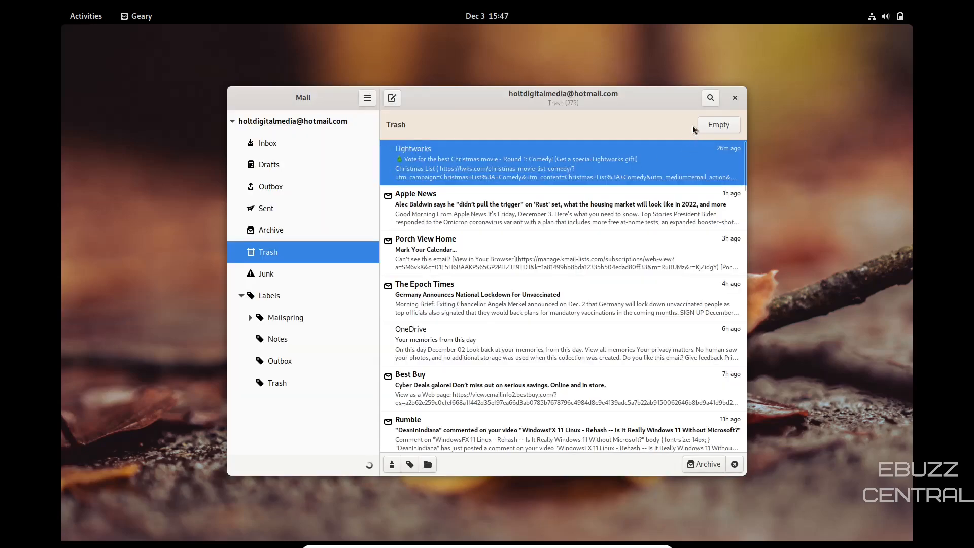
Read the Lightworks, Porch View Home and Apple News messages from Trash in a full-size window.
left_click(559, 162)
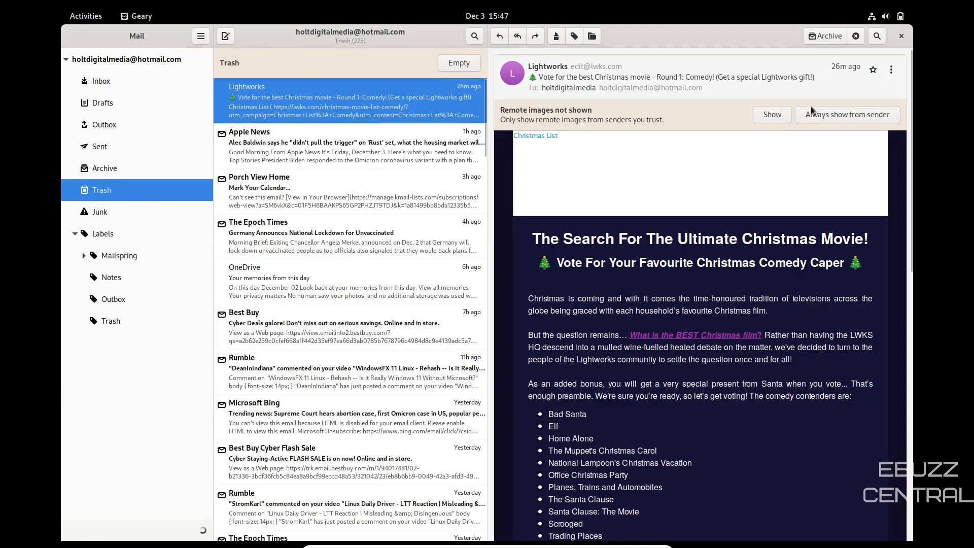
left_click(771, 115)
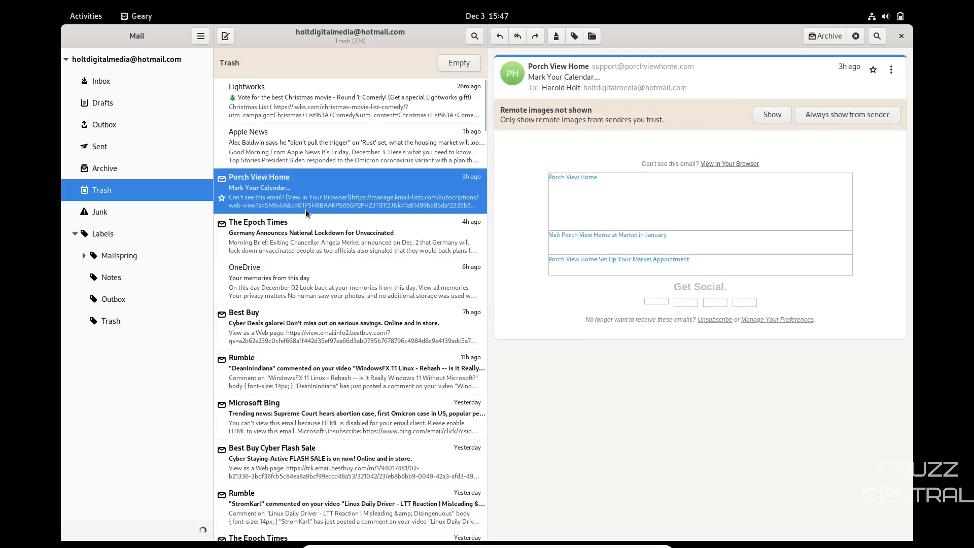
left_click(354, 146)
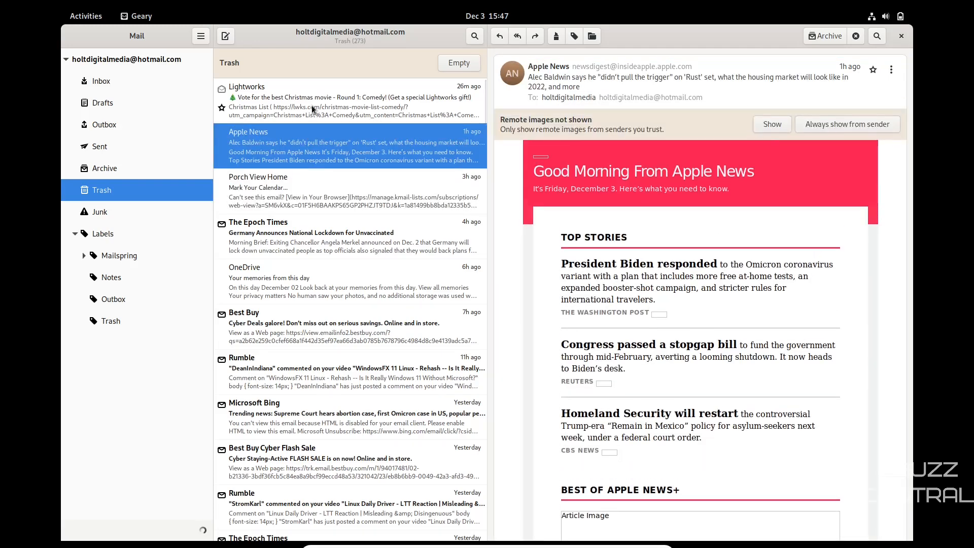
left_click(348, 100)
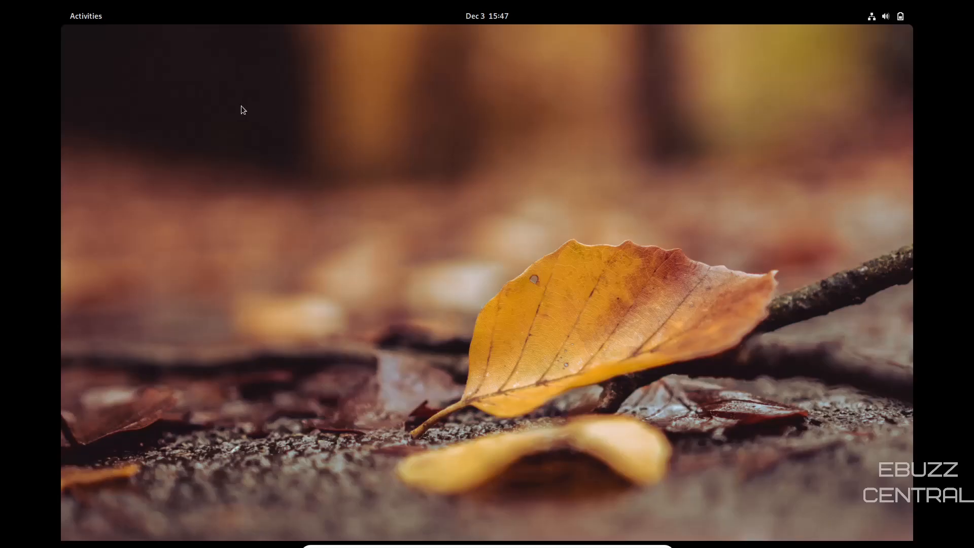
Launch GNOME Calendar from the overview dock.
left_click(85, 16)
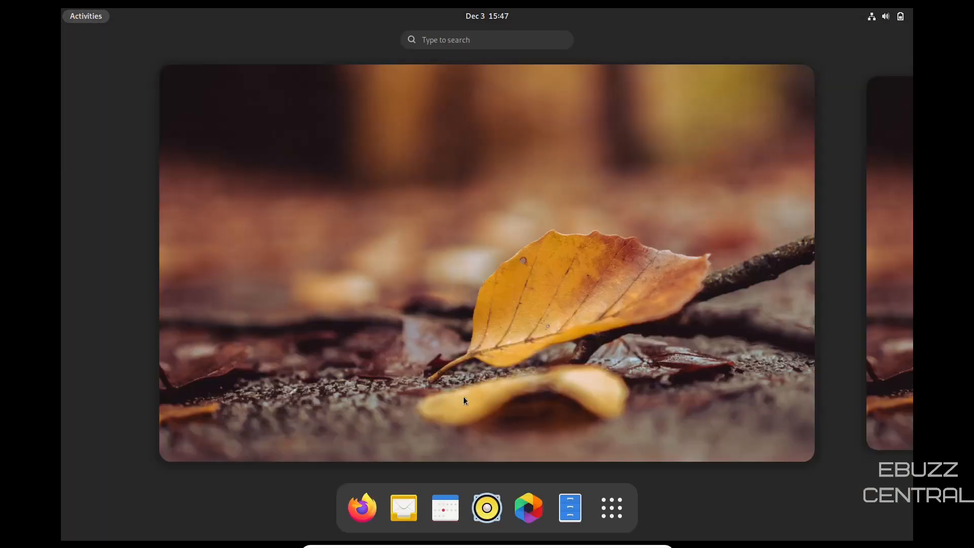
mouse_move(444, 507)
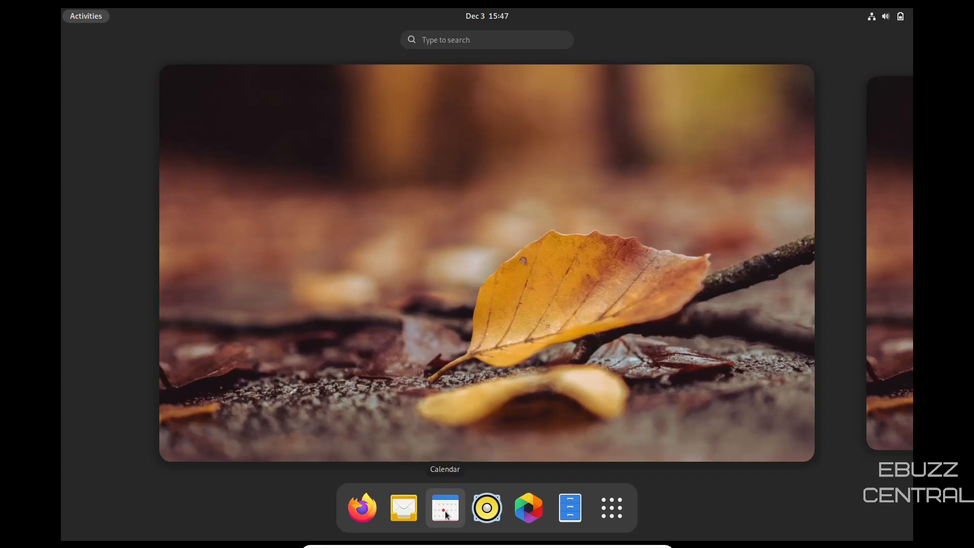
left_click(445, 507)
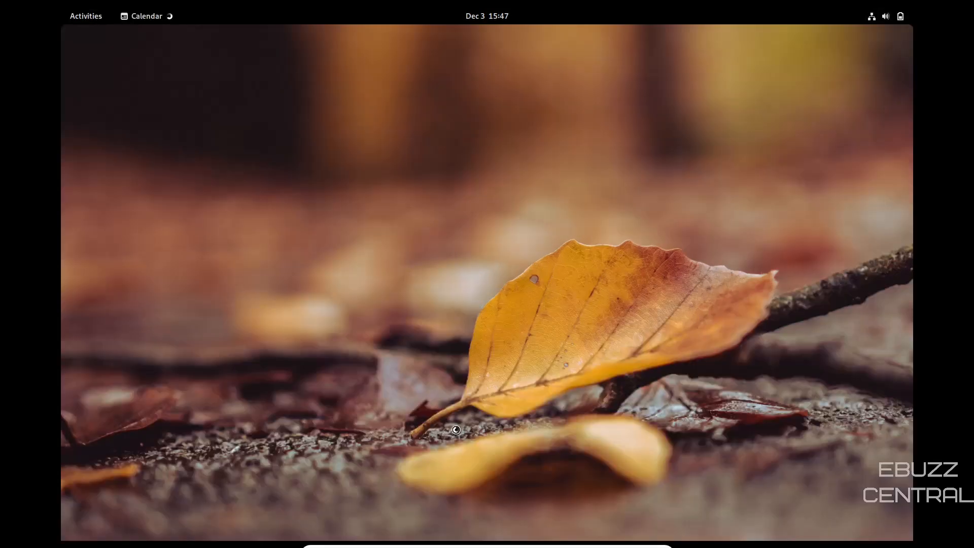
Start a new event on December 3 and begin typing the title 'Personal'.
left_click(147, 16)
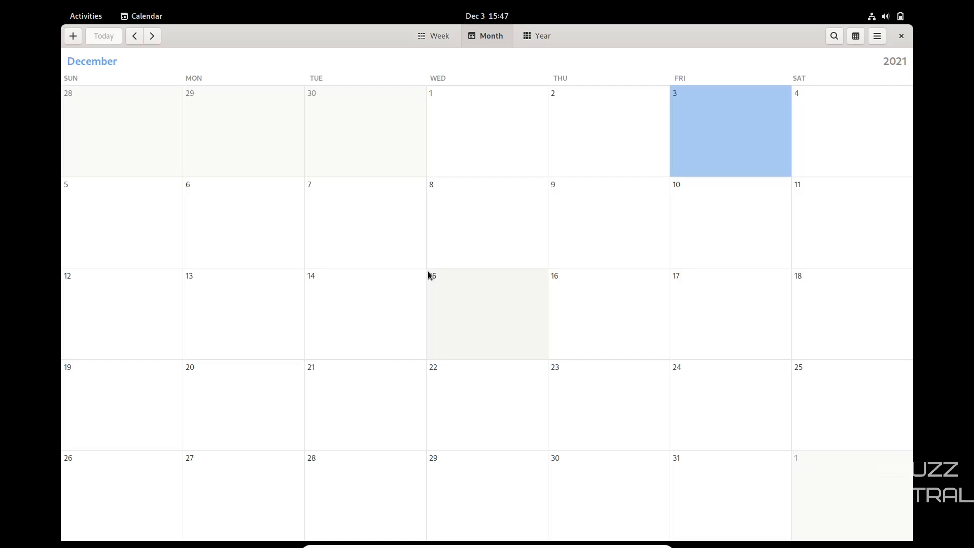
mouse_move(664, 255)
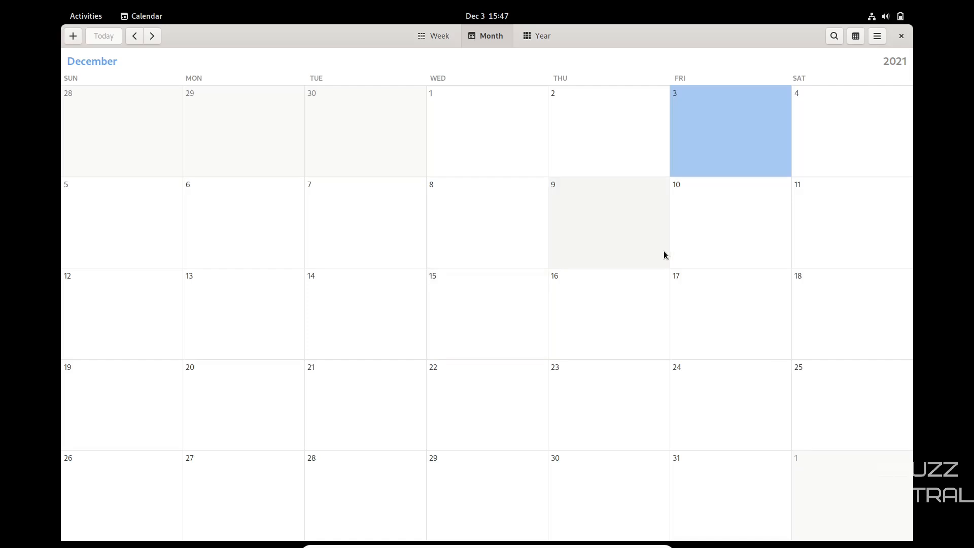
left_click(730, 124)
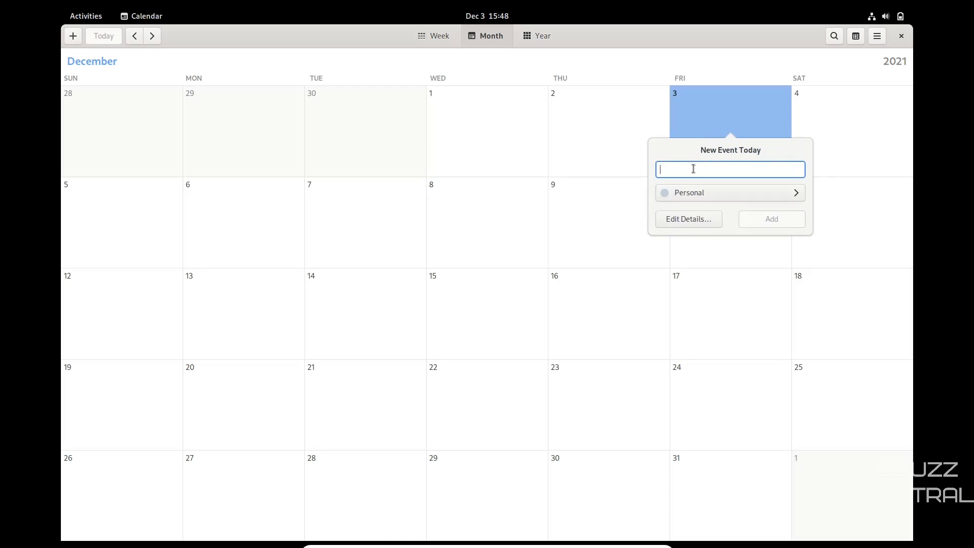
type("Personal")
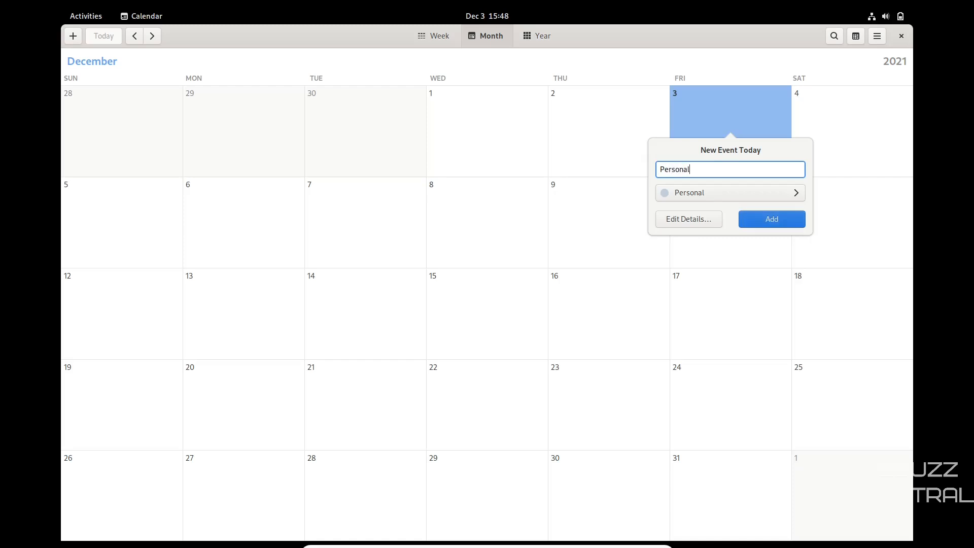
Add the Personal event, give it location Dallas, and save it as an all-day event.
left_click(688, 220)
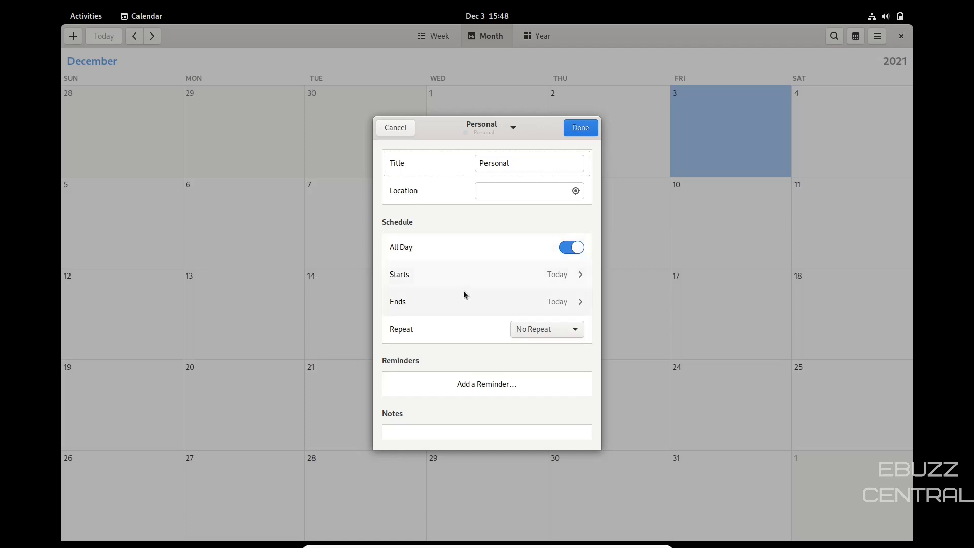
mouse_move(457, 423)
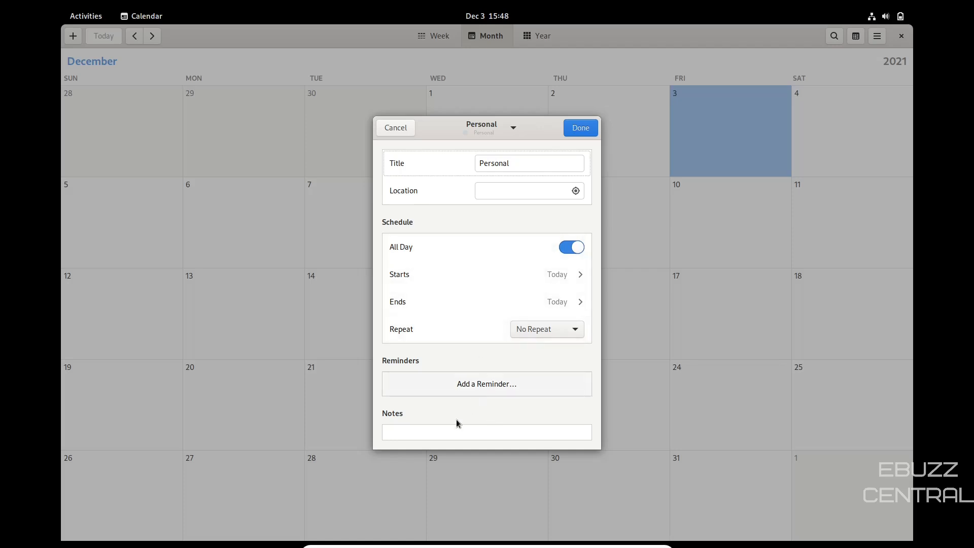
mouse_move(496, 211)
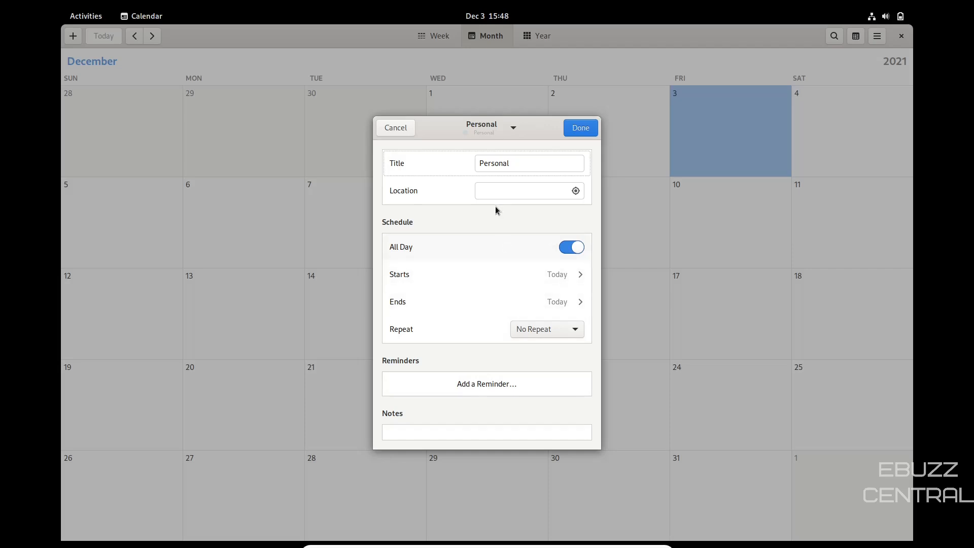
left_click(527, 190)
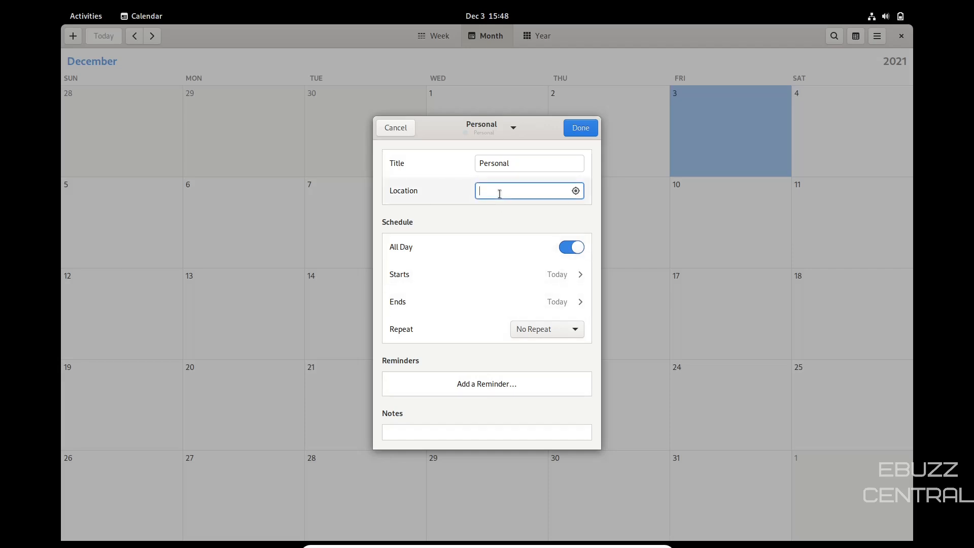
type("Dallas")
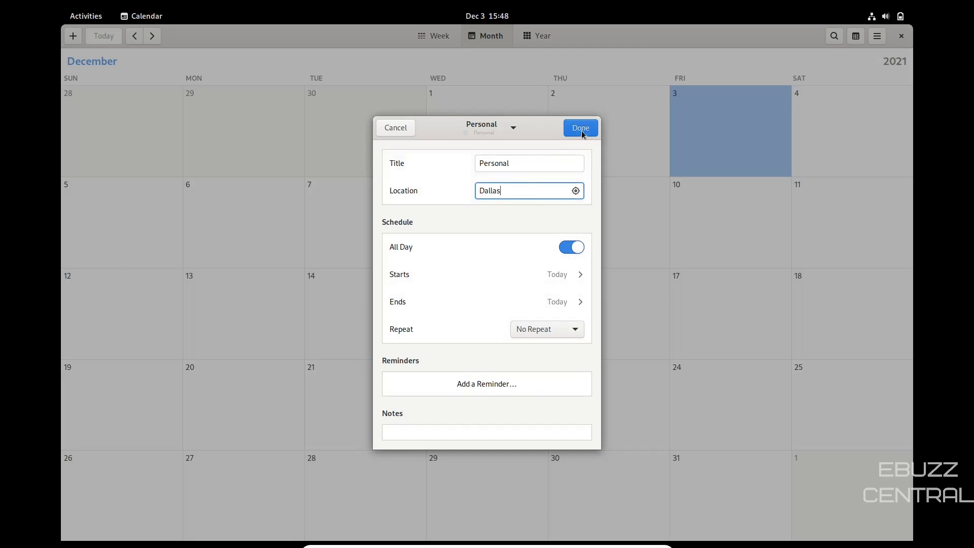
left_click(579, 128)
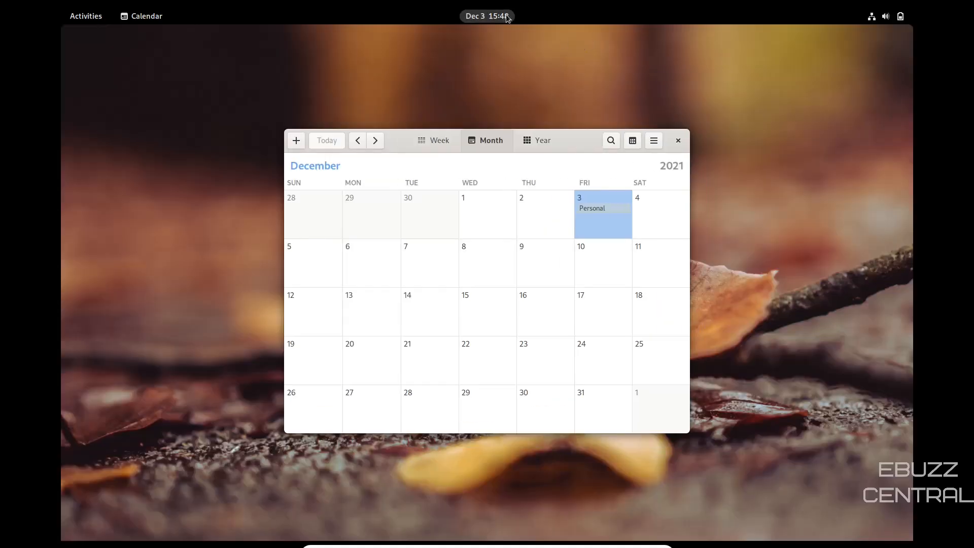
Check today's Personal event in the date panel, then close Calendar and the panel.
left_click(486, 15)
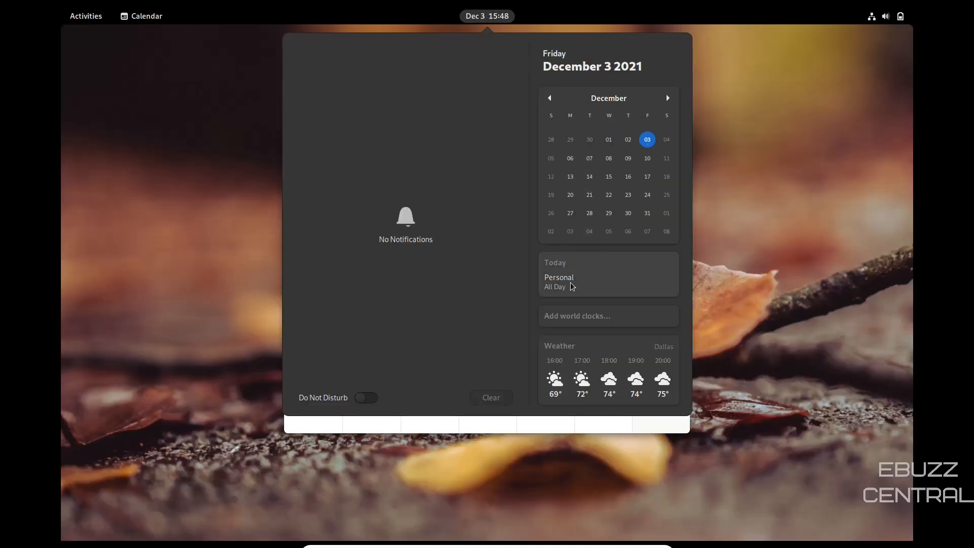
mouse_move(582, 255)
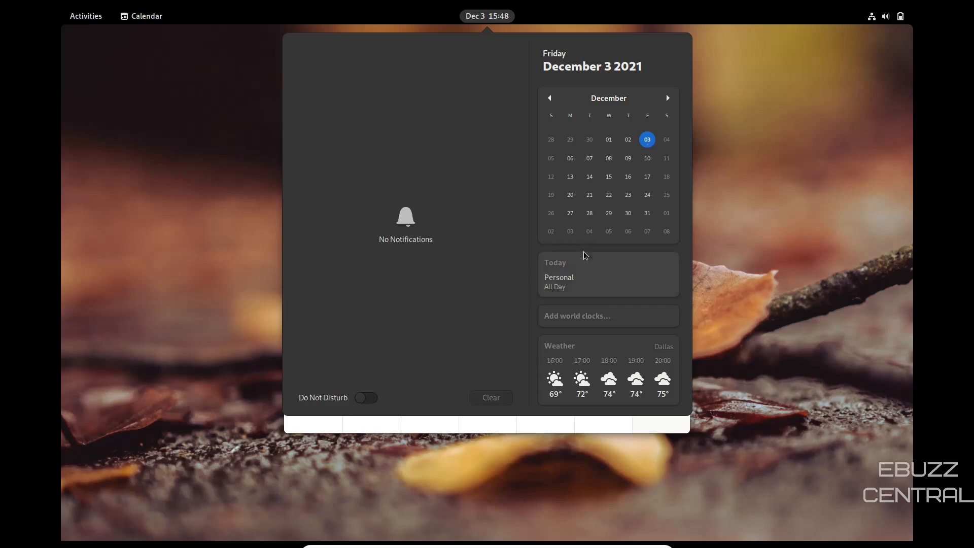
left_click(146, 15)
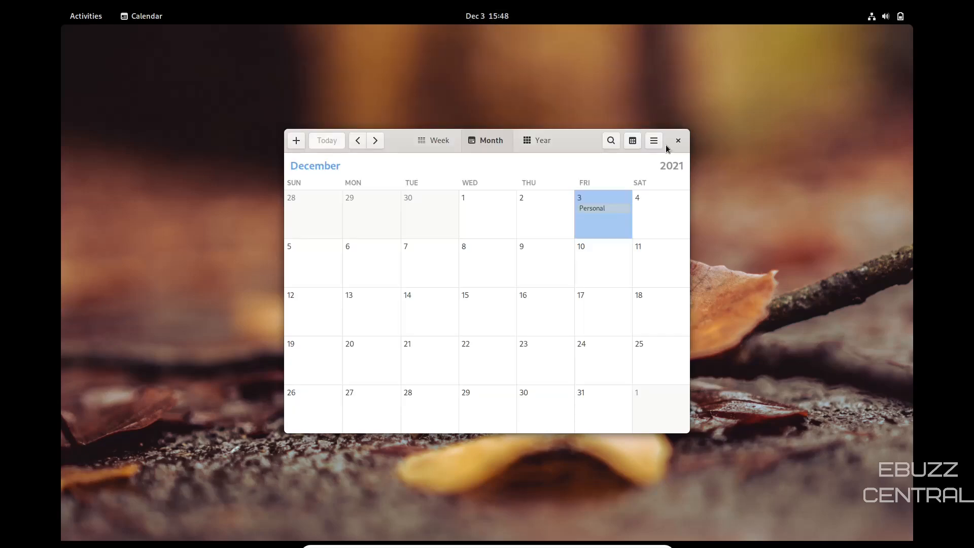
left_click(487, 15)
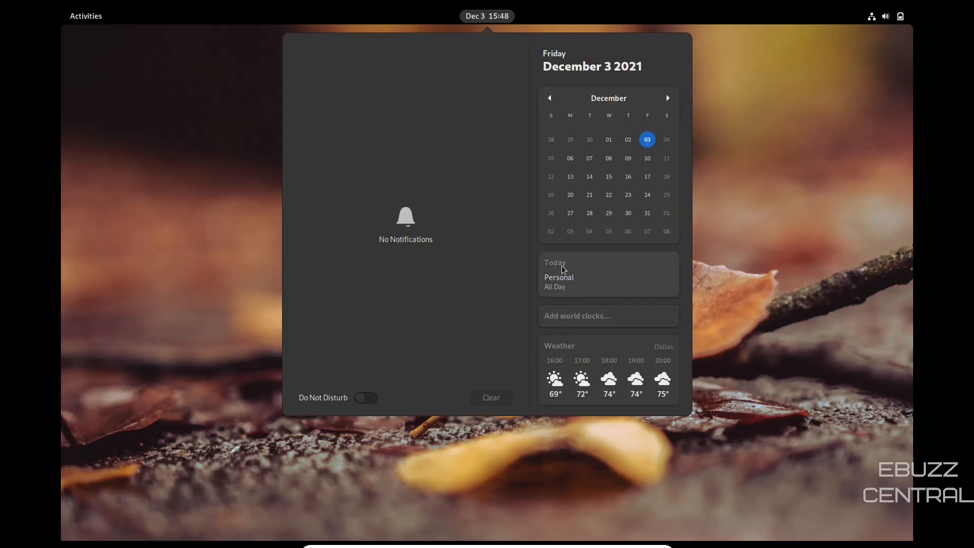
left_click(85, 15)
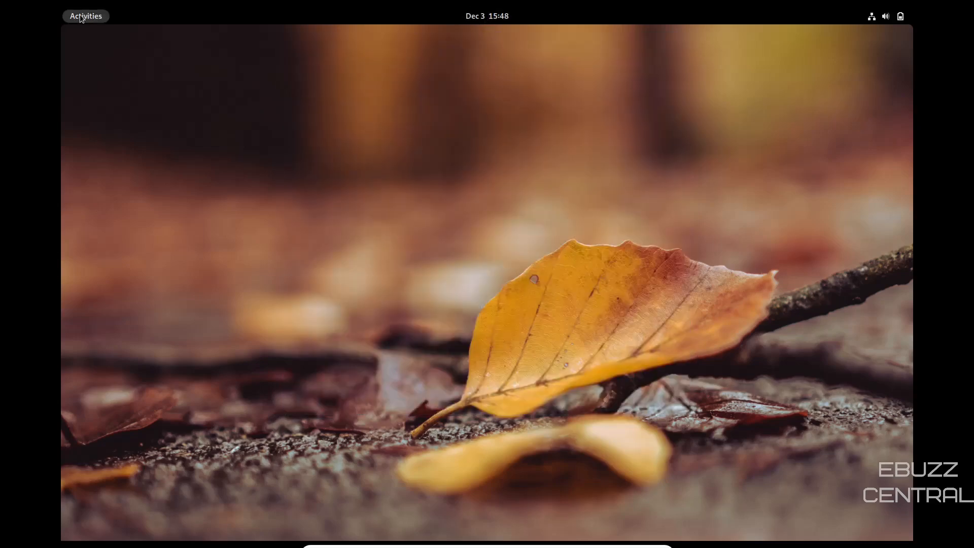
Launch GNOME Music from the overview to see its empty-library welcome screen.
left_click(86, 15)
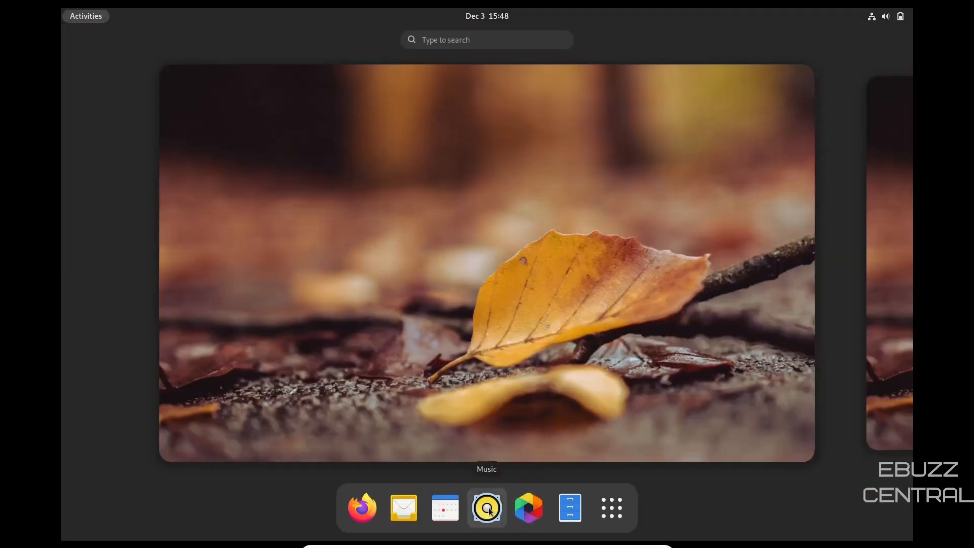
left_click(485, 507)
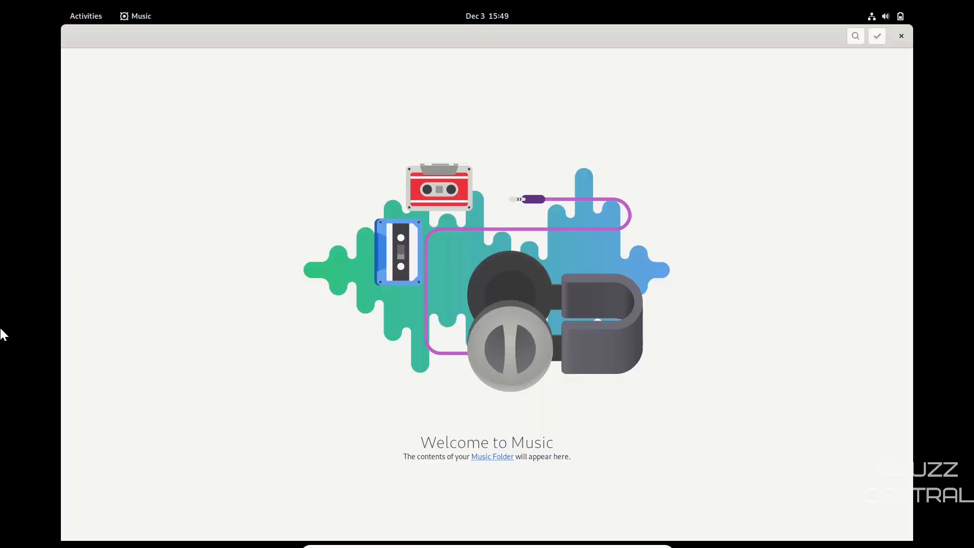
mouse_move(706, 323)
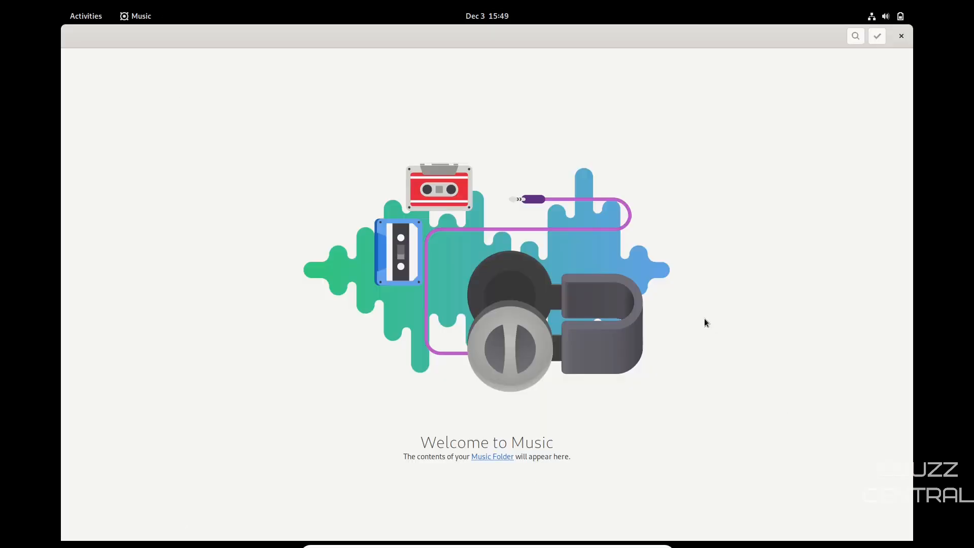
mouse_move(15, 138)
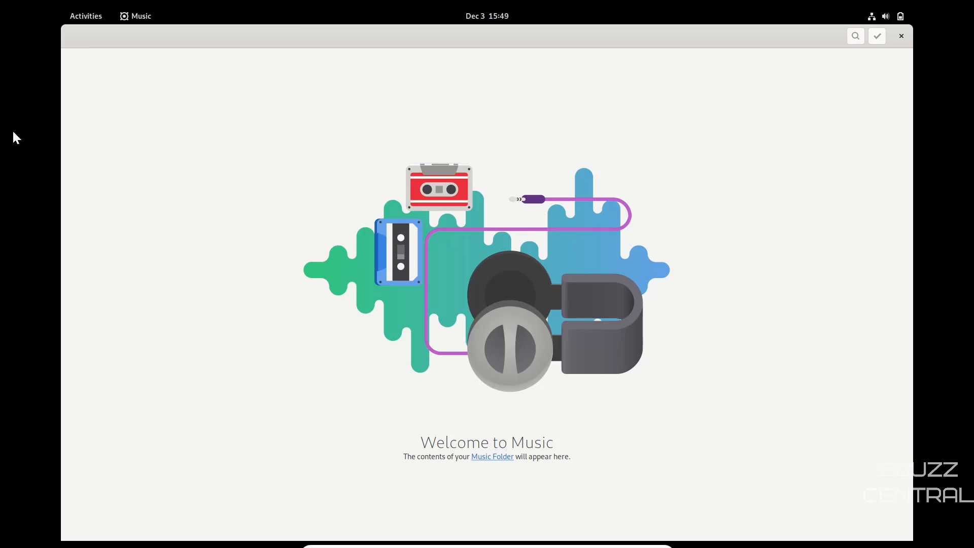
mouse_move(913, 57)
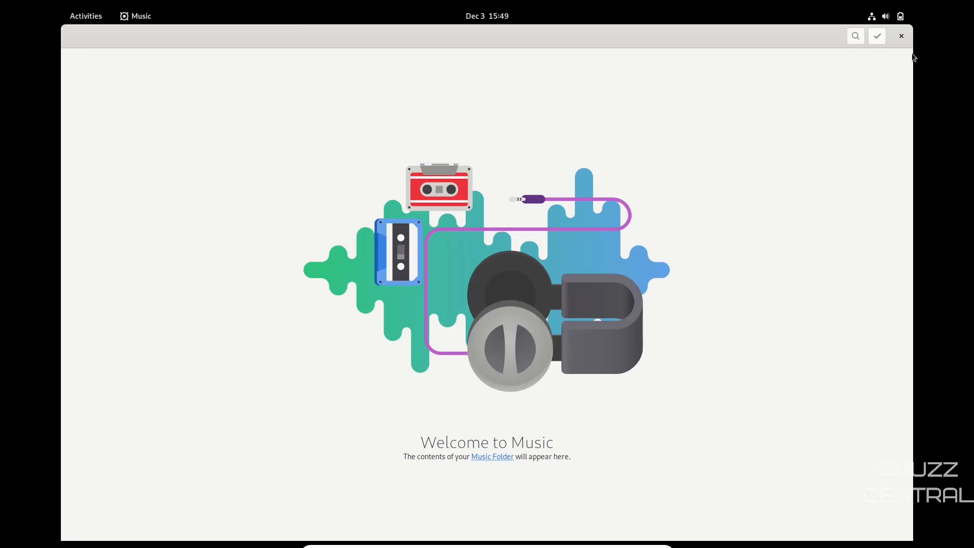
mouse_move(901, 86)
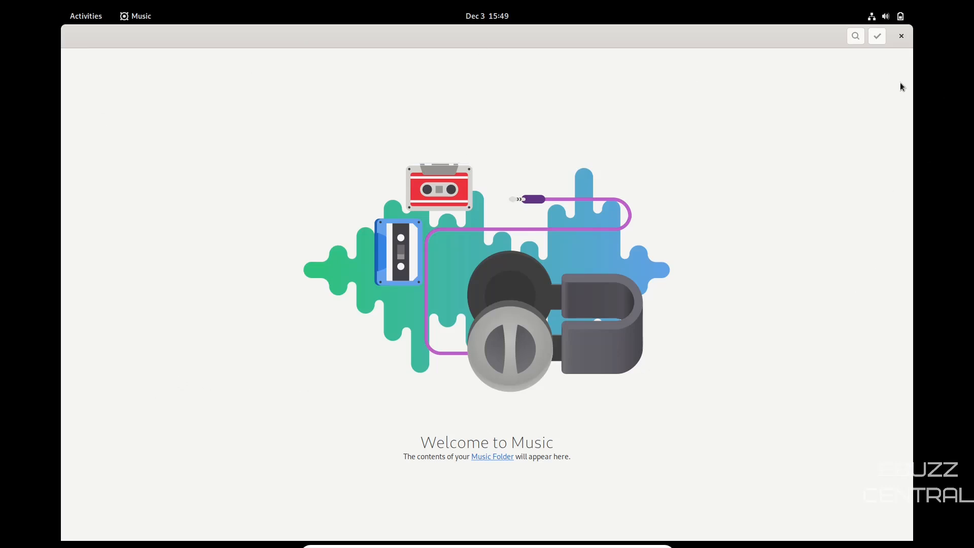
mouse_move(901, 37)
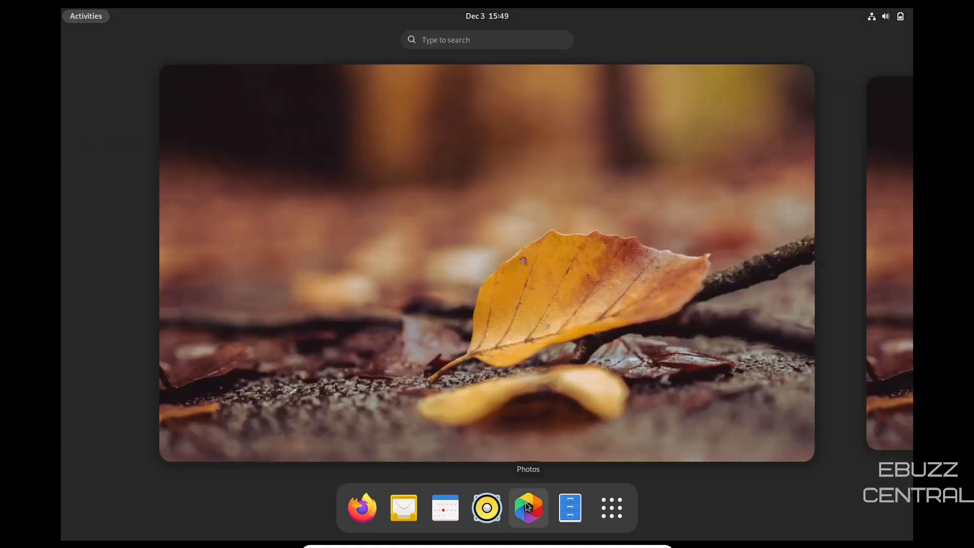
mouse_move(569, 507)
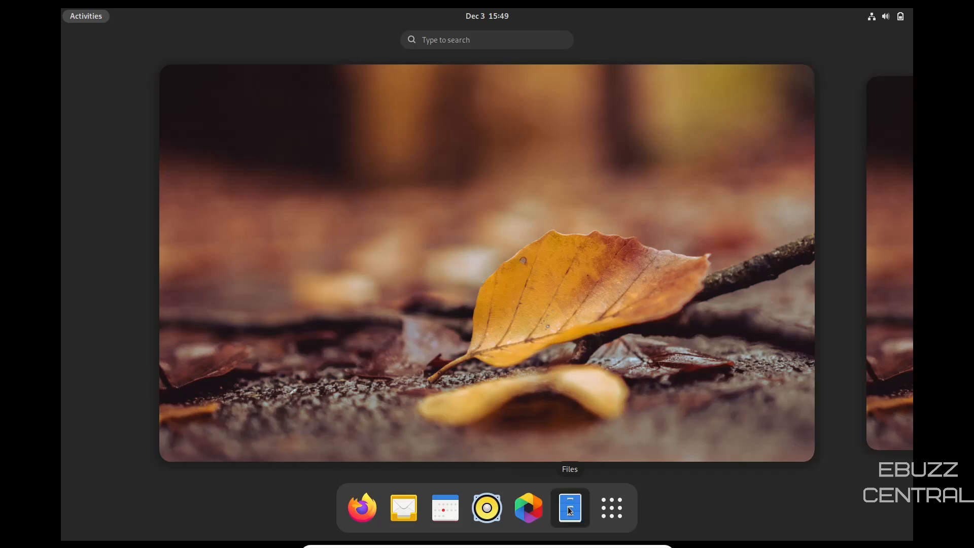
Launch GNOME Files at the Home folder from the dash.
left_click(568, 507)
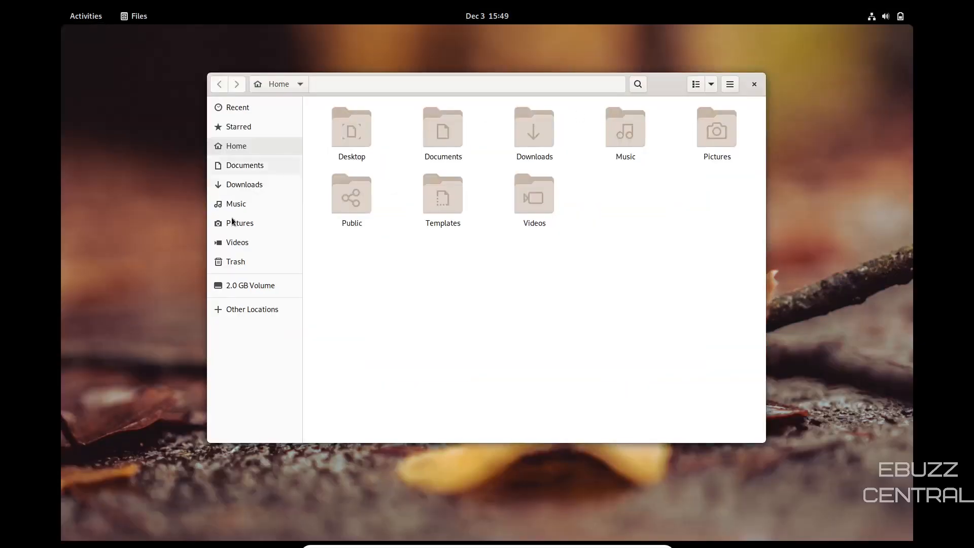
mouse_move(772, 206)
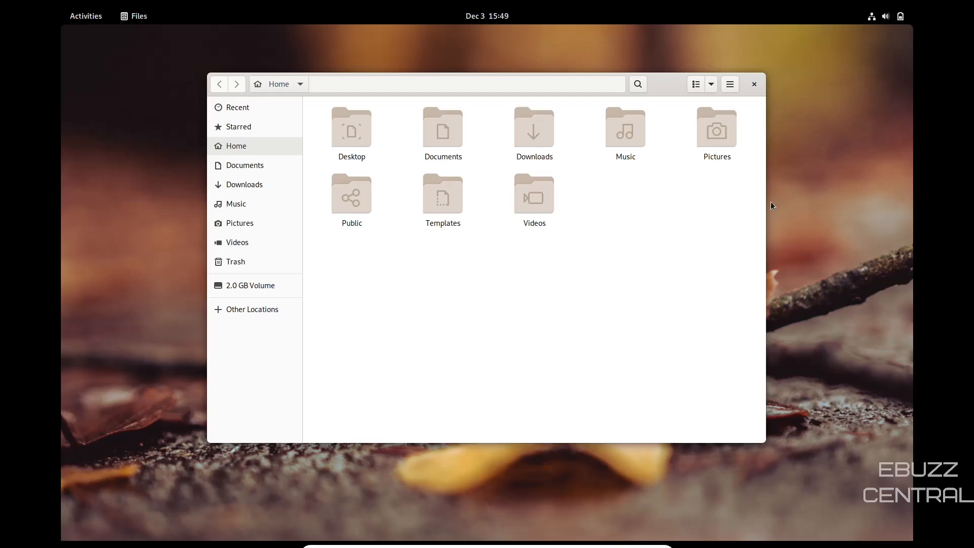
mouse_move(237, 241)
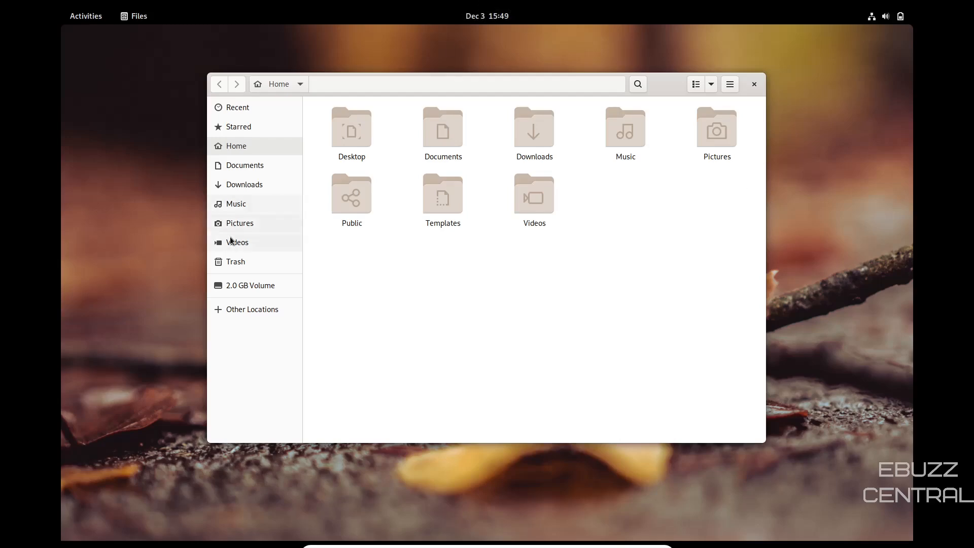
mouse_move(297, 107)
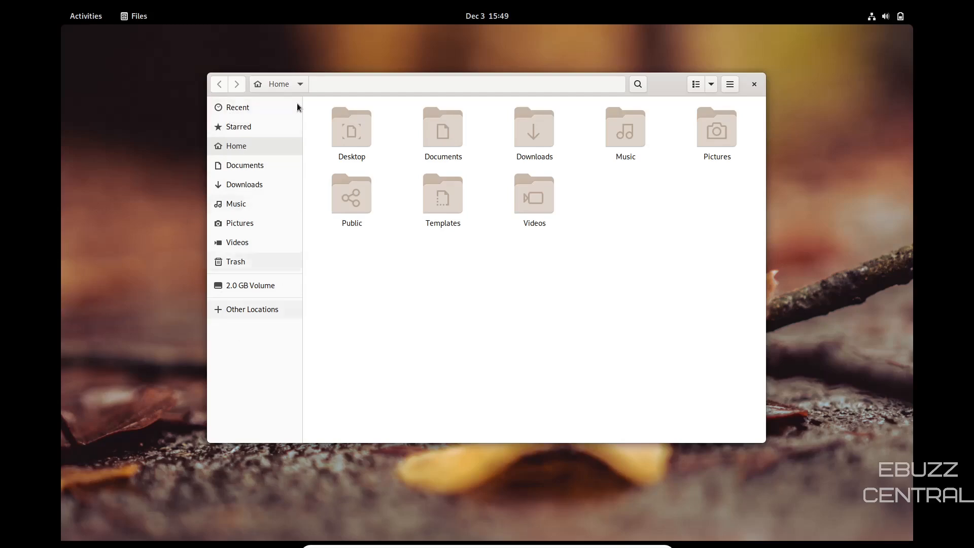
mouse_move(818, 173)
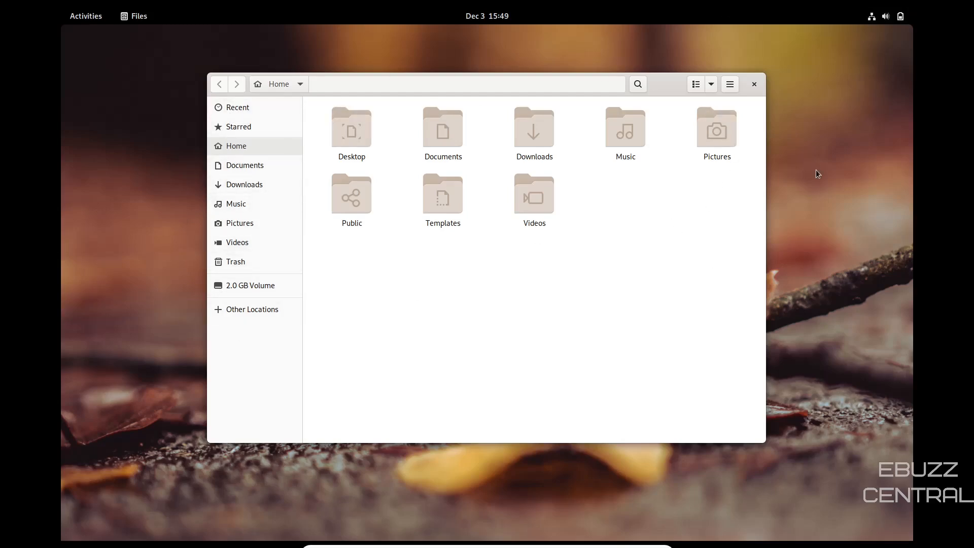
mouse_move(469, 360)
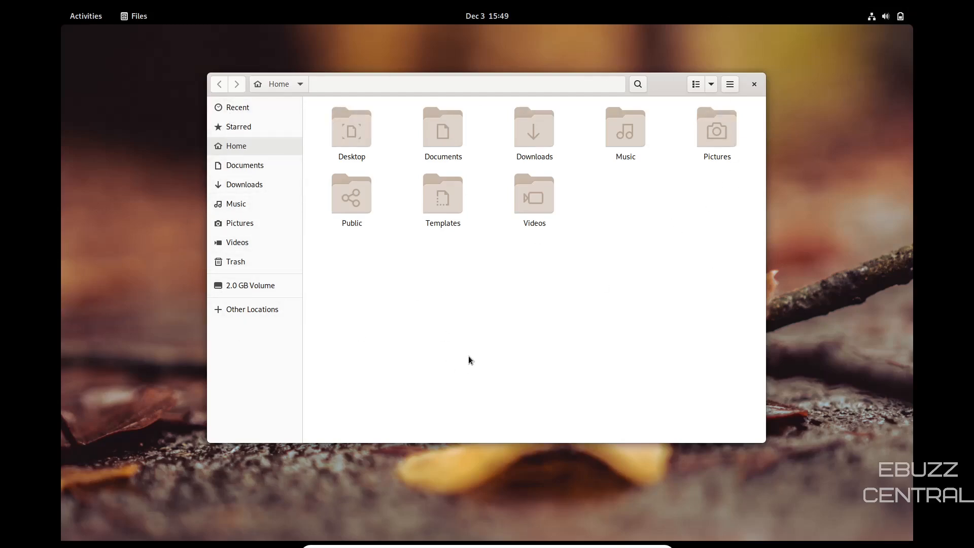
mouse_move(496, 135)
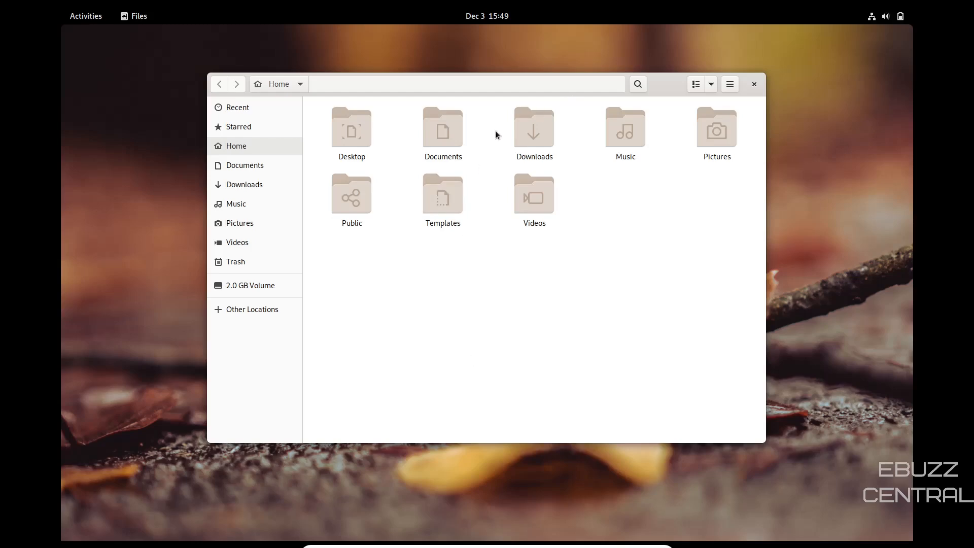
mouse_move(711, 84)
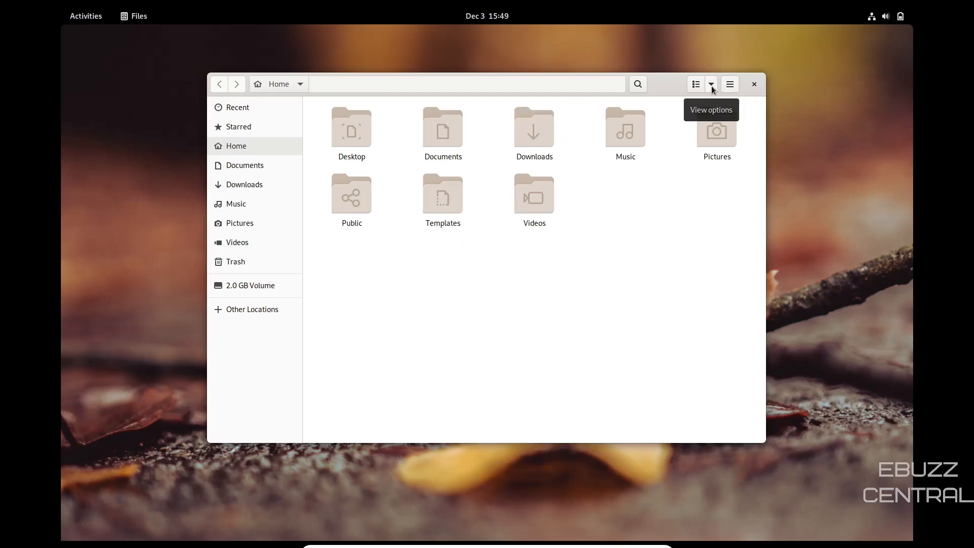
Enlarge the Home folder icons twice via the view options zoom-in (+) button.
left_click(710, 84)
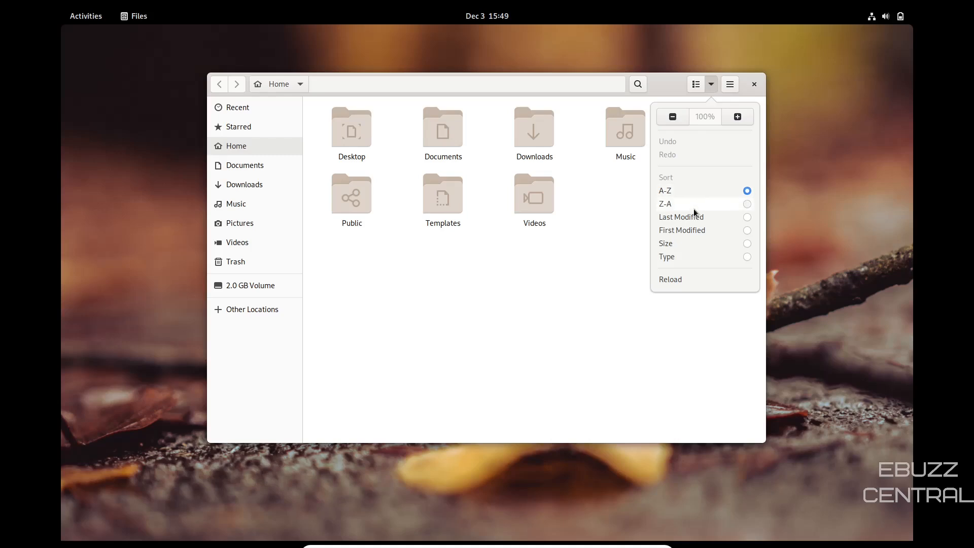
mouse_move(682, 205)
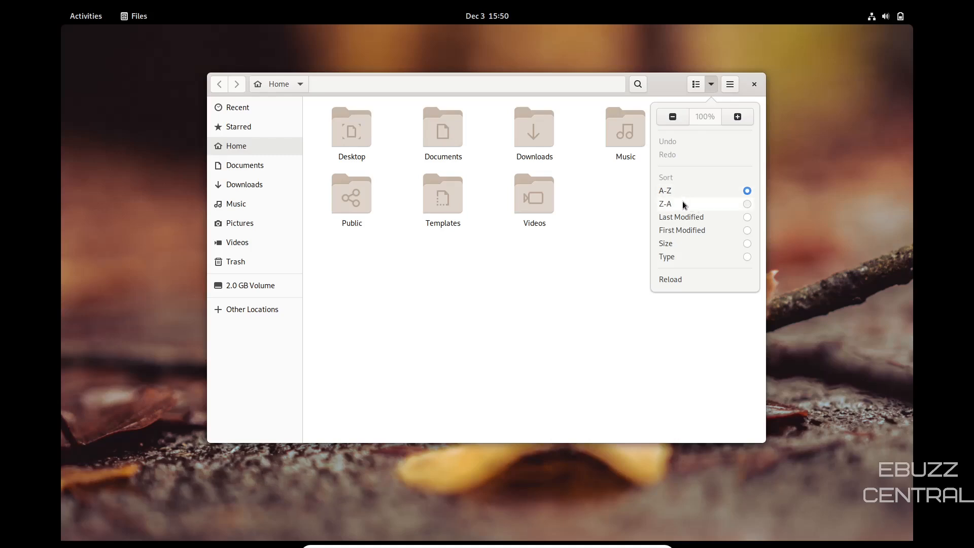
mouse_move(748, 244)
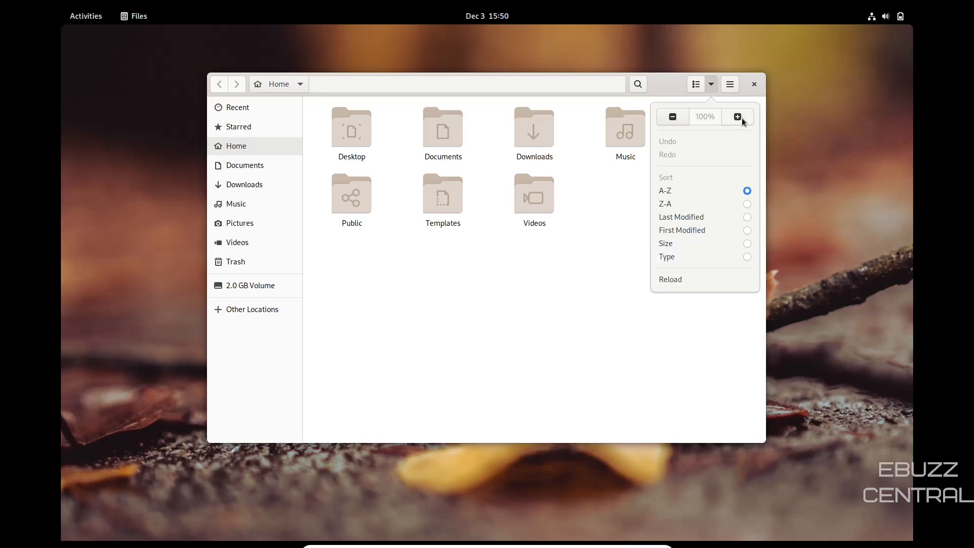
left_click(738, 116)
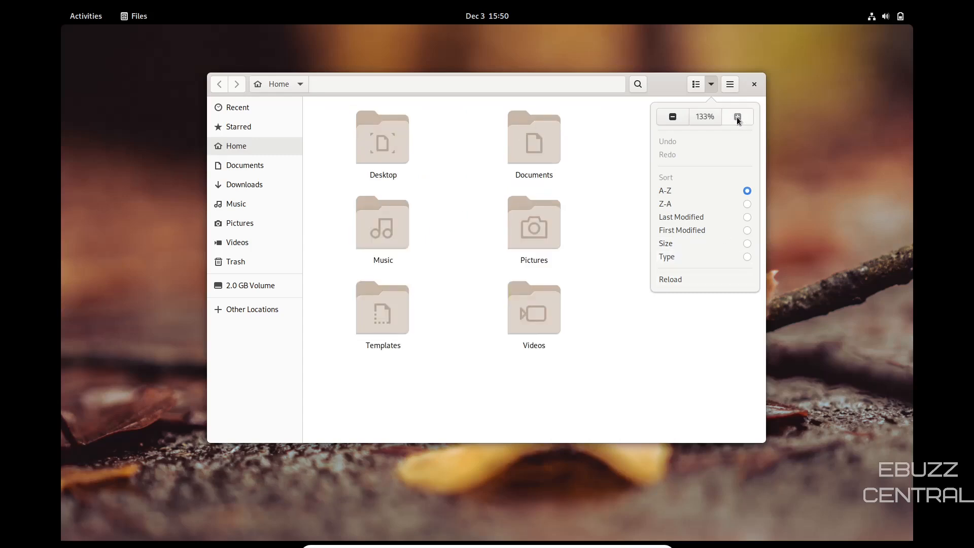
left_click(671, 116)
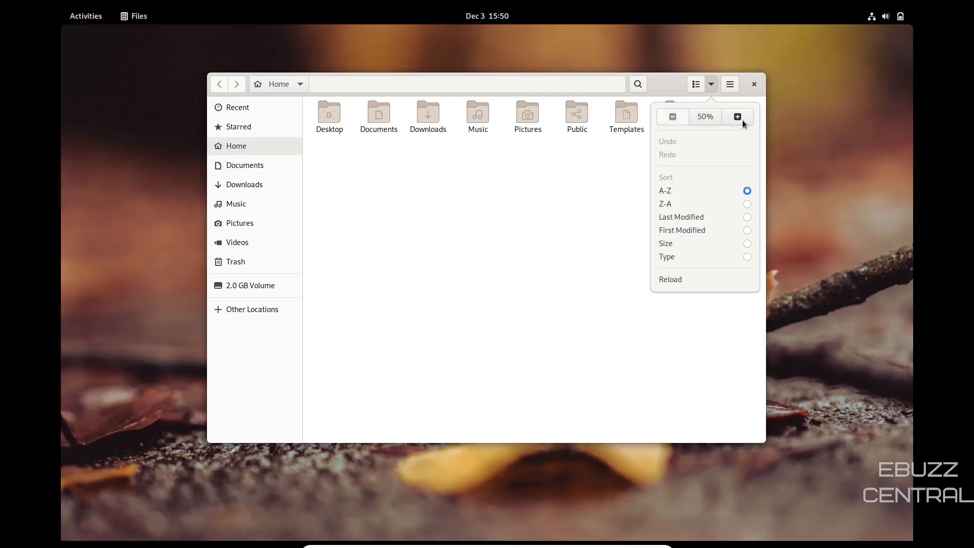
left_click(738, 116)
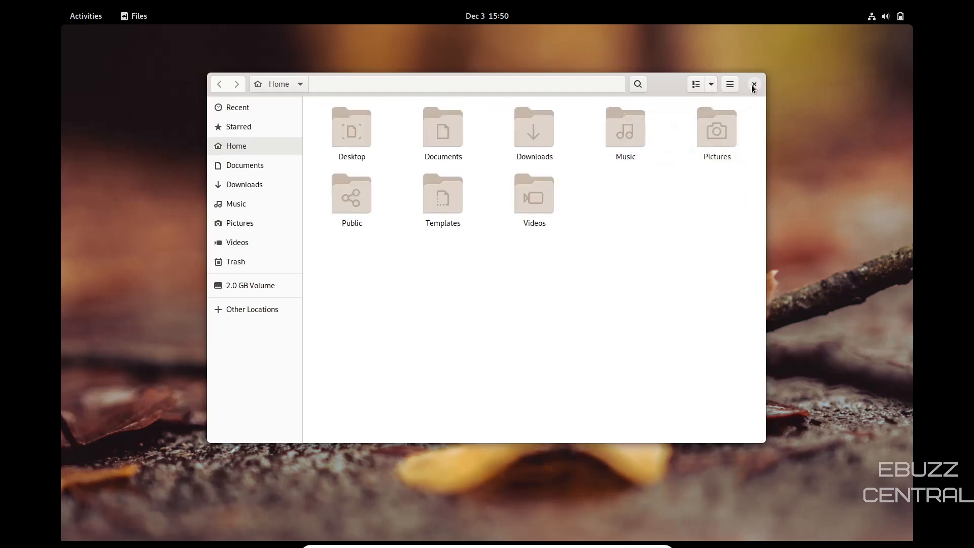
Add Videos to the dash favourites from the application grid's context menu.
left_click(754, 84)
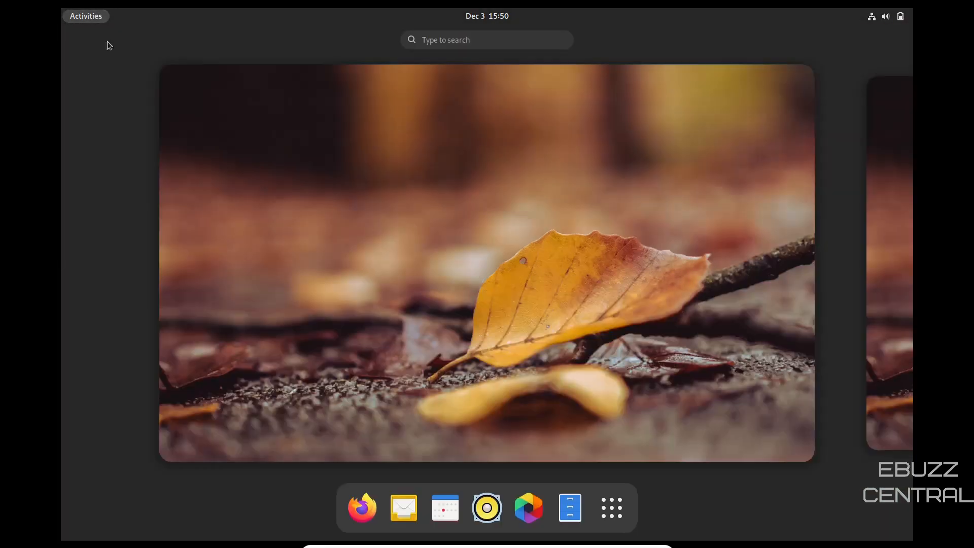
mouse_move(611, 507)
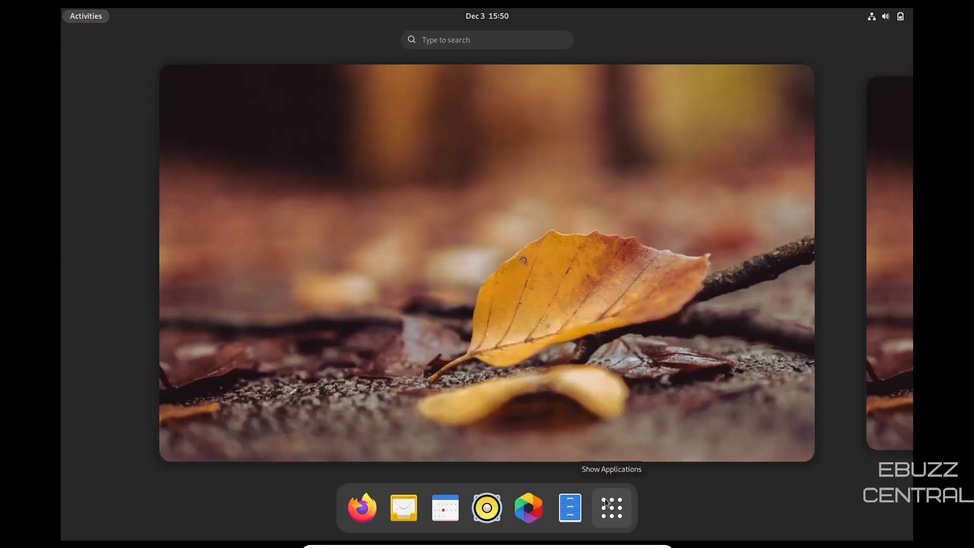
left_click(611, 507)
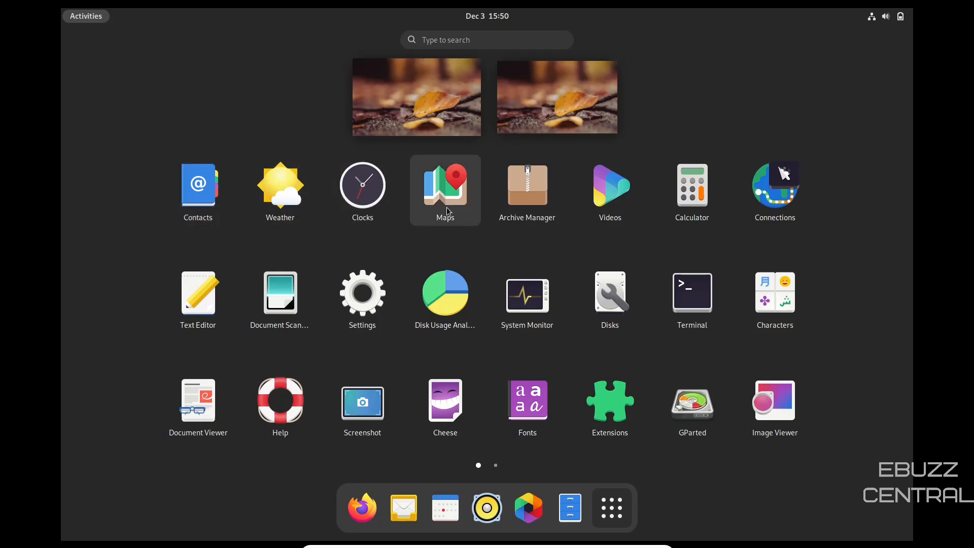
mouse_move(609, 190)
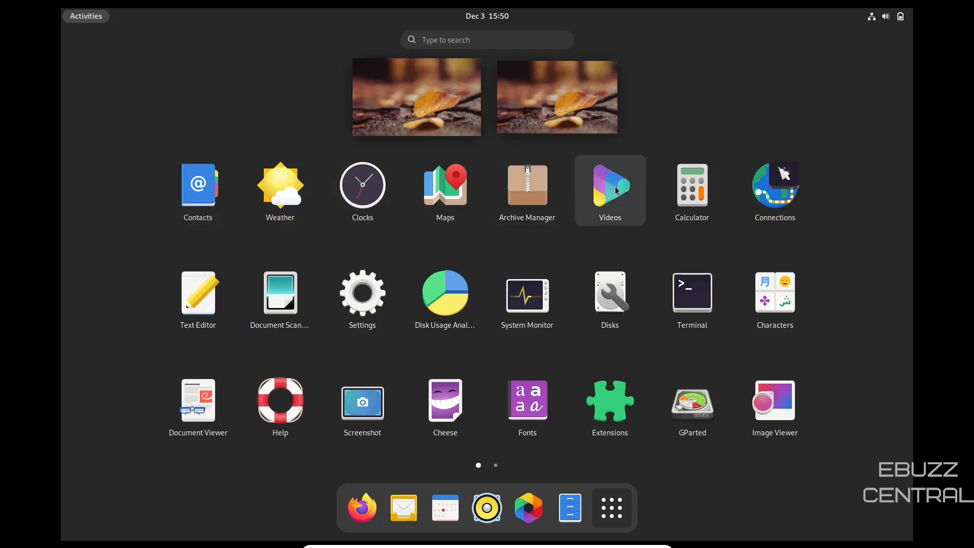
right_click(610, 190)
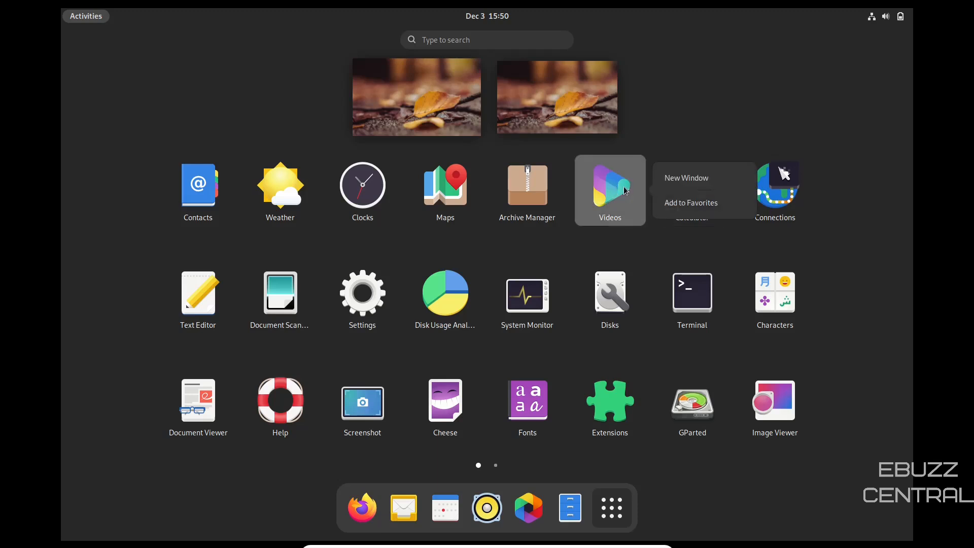
left_click(689, 203)
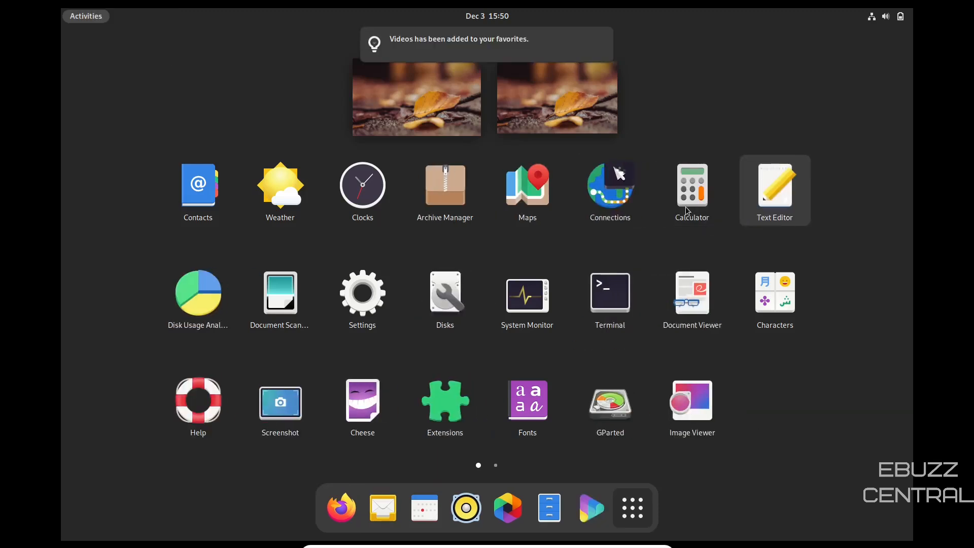
mouse_move(589, 508)
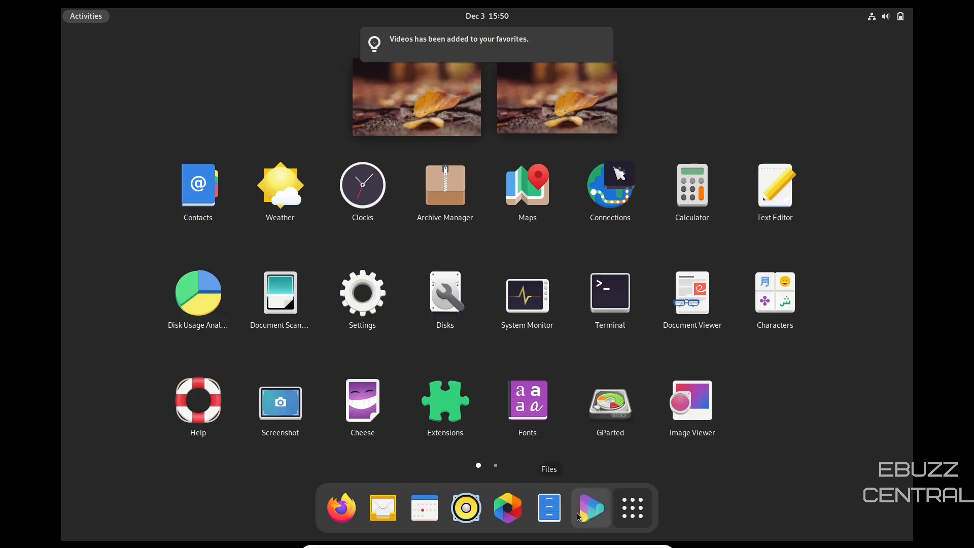
mouse_move(774, 297)
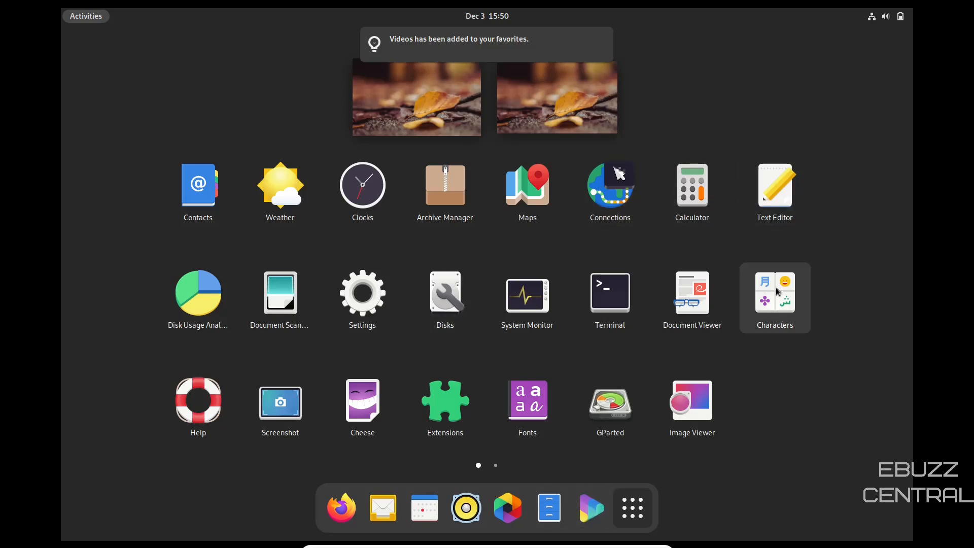
Run top in a maximized Terminal to view processes, then return to the overview.
left_click(610, 291)
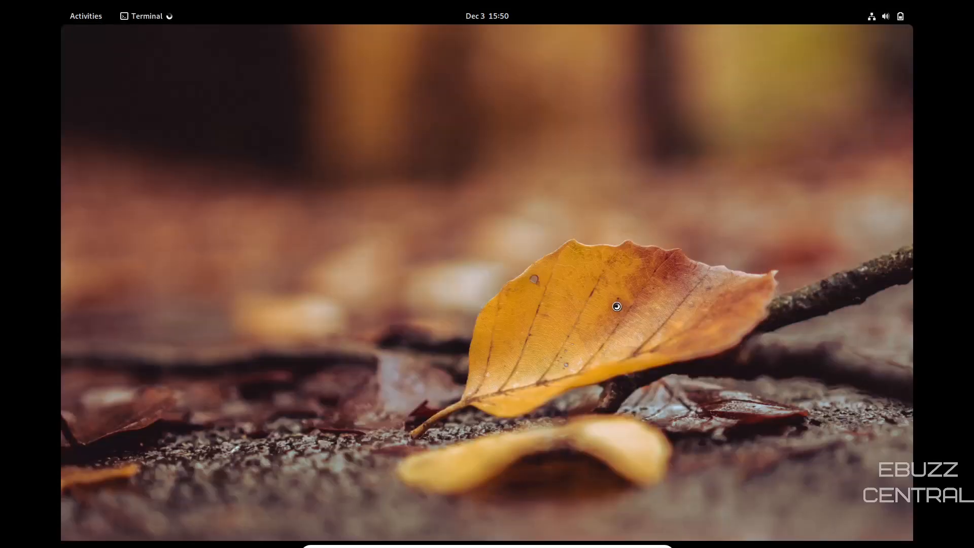
left_click(146, 15)
type("t")
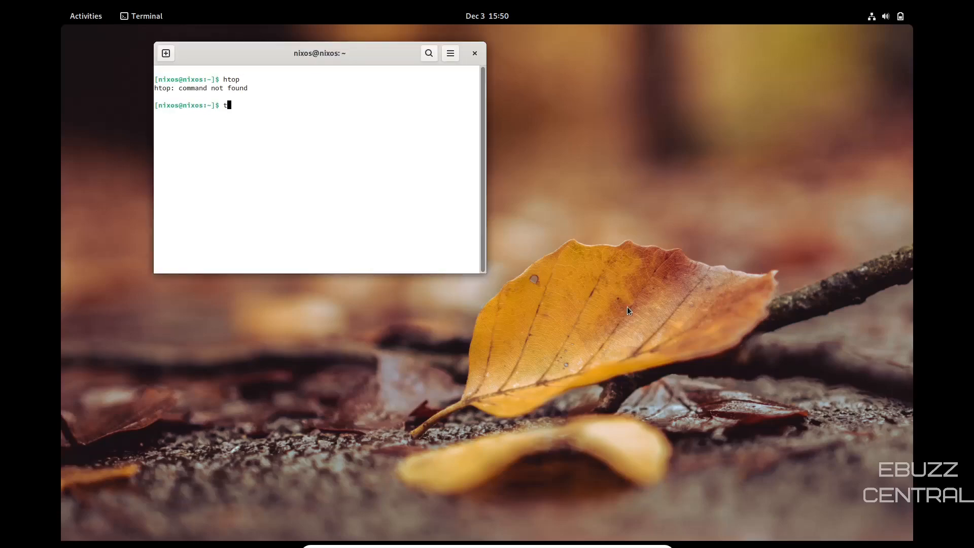
key("Return")
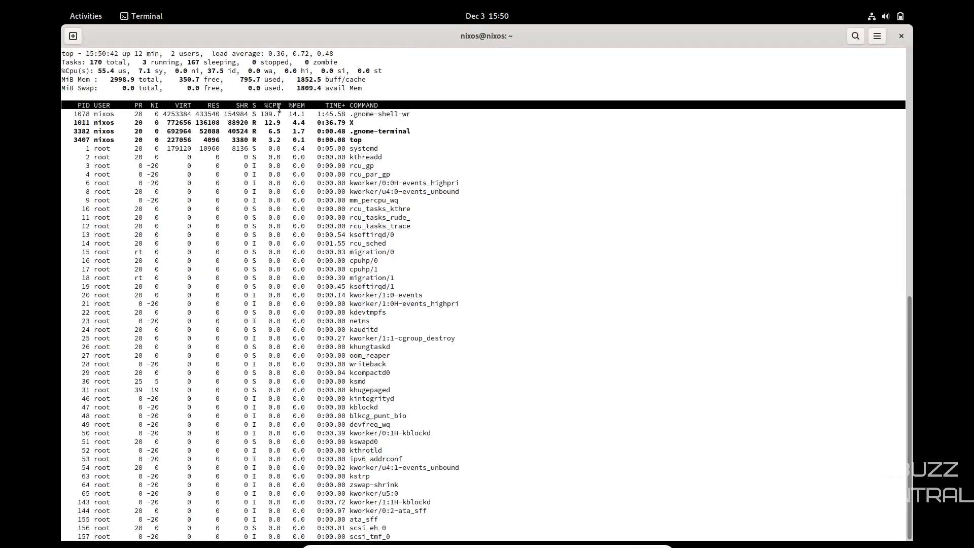
mouse_move(15, 80)
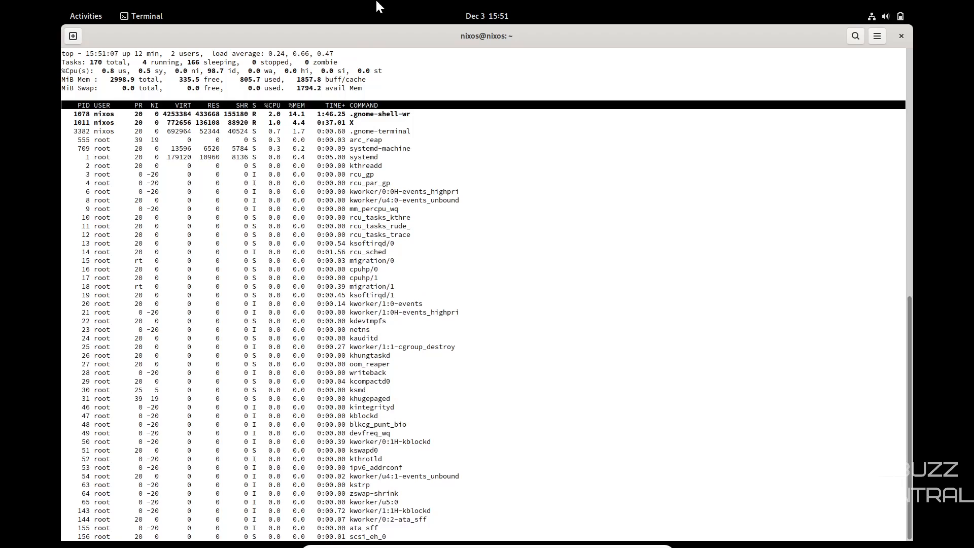
left_click(900, 36)
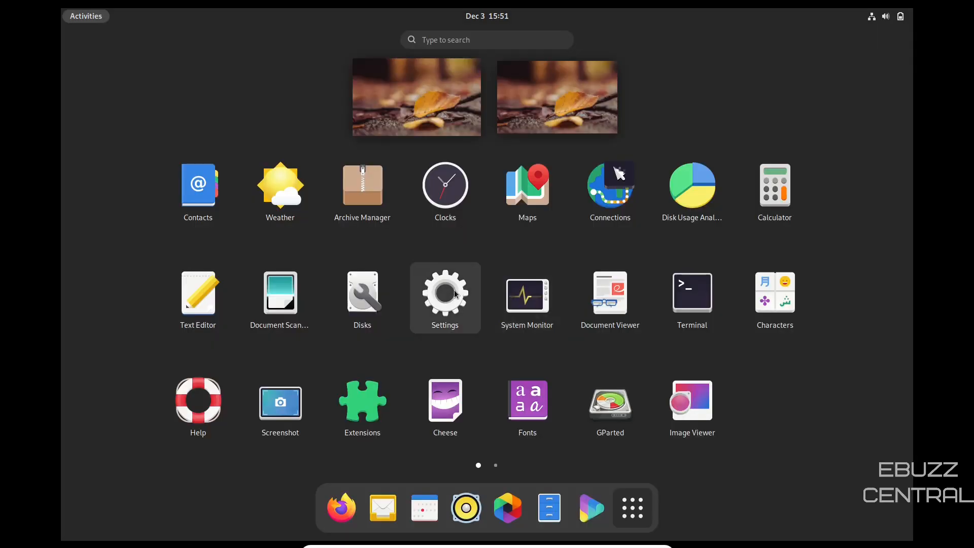
Launch Settings from the app grid, landing on the Network panel.
left_click(445, 297)
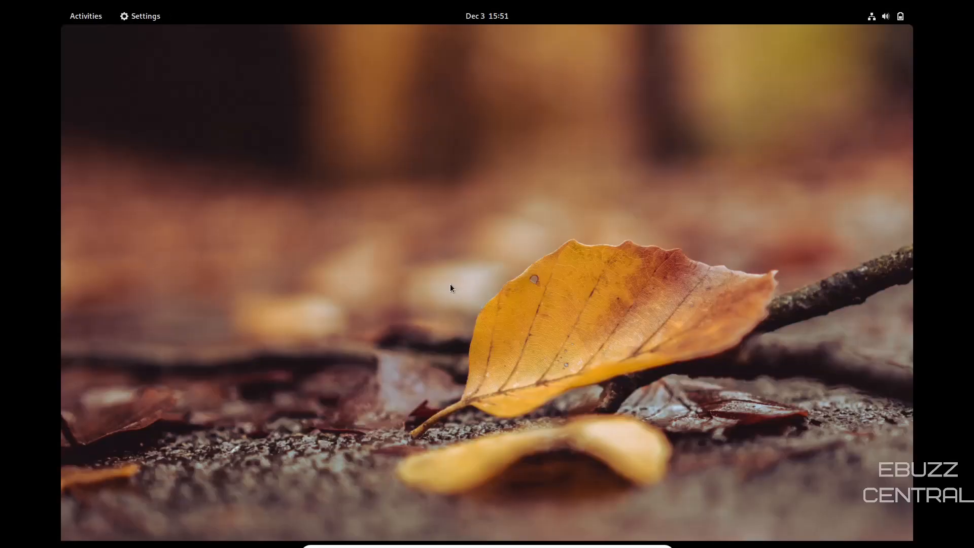
left_click(145, 15)
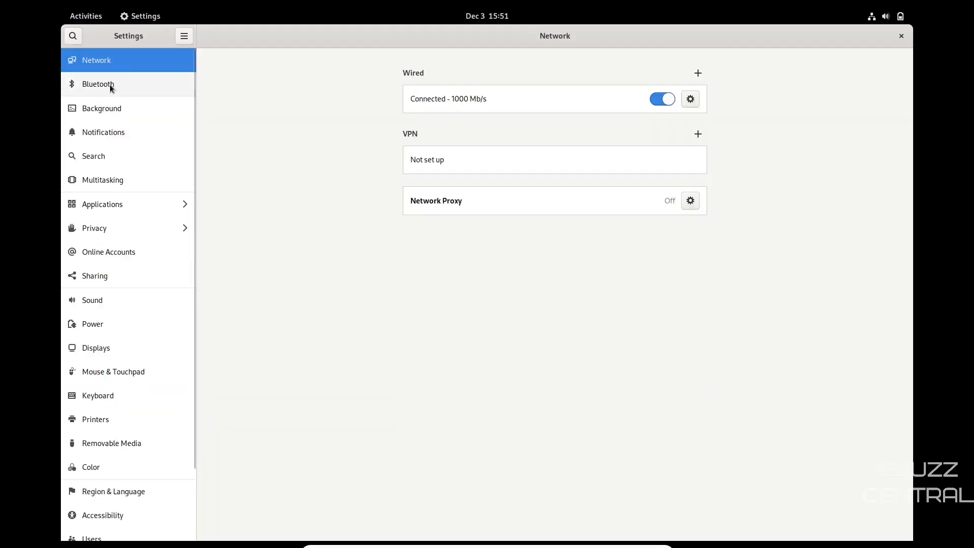
mouse_move(102, 109)
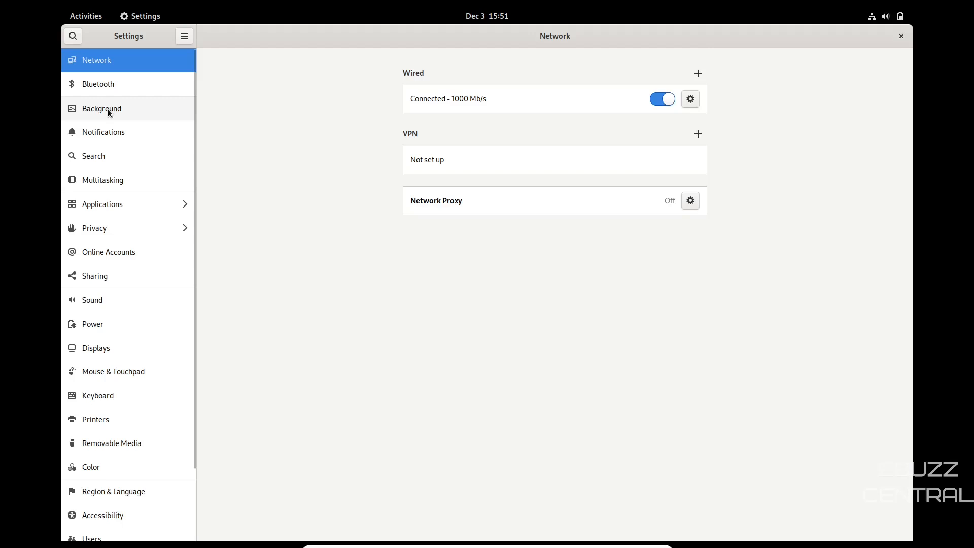
On the Notifications page, switch Disk Usage Analyzer notifications off and back on.
left_click(103, 131)
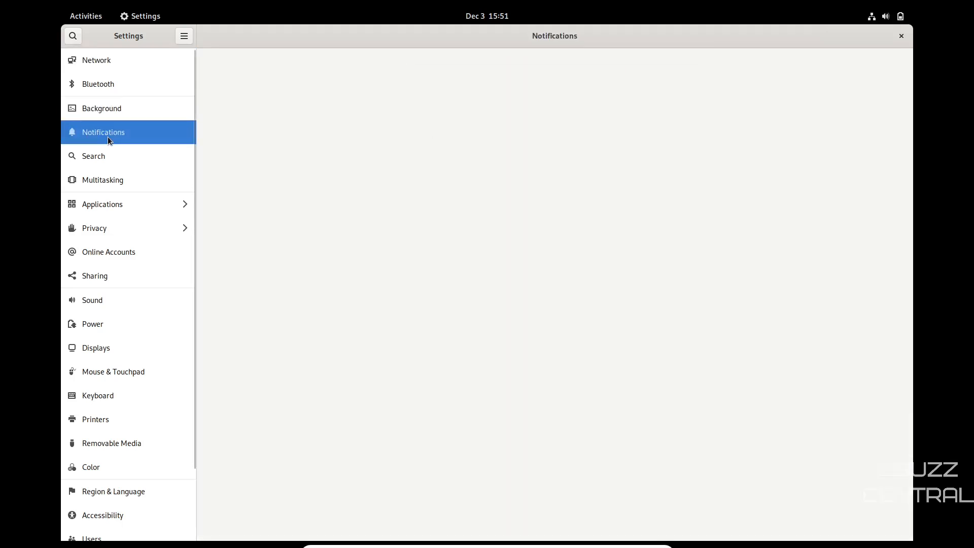
left_click(103, 132)
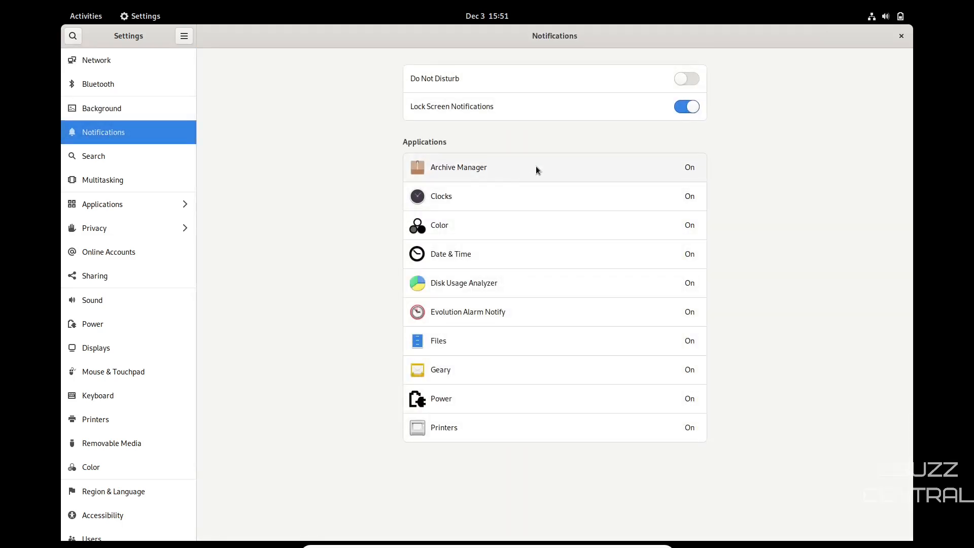
mouse_move(528, 206)
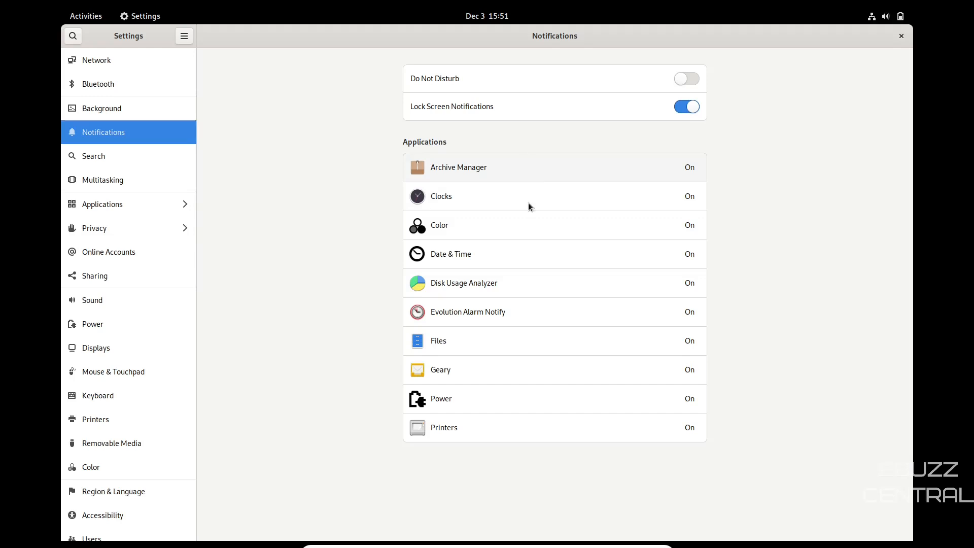
mouse_move(471, 71)
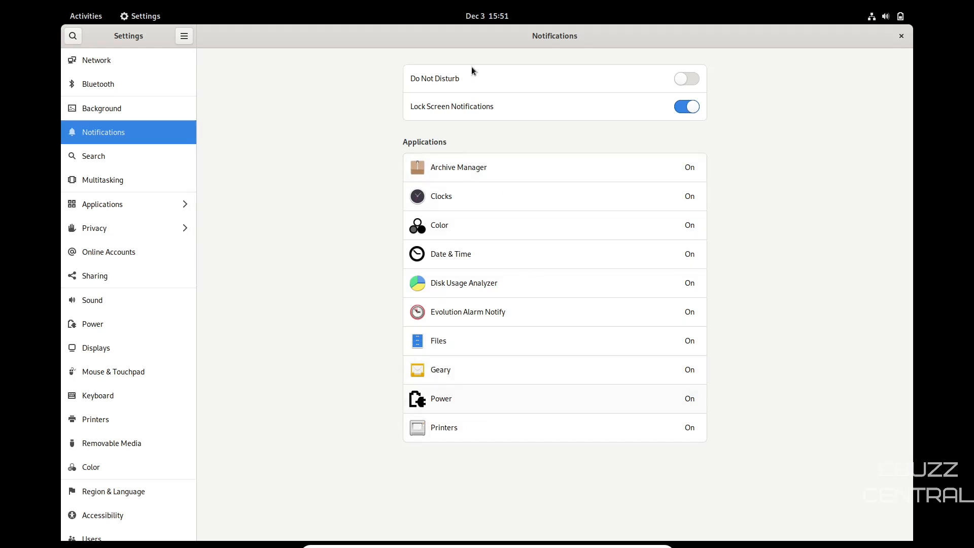
mouse_move(529, 442)
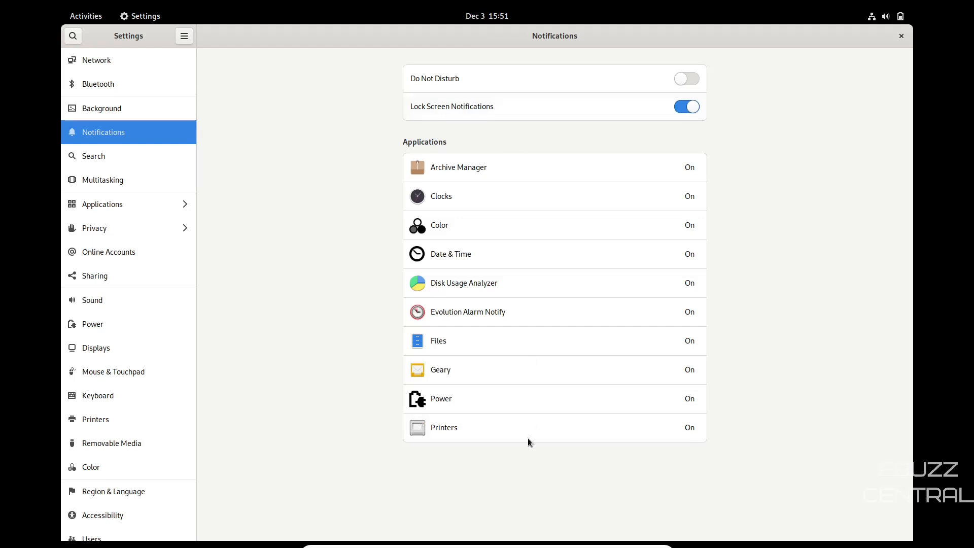
left_click(463, 283)
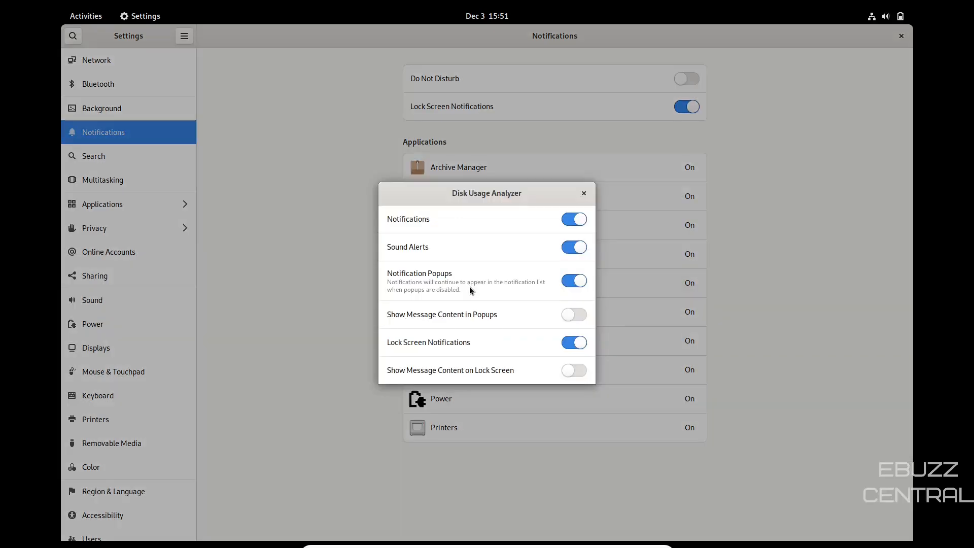
left_click(572, 219)
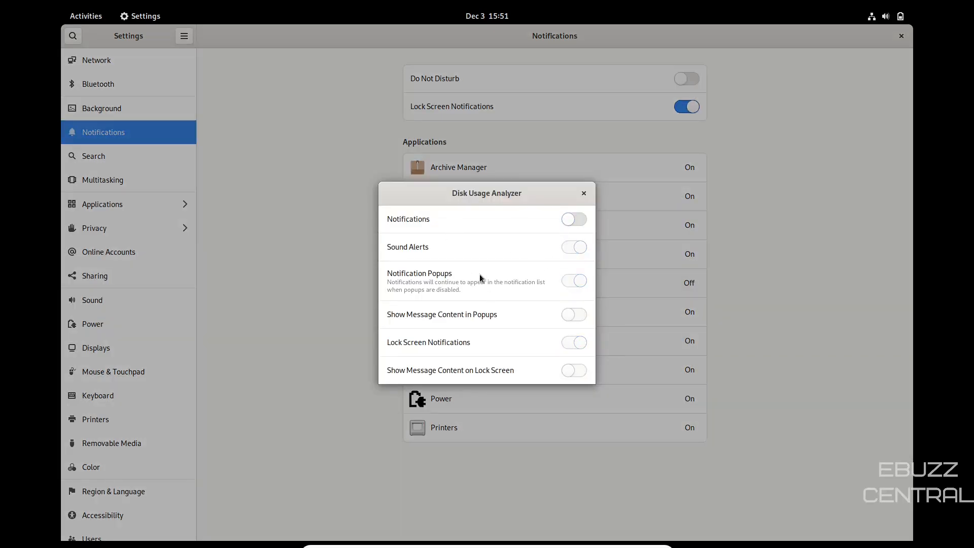
mouse_move(533, 280)
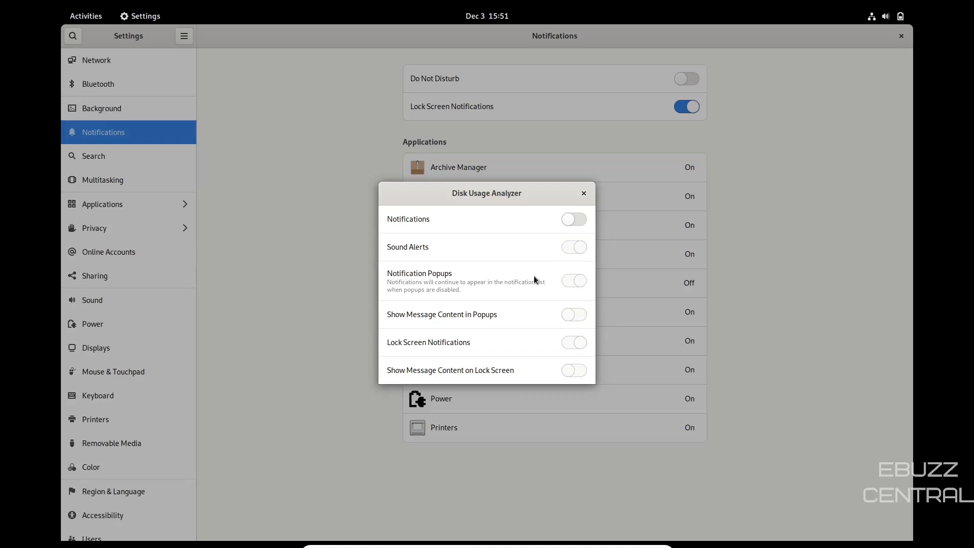
mouse_move(582, 221)
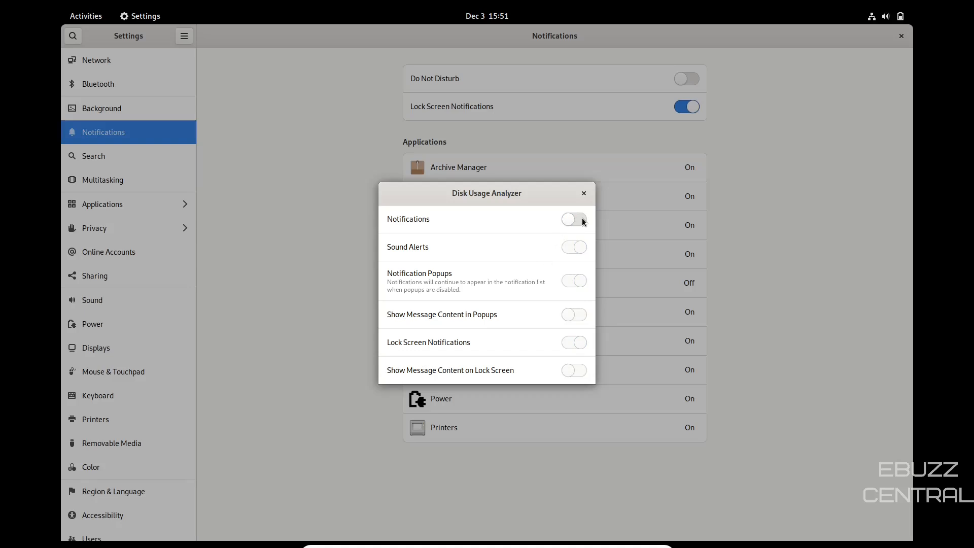
left_click(572, 219)
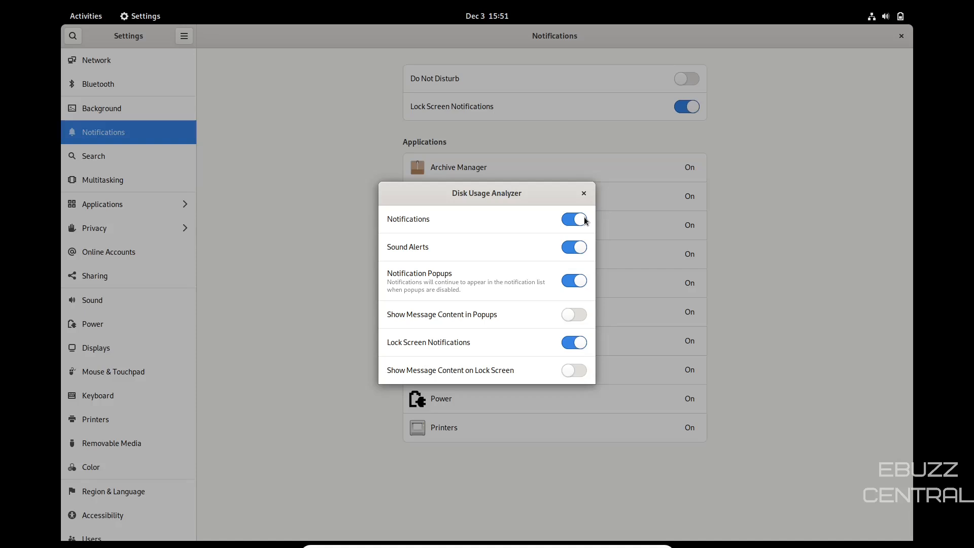
left_click(582, 192)
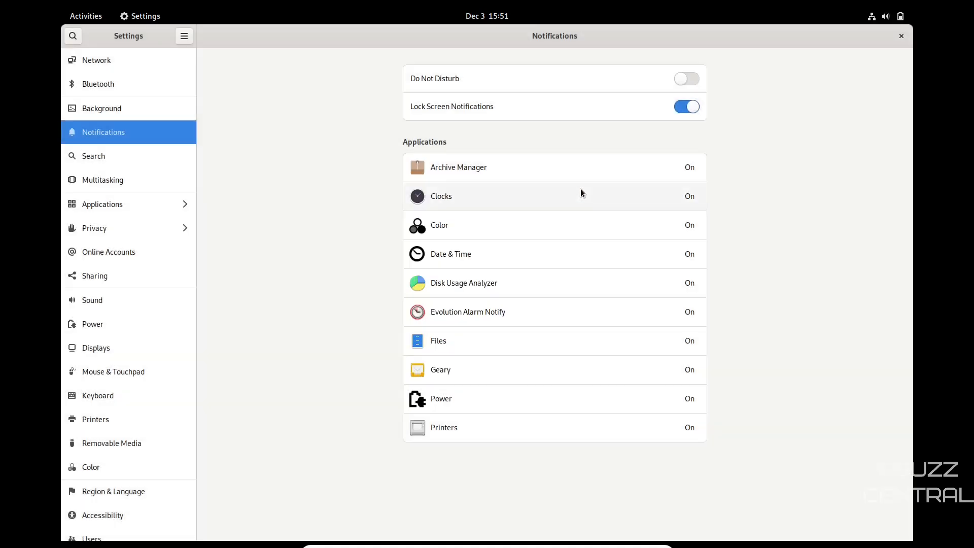
mouse_move(101, 189)
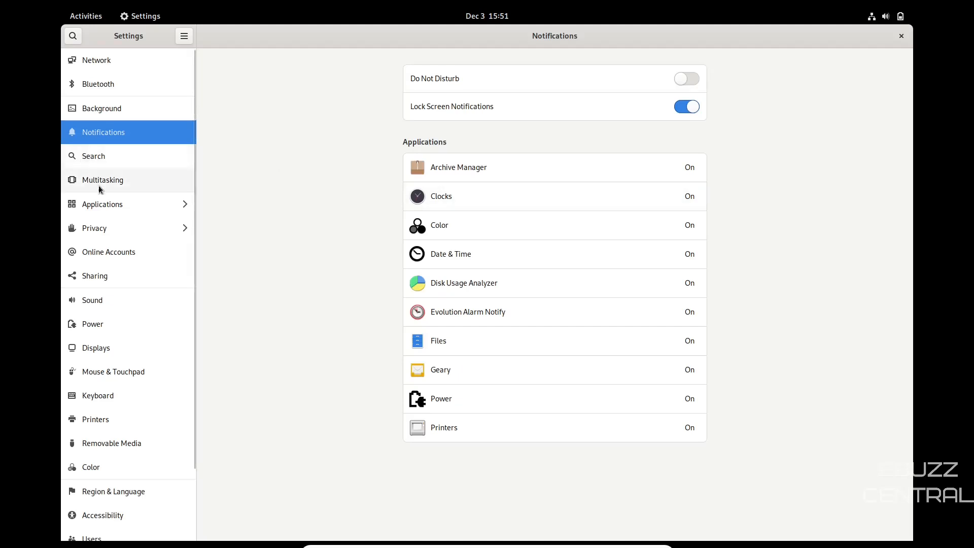
mouse_move(114, 256)
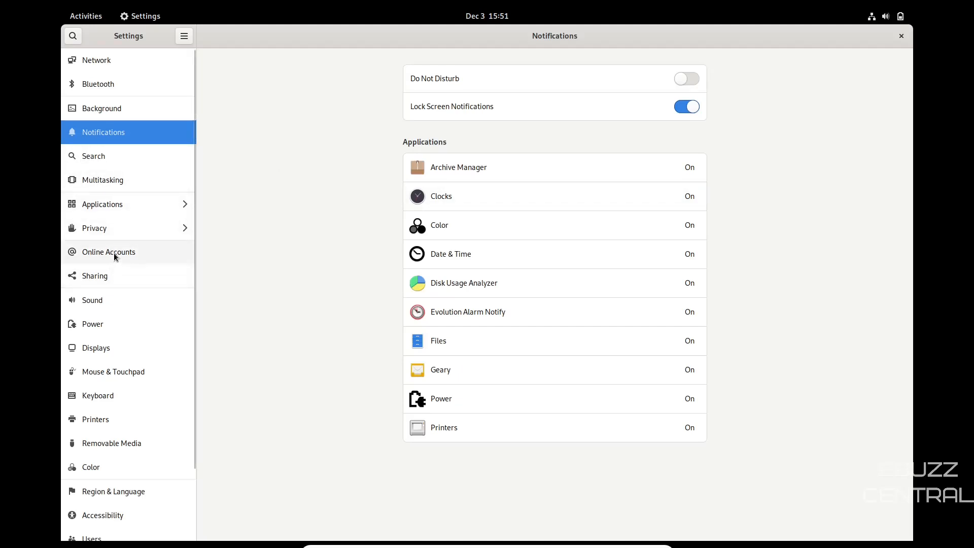
left_click(108, 252)
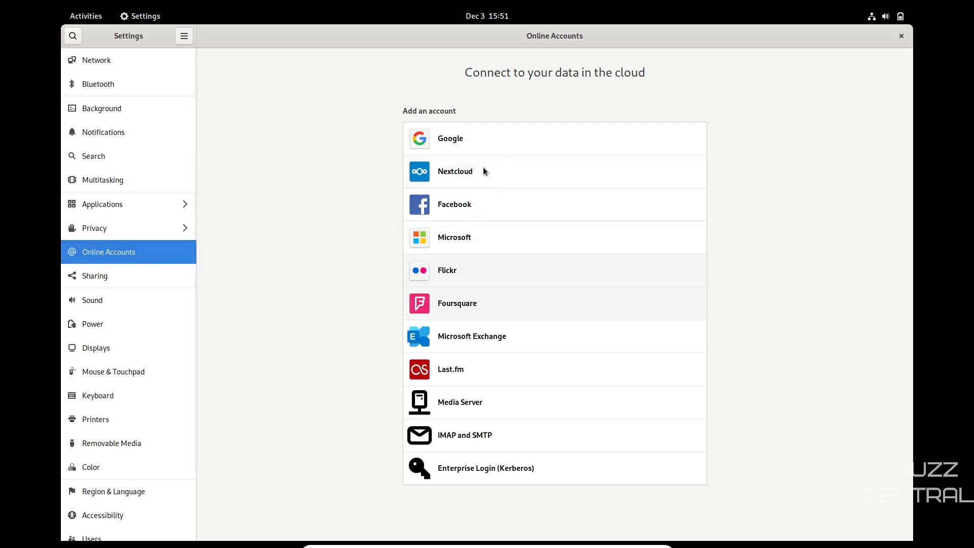
mouse_move(460, 149)
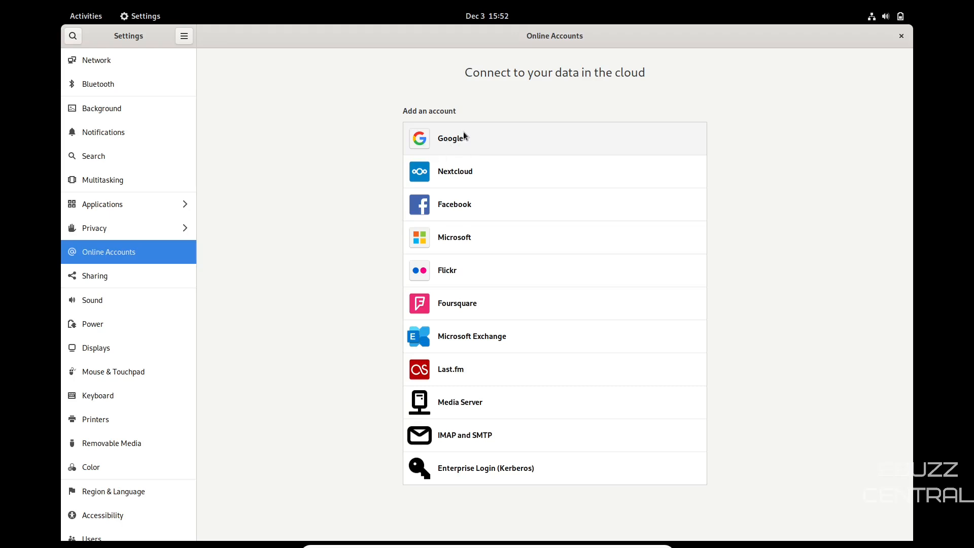
mouse_move(476, 242)
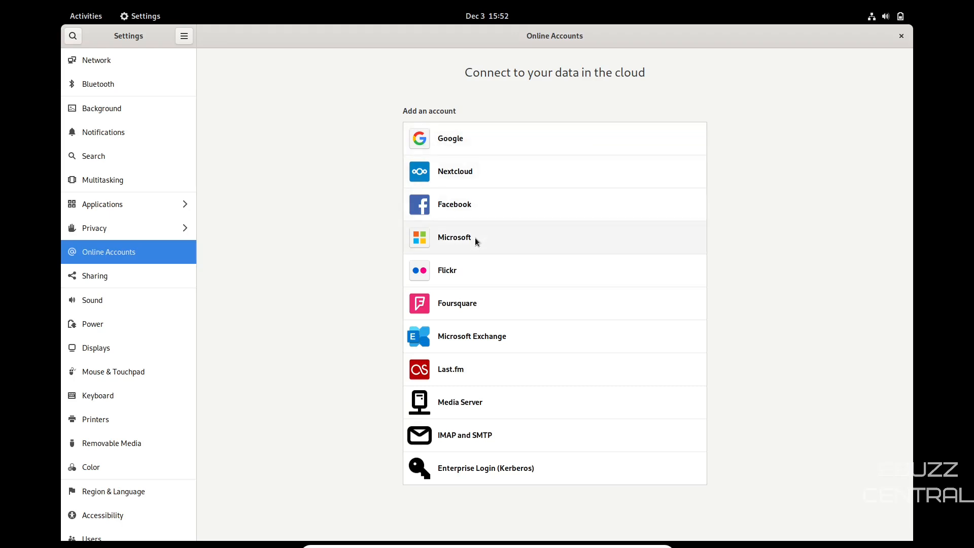
mouse_move(85, 15)
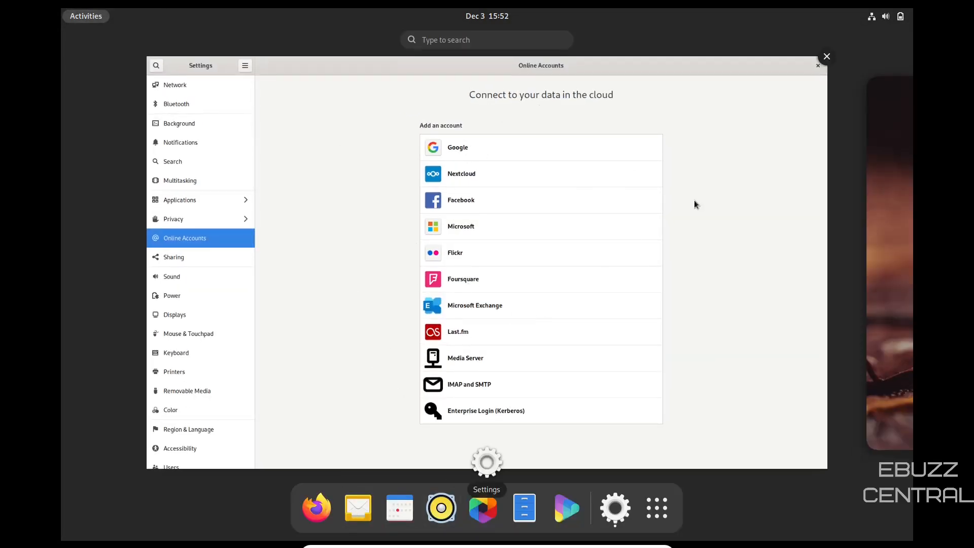
mouse_move(357, 508)
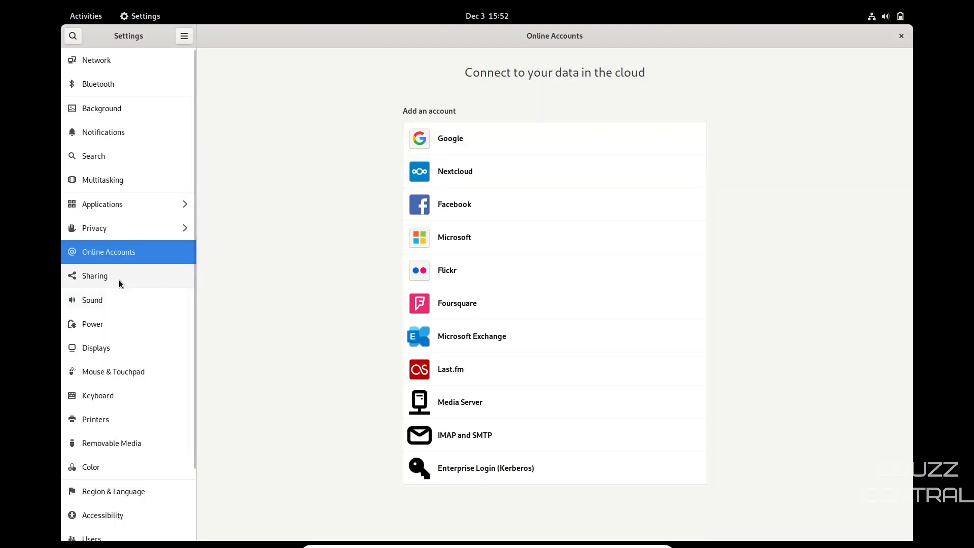
mouse_move(127, 347)
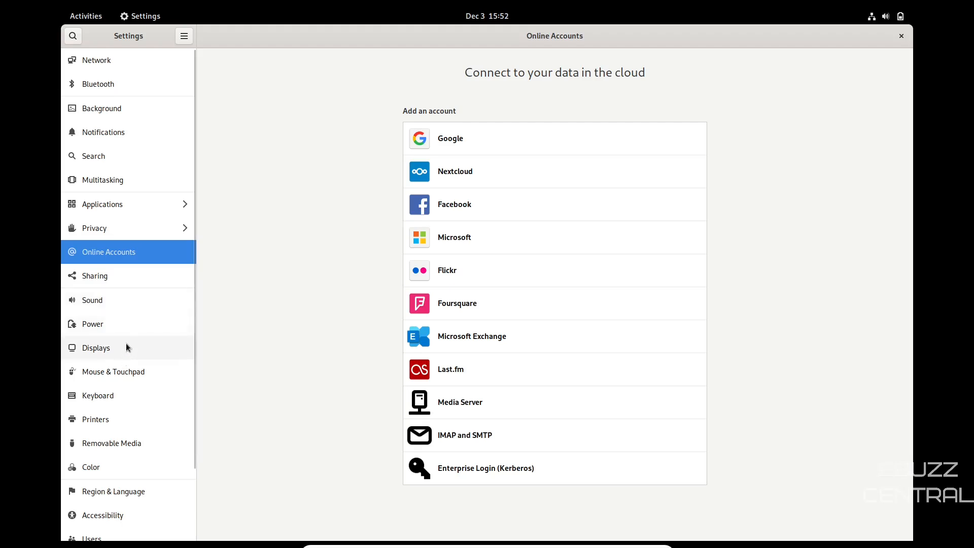
scroll("down", 3)
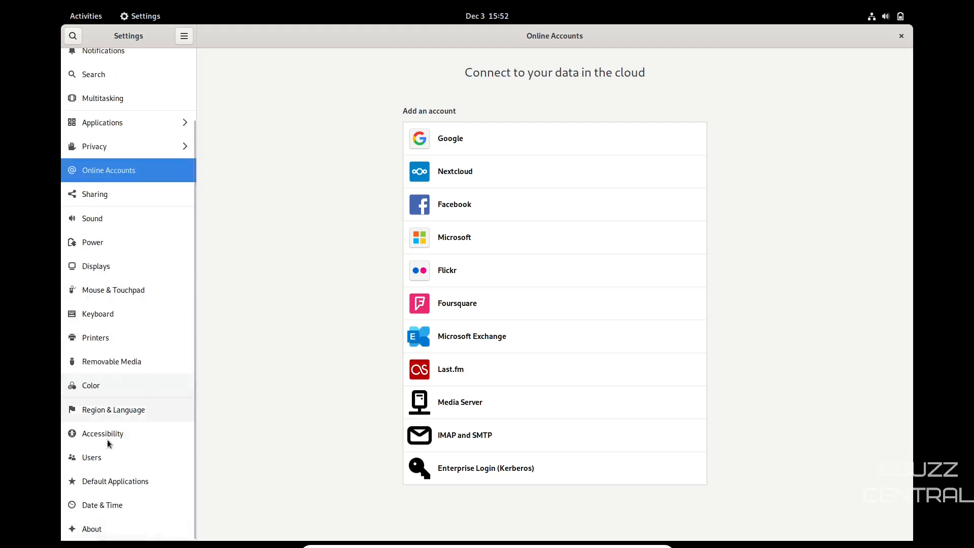
mouse_move(103, 495)
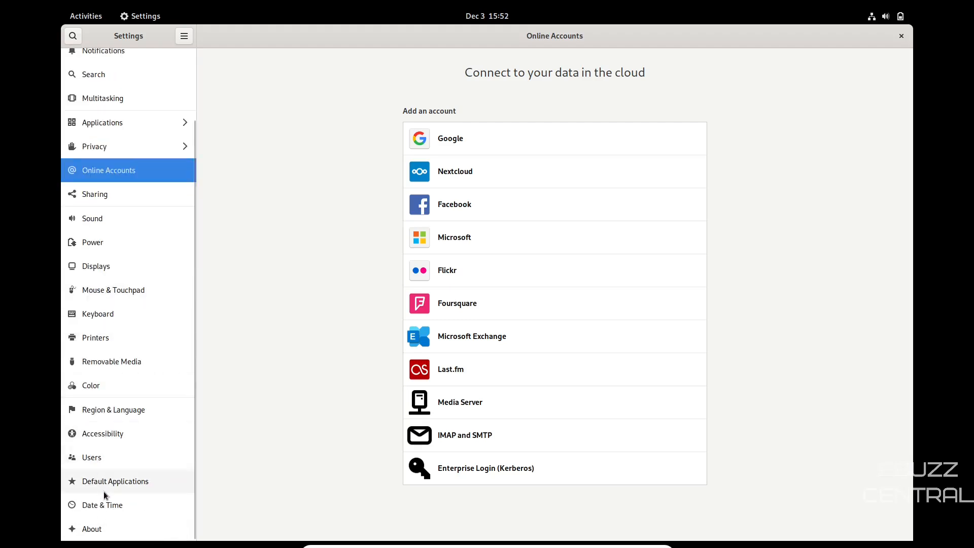
mouse_move(112, 508)
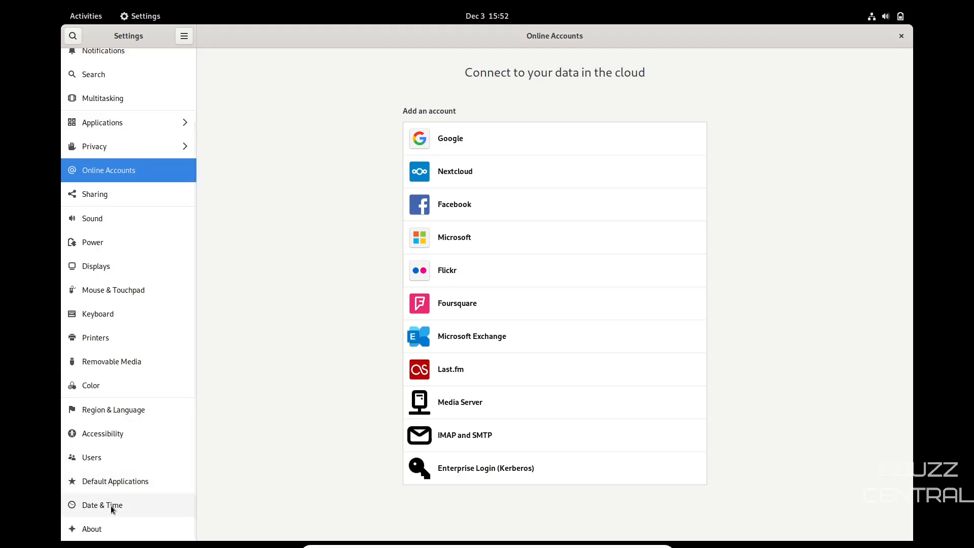
Show the About page with NixOS 21.11, GNOME 41.1 and VirtualBox hardware details.
left_click(91, 528)
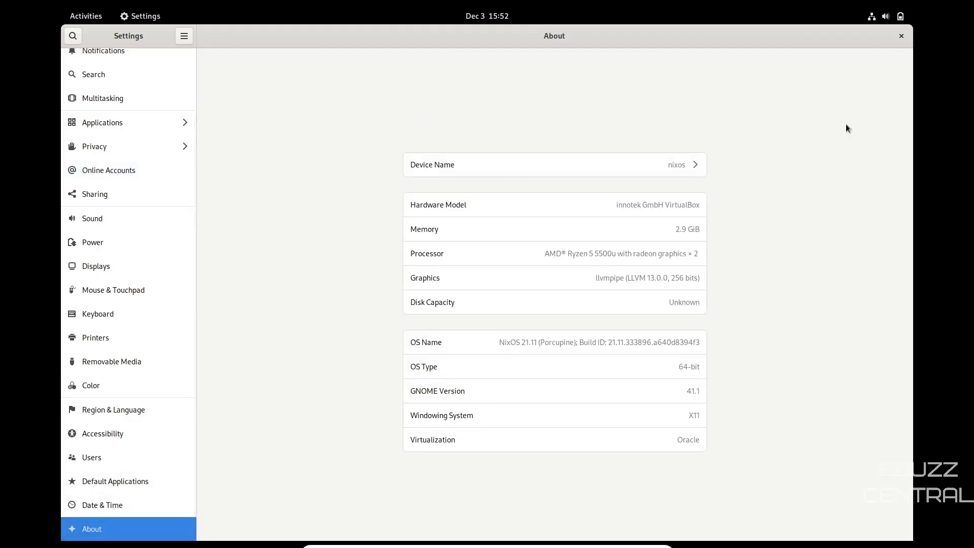
mouse_move(830, 221)
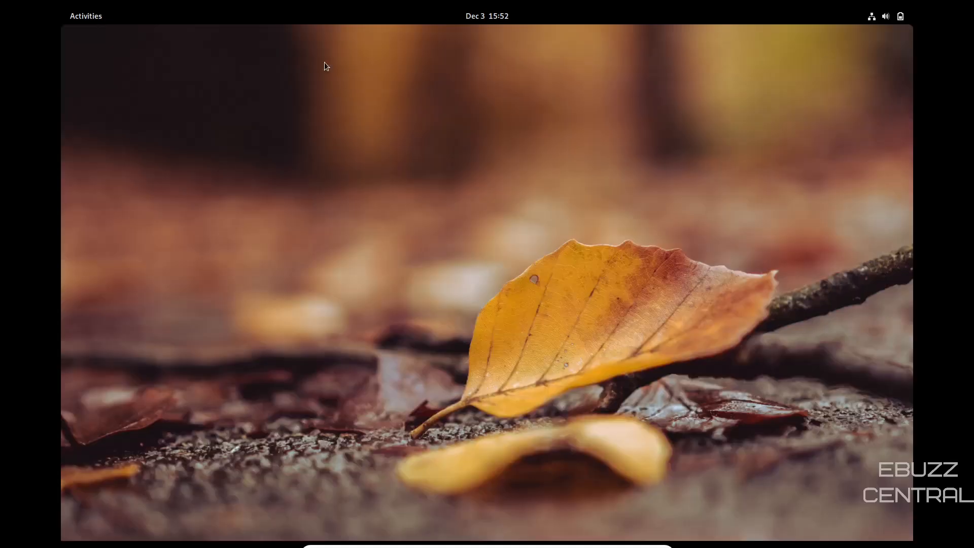
Show the application grid's second page with Logs, NixOS Manual and XTerm.
left_click(631, 507)
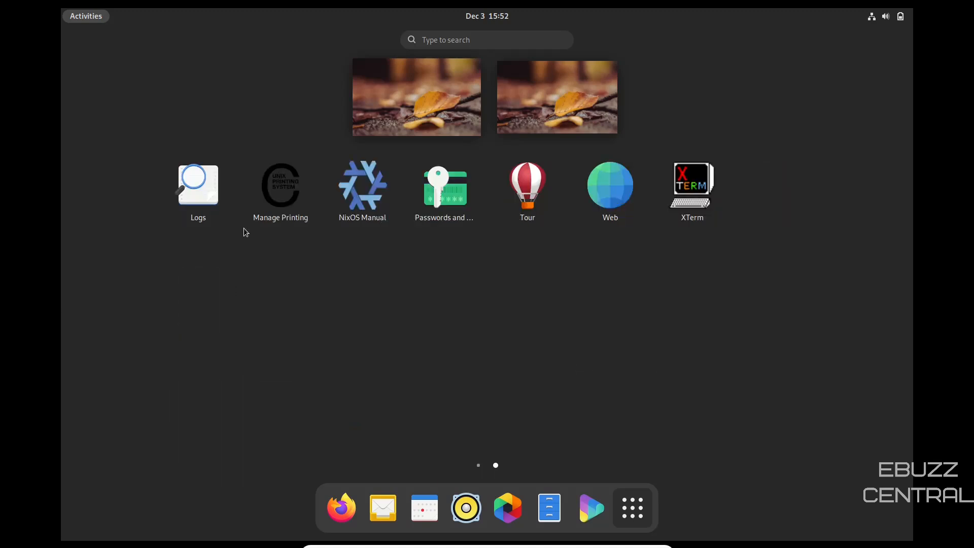
mouse_move(362, 190)
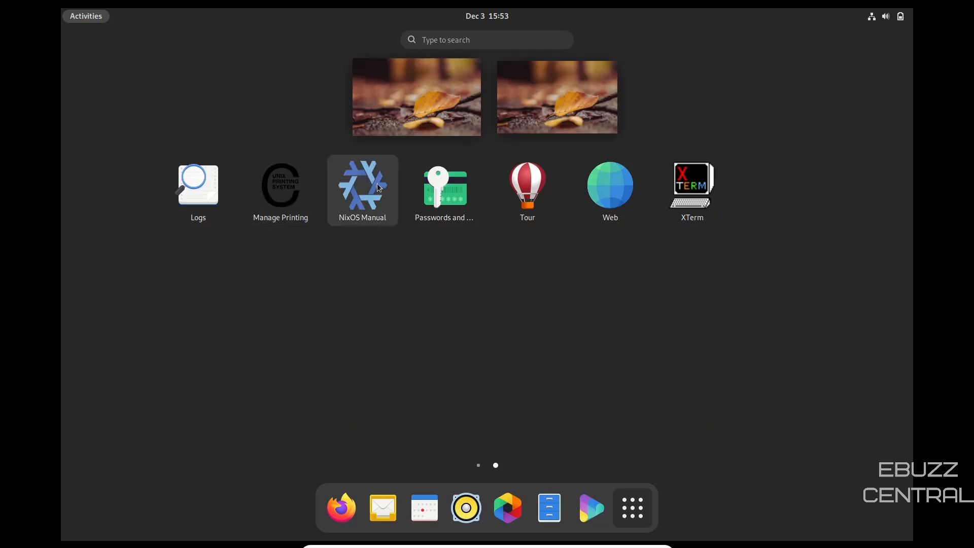
mouse_move(444, 186)
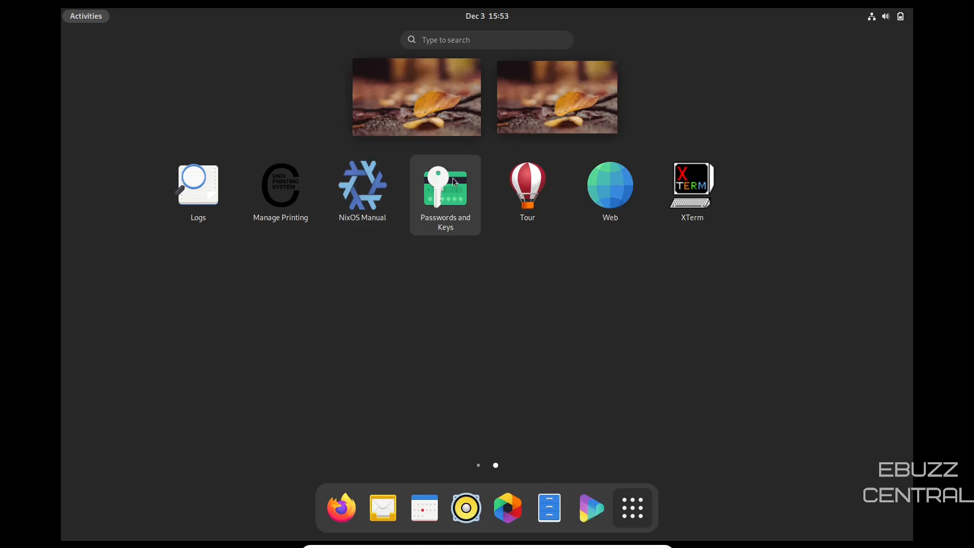
mouse_move(527, 186)
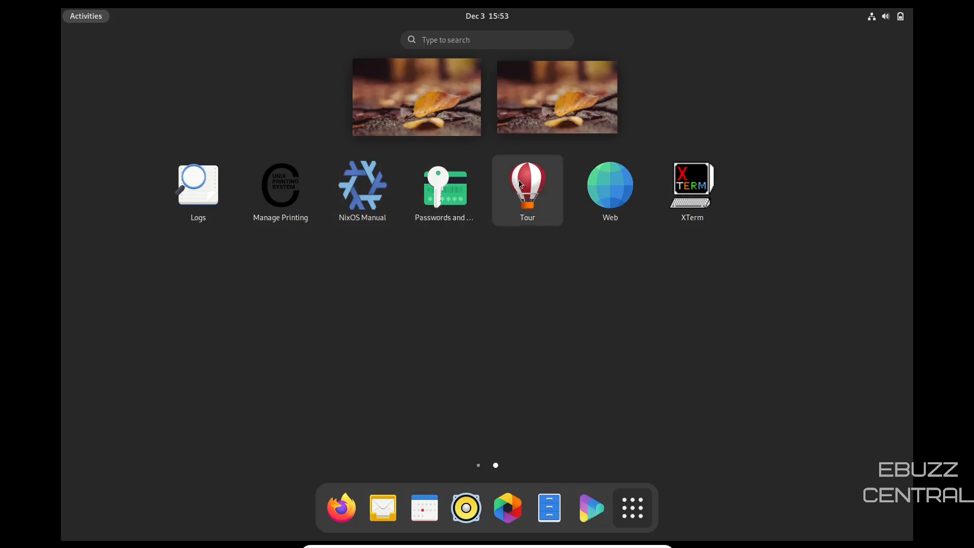
mouse_move(610, 187)
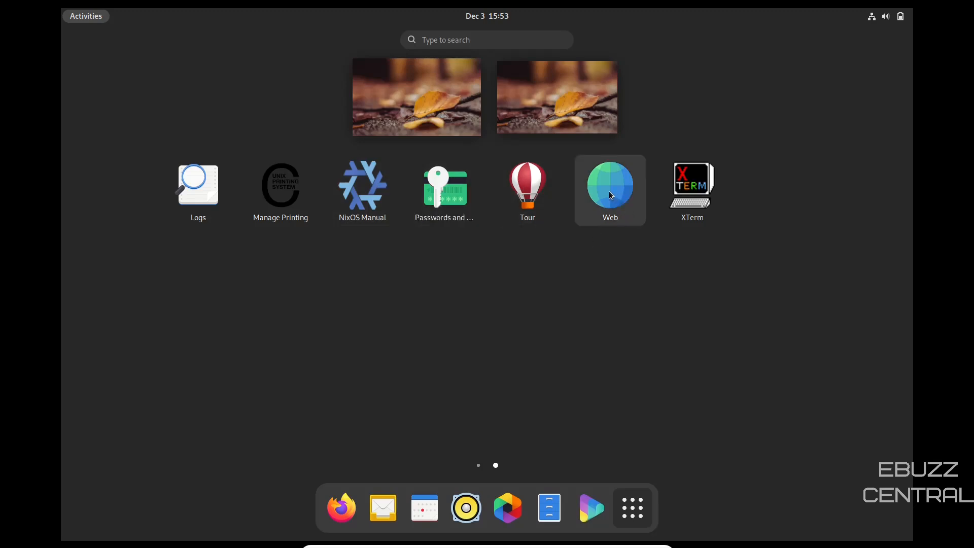
Launch Web and view its About dialog showing version 41.0.
left_click(609, 187)
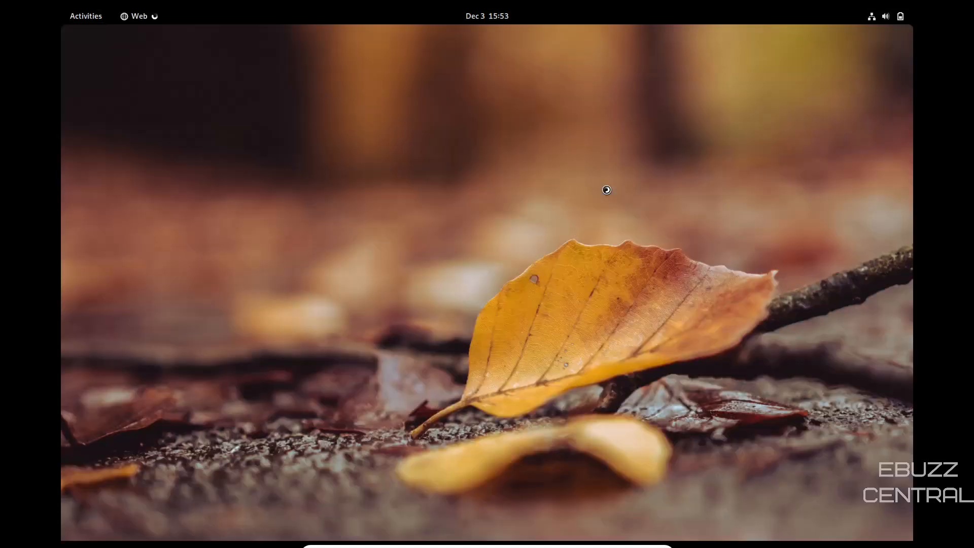
left_click(139, 15)
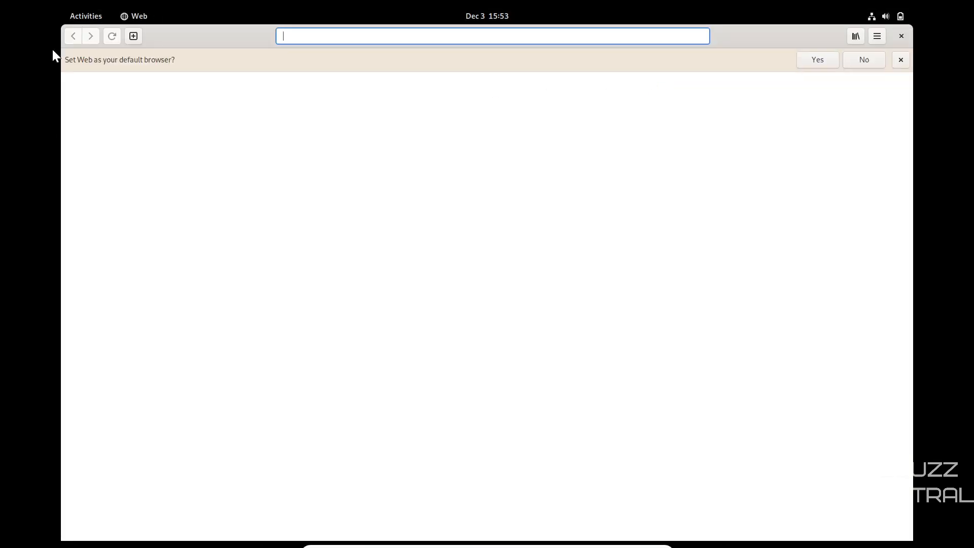
left_click(877, 36)
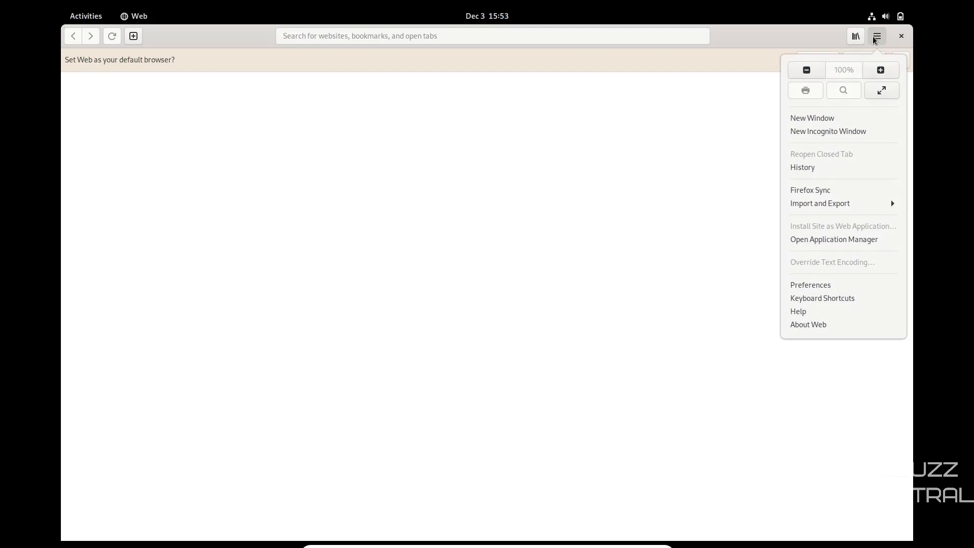
left_click(808, 323)
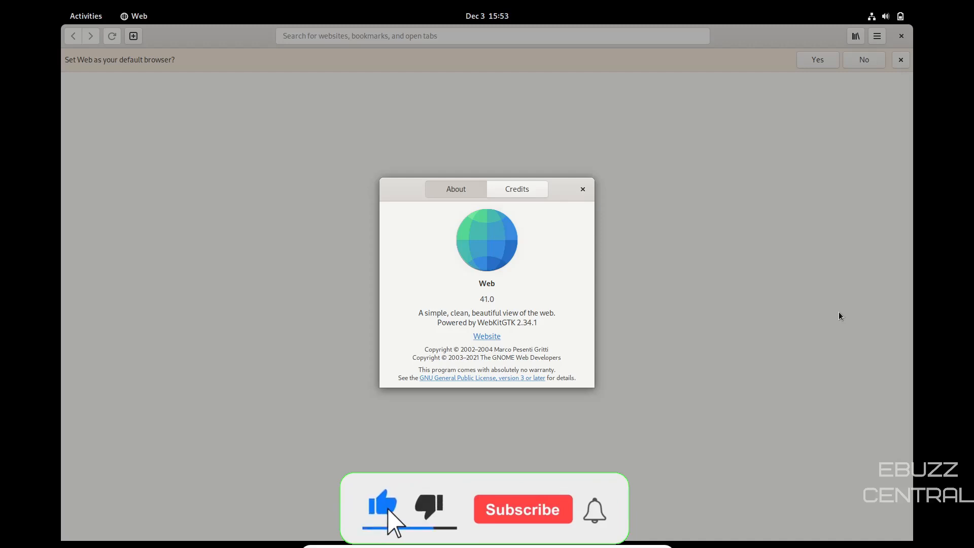
left_click(582, 189)
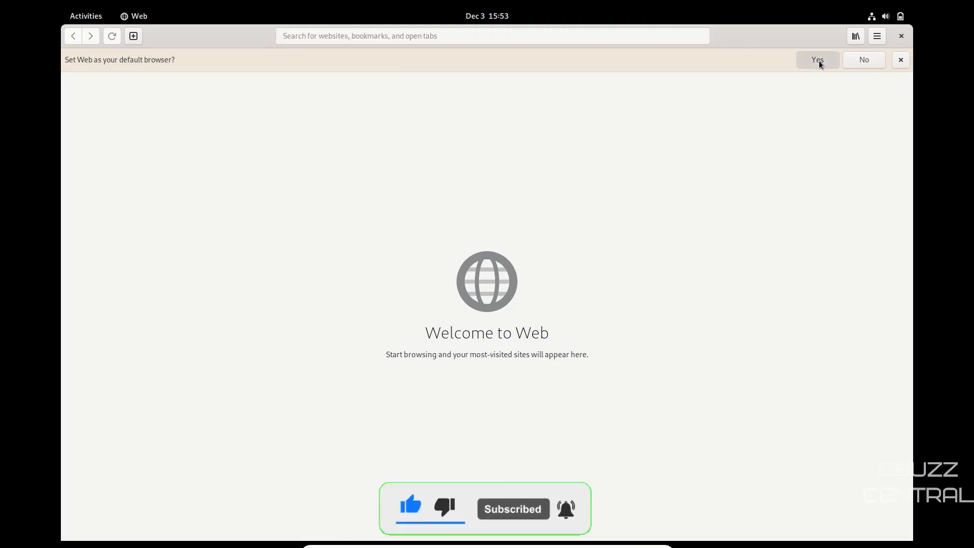
Accept making Web the default browser and type 'ebuzz c' in the address bar.
left_click(815, 60)
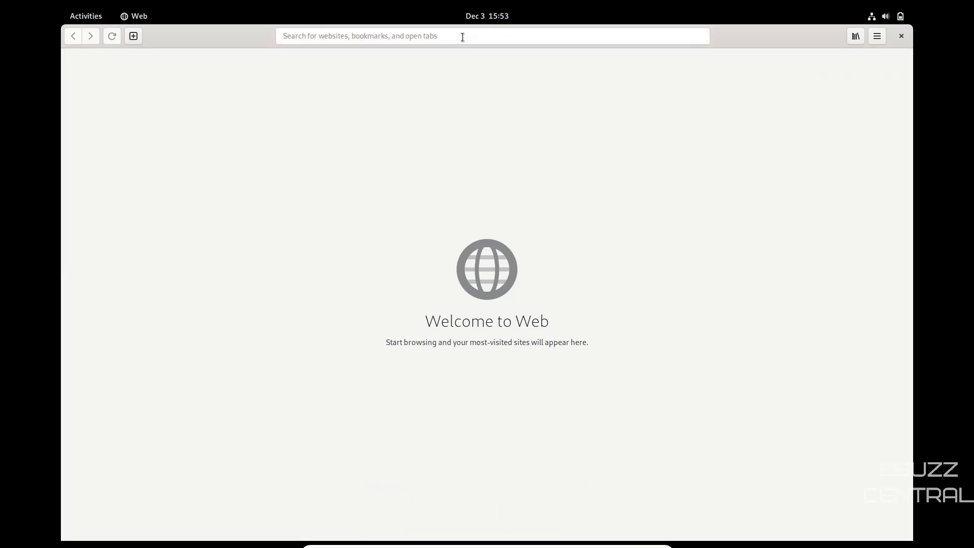
type("ebuzz c")
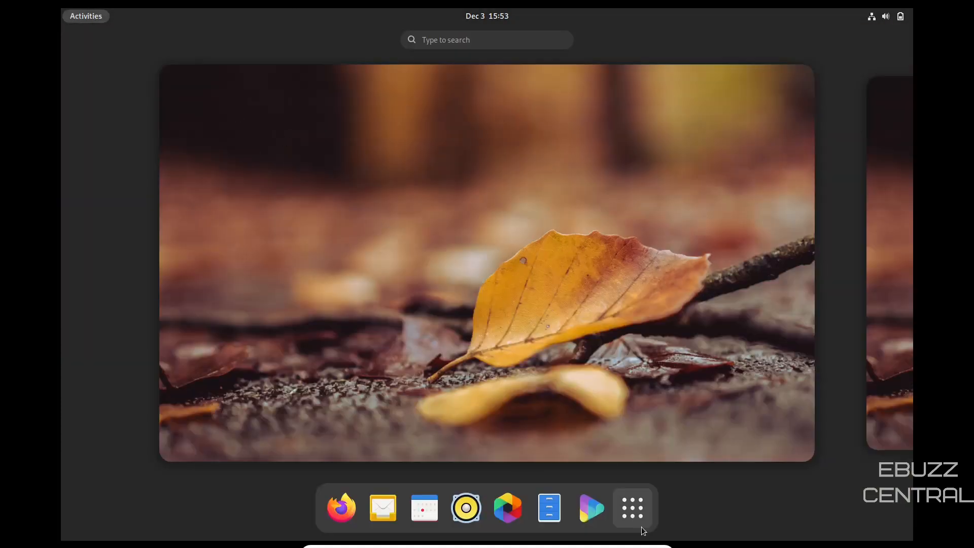
left_click(632, 507)
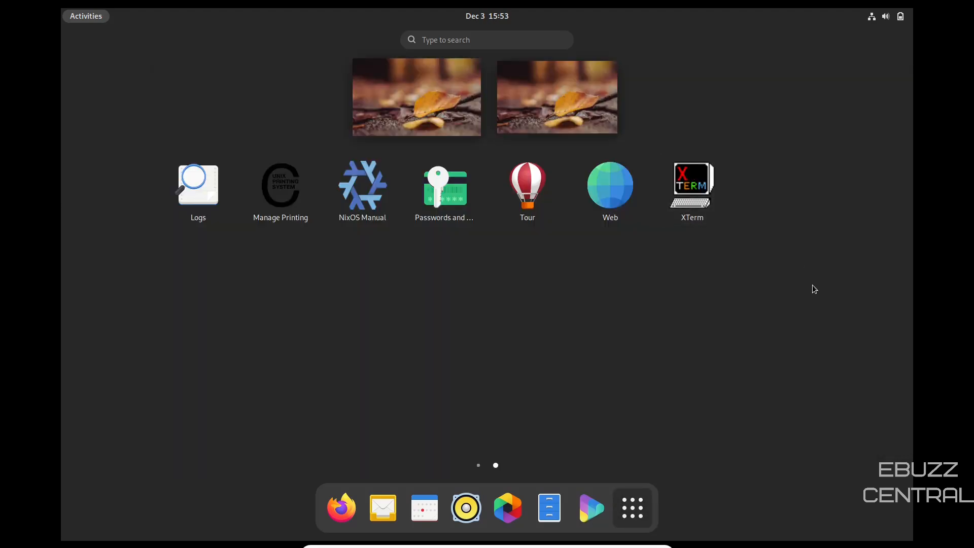
left_click(632, 507)
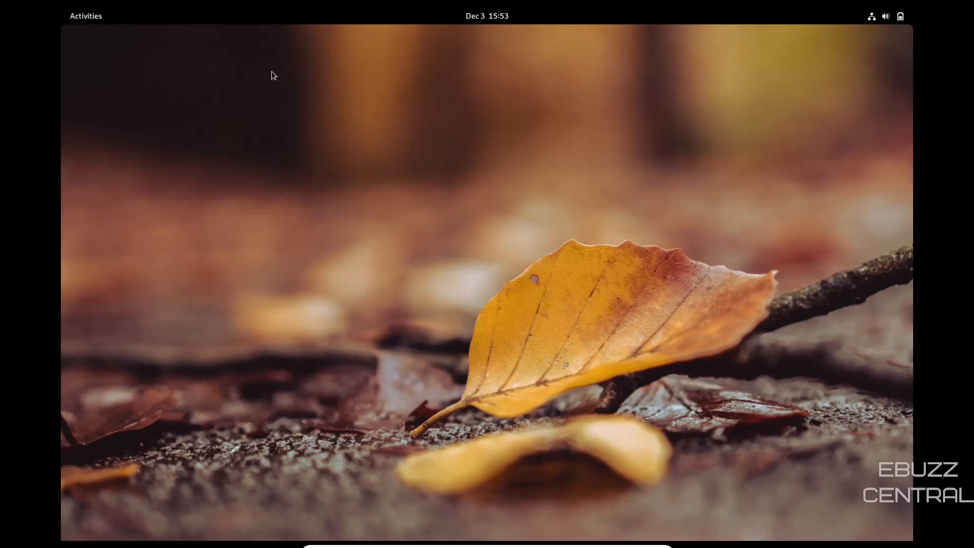
left_click(85, 15)
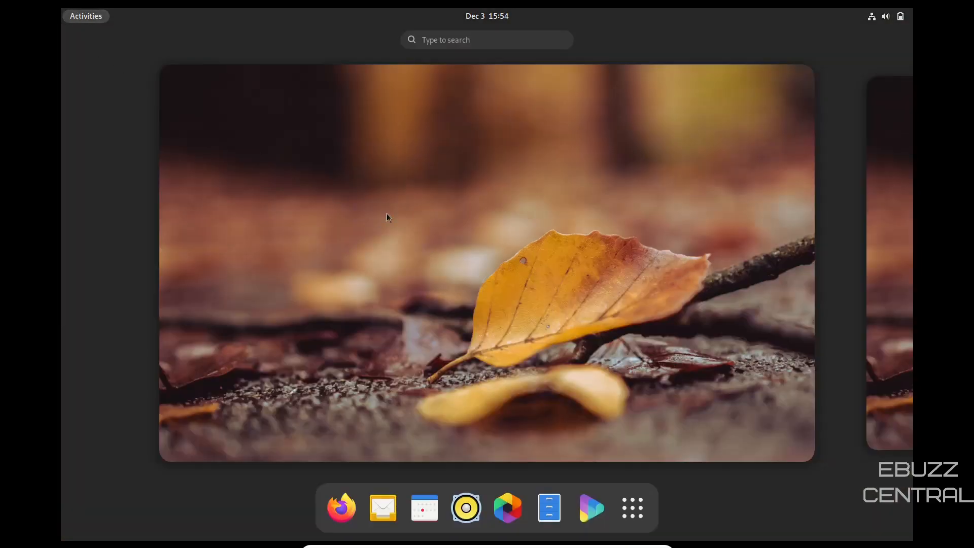